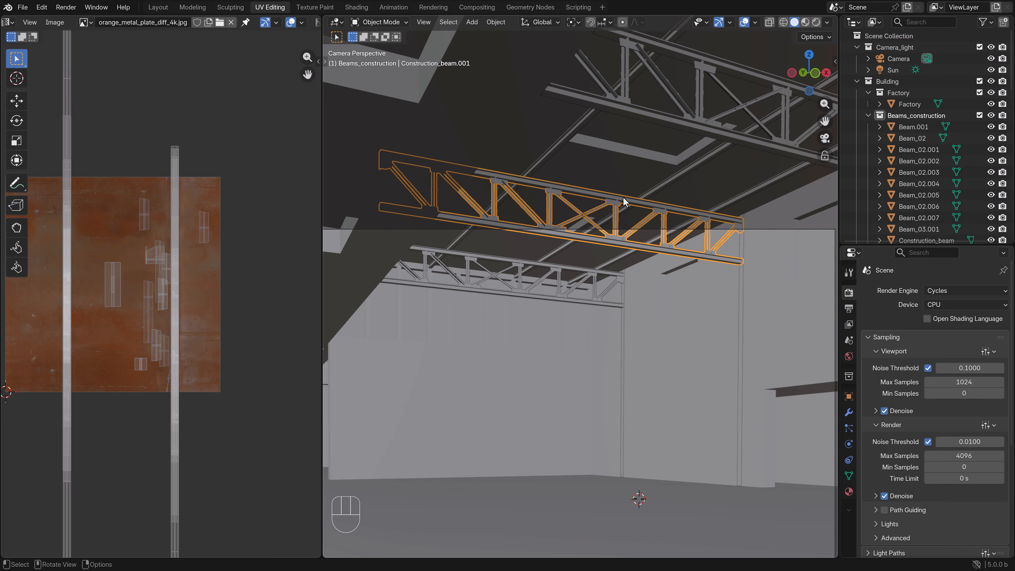
pyautogui.moveTo(623, 200)
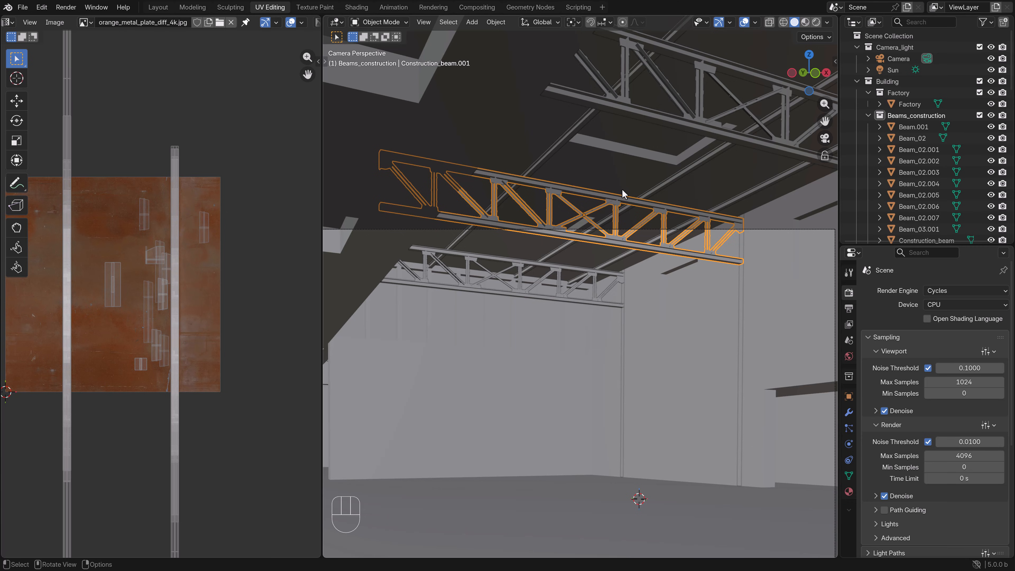
pyautogui.moveTo(630, 196)
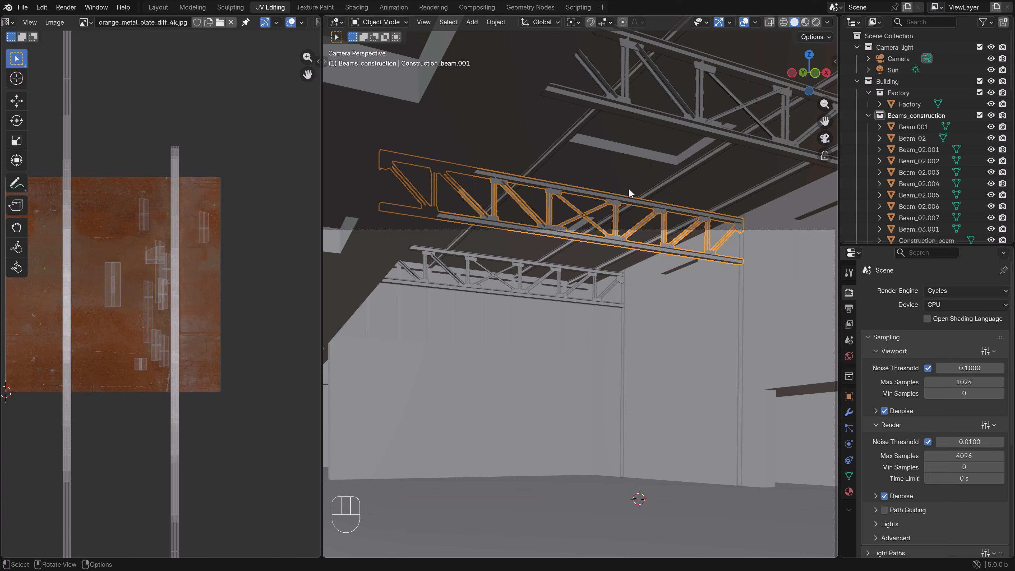
pyautogui.moveTo(571, 194)
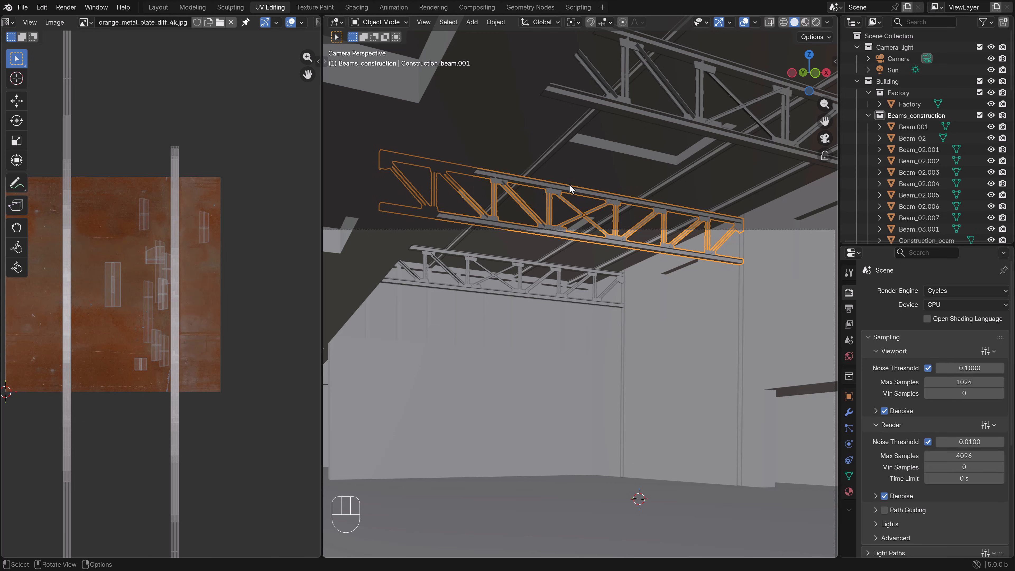
pyautogui.moveTo(599, 210)
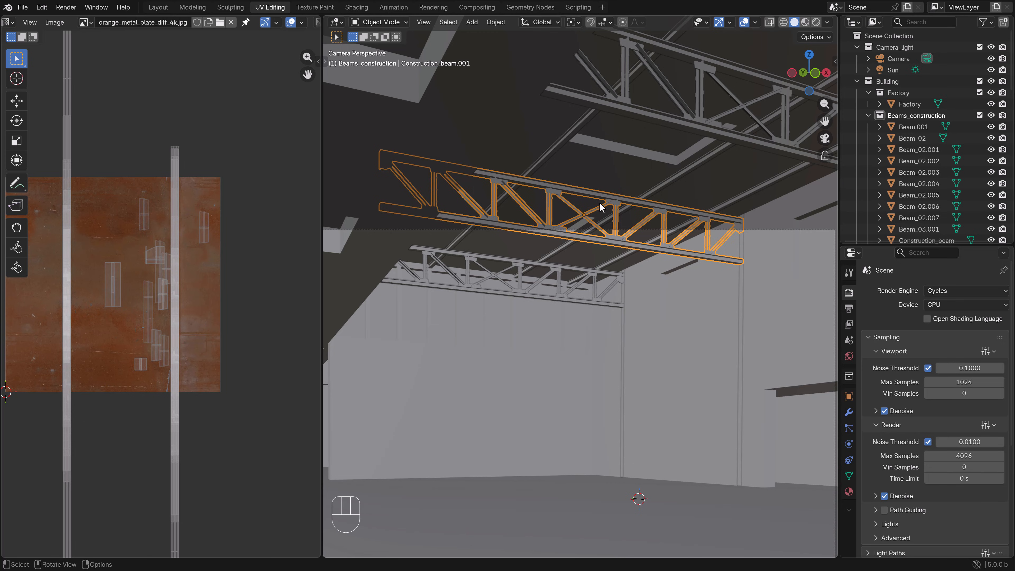
pyautogui.moveTo(601, 216)
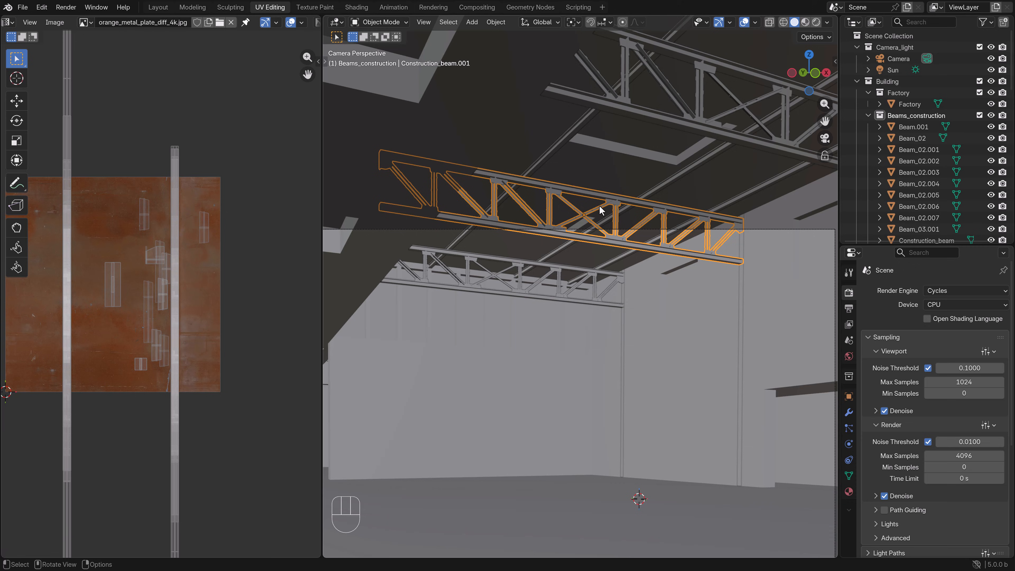
pyautogui.moveTo(603, 215)
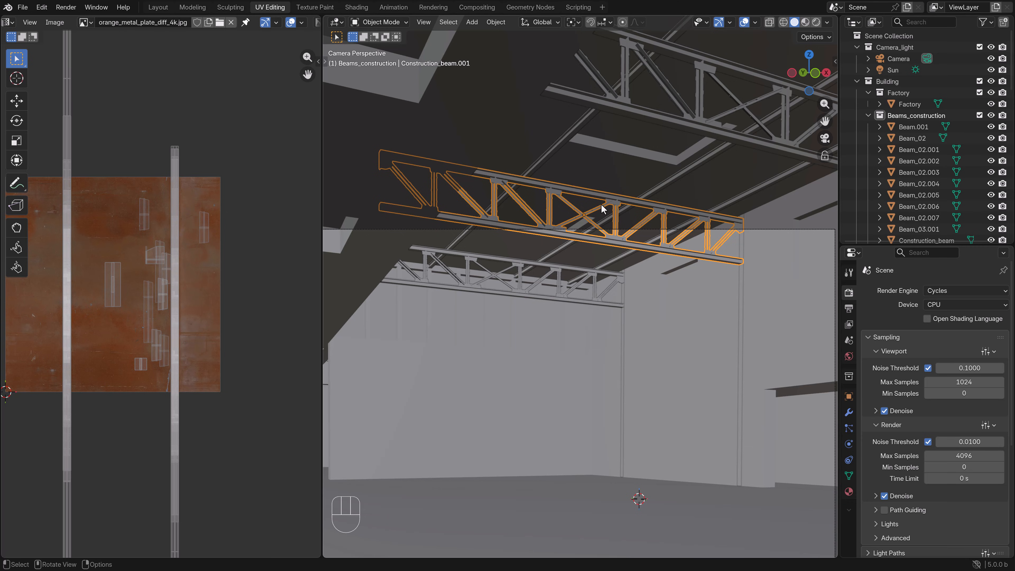
pyautogui.moveTo(605, 214)
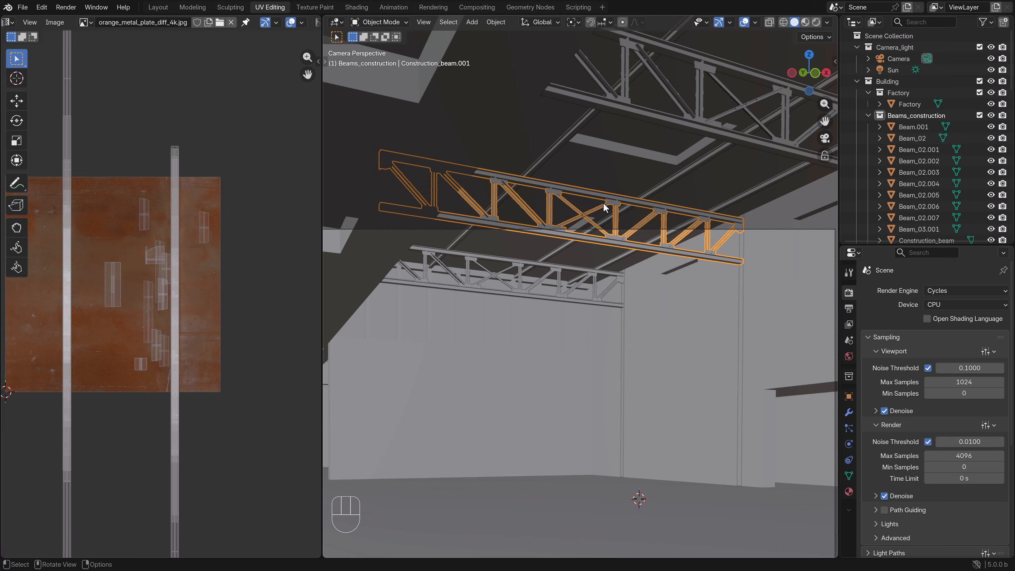
pyautogui.moveTo(604, 209)
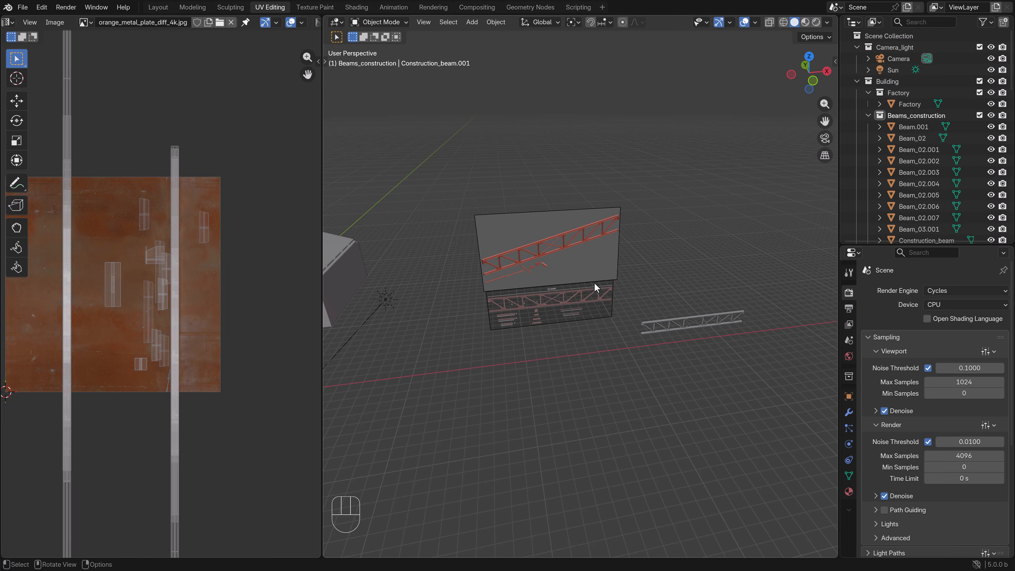
pyautogui.moveTo(507, 329)
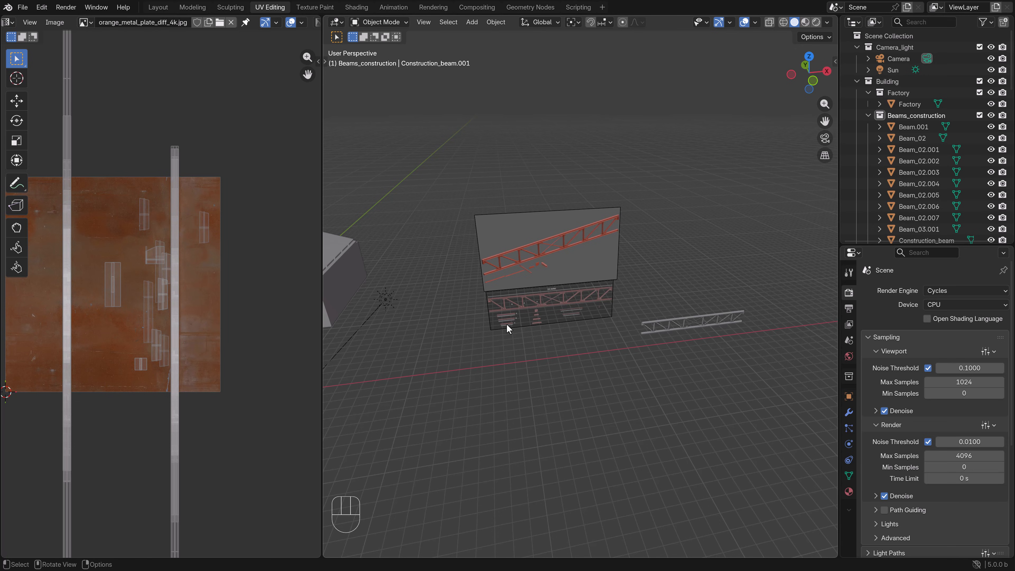
pyautogui.moveTo(553, 332)
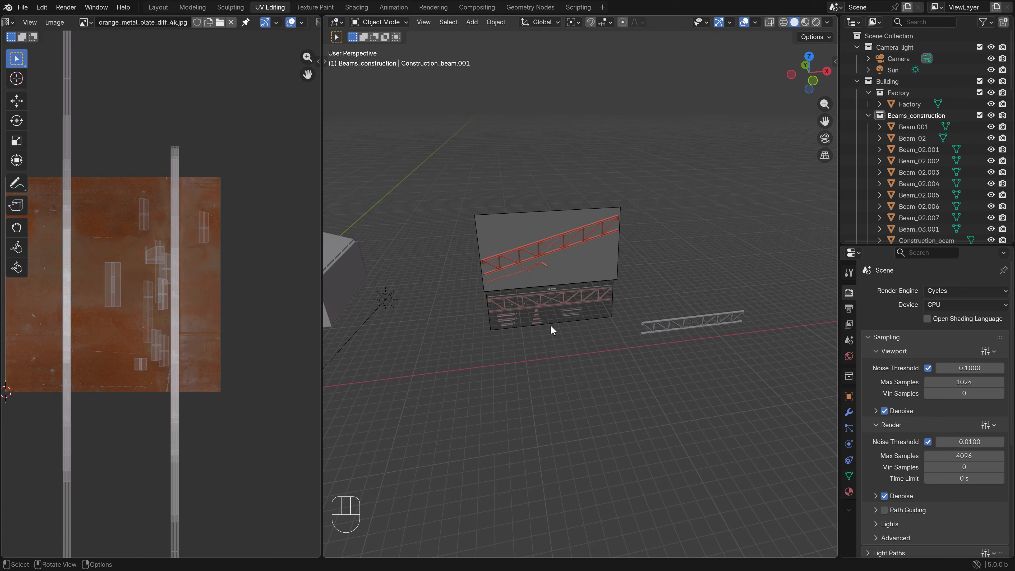
pyautogui.moveTo(607, 308)
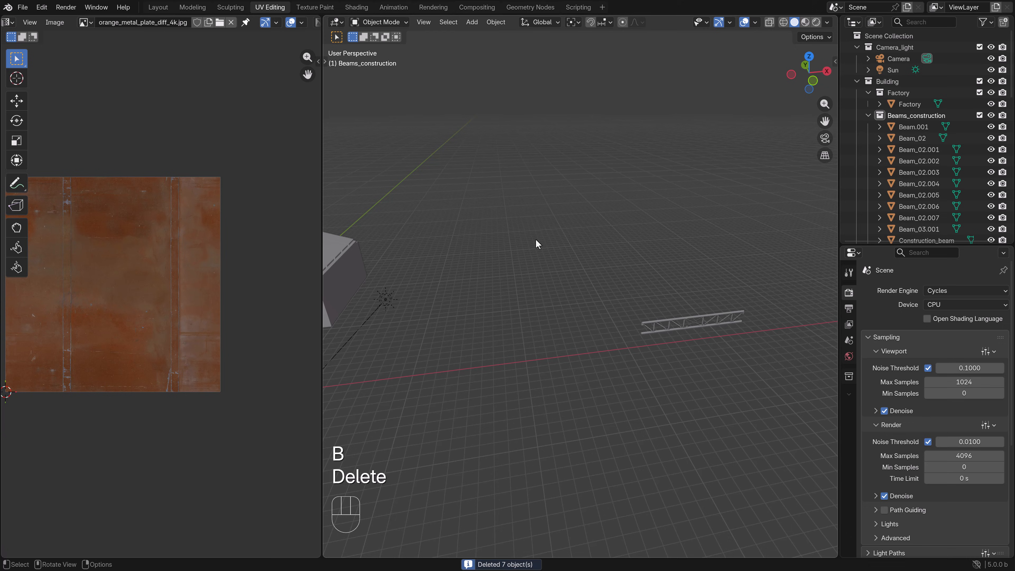
# Keep only the truss top bar, deleting every other truss part from front view
pyautogui.click(681, 323)
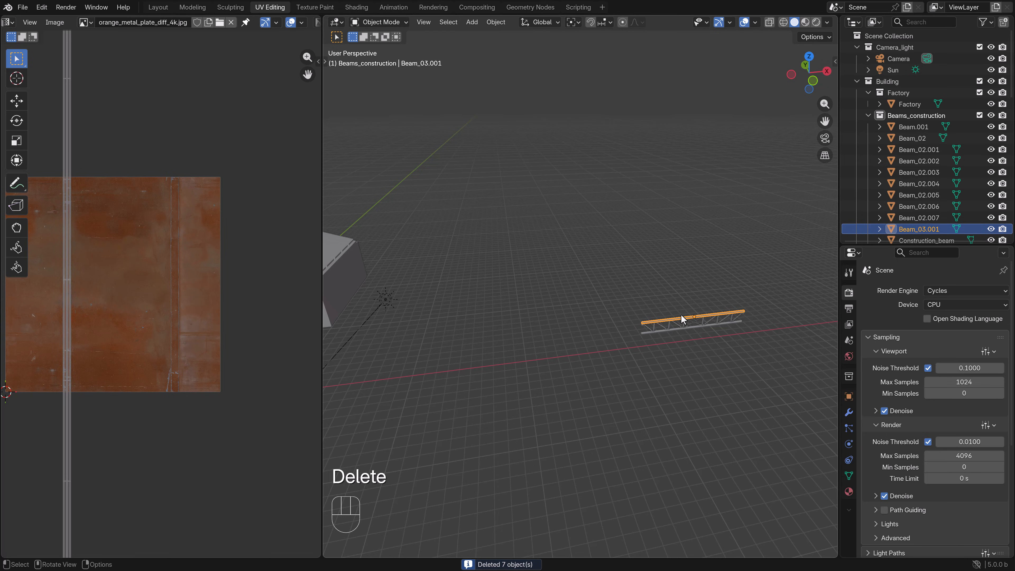
pyautogui.press('KP_1')
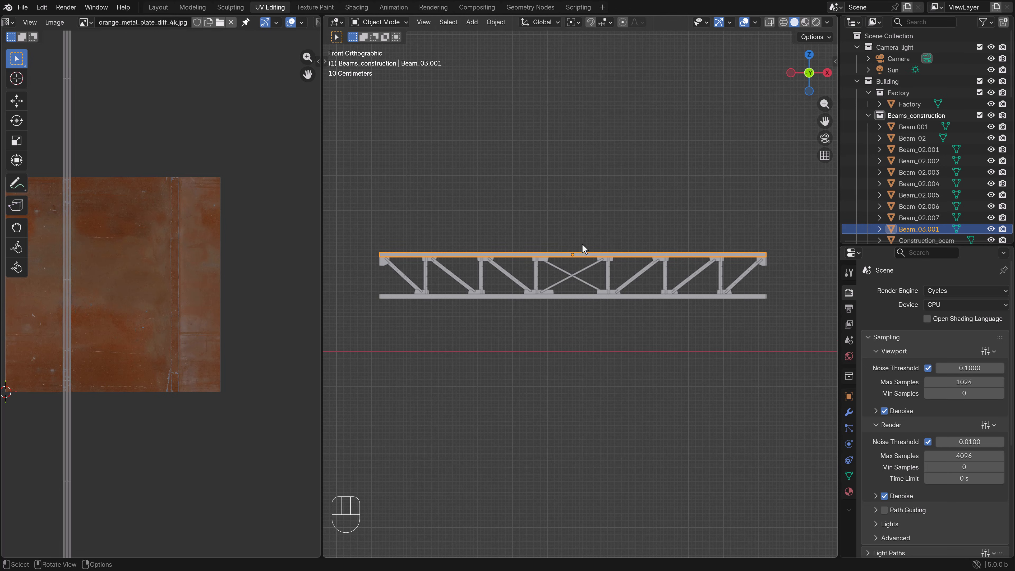
pyautogui.press('b')
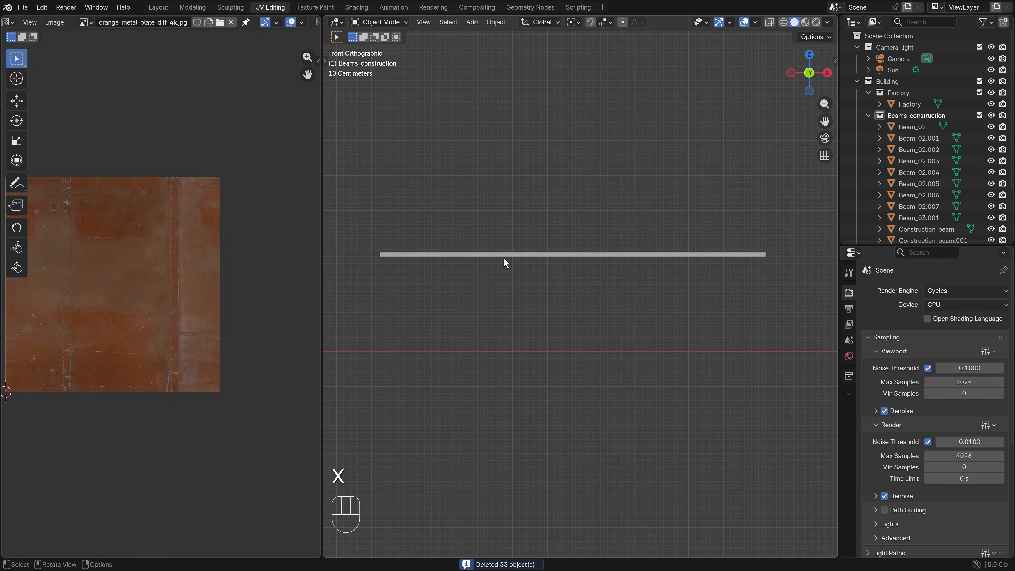
# Create a new collection under Beams_construction and name it Concrete_beams
pyautogui.click(572, 254)
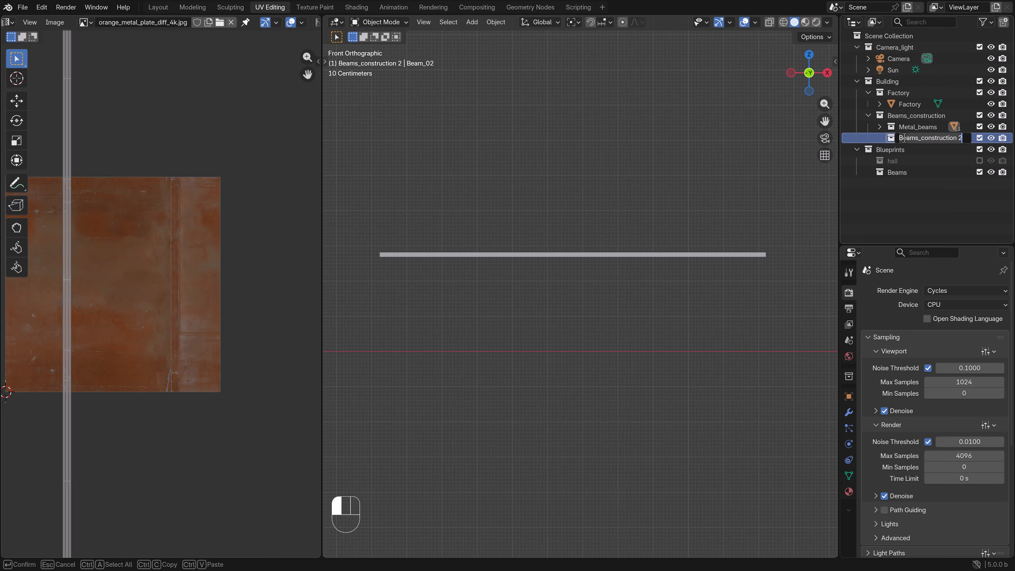
pyautogui.write('Concrete_beams')
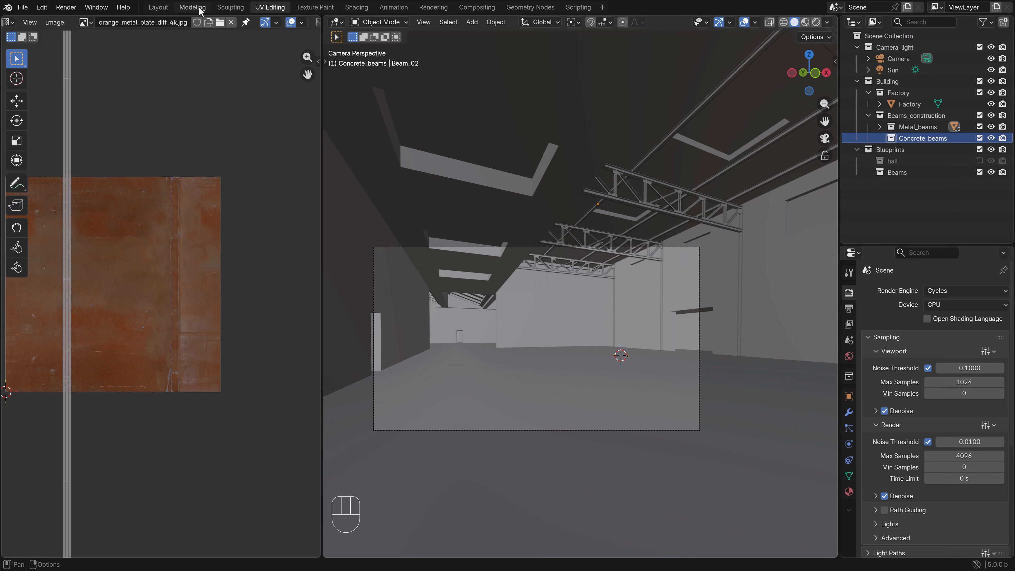
# In the Modeling workspace, set the camera focal length to 22 mm
pyautogui.click(192, 8)
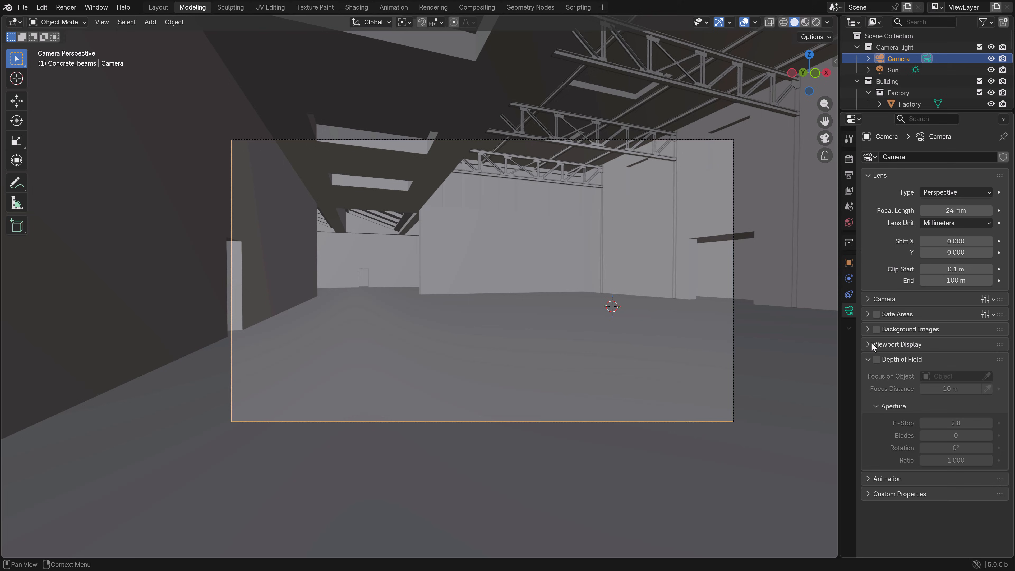
pyautogui.doubleClick(956, 210)
pyautogui.write('22')
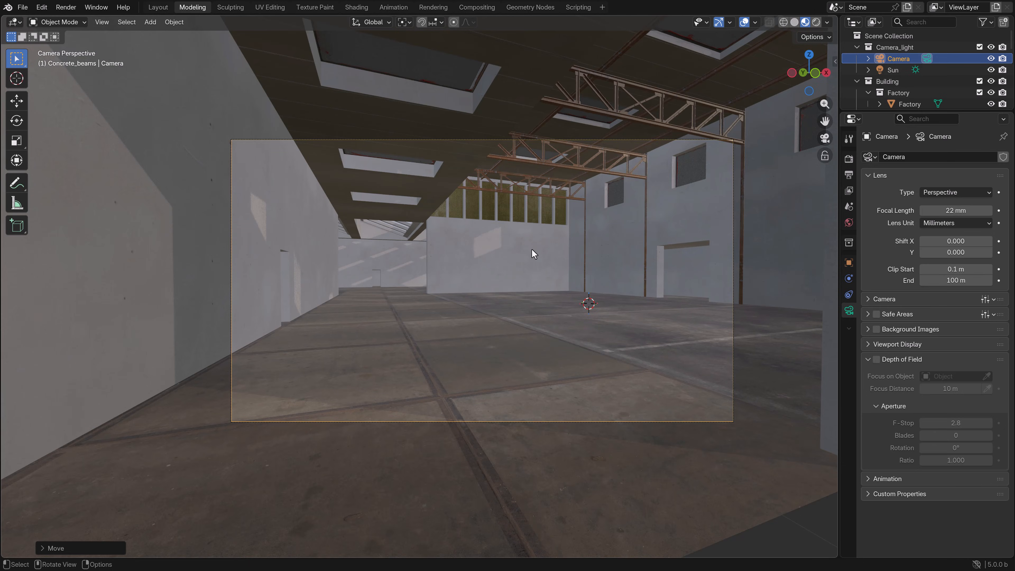
pyautogui.moveTo(456, 242)
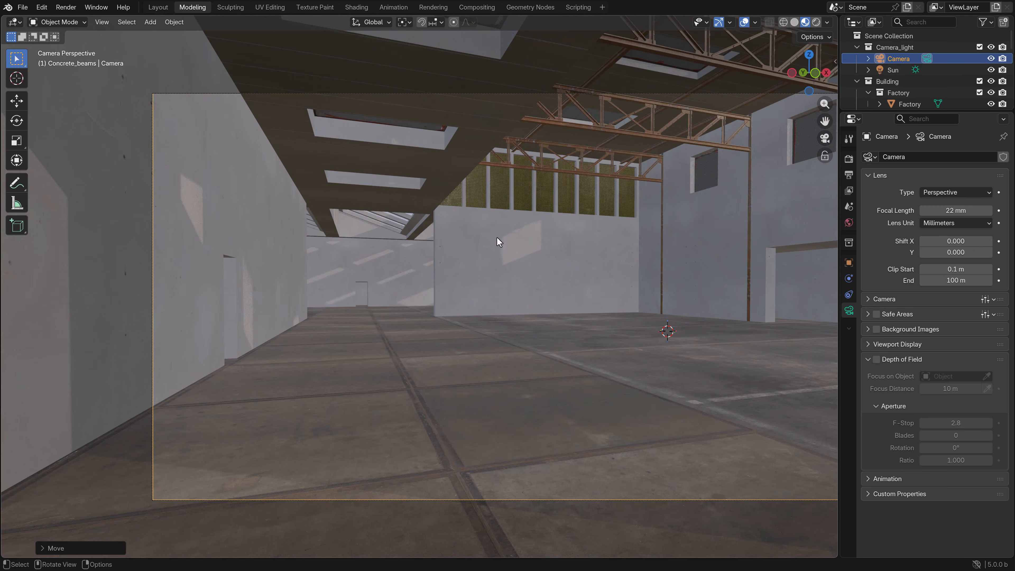
pyautogui.moveTo(449, 267)
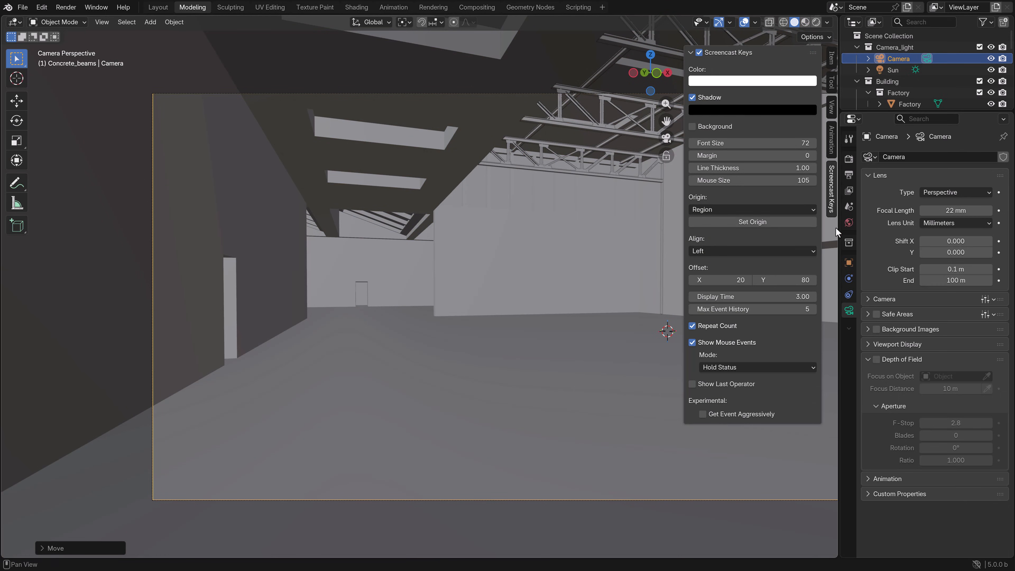
# Show the annotation settings in the View sidebar and switch to the Annotate tool
pyautogui.click(831, 106)
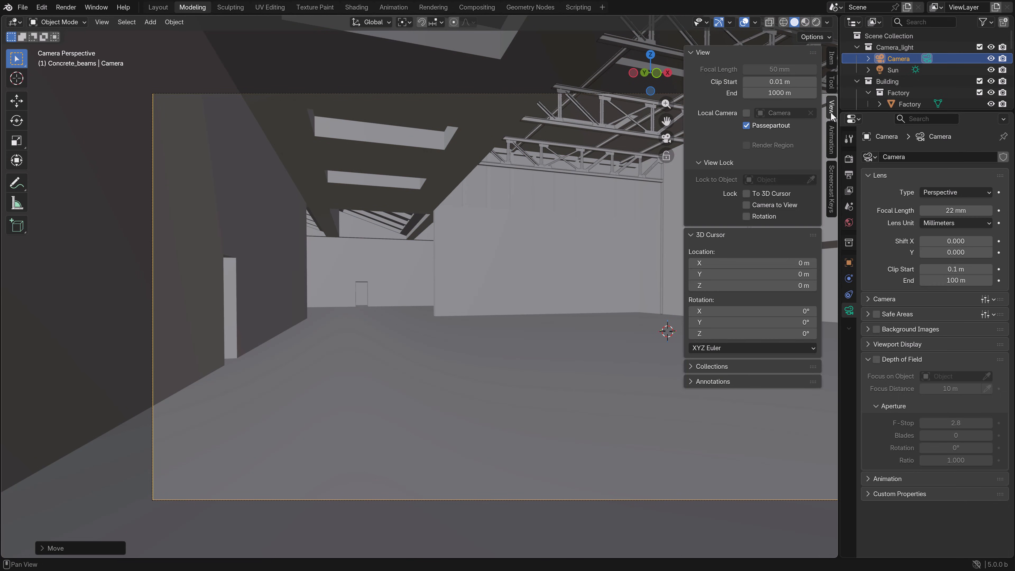
pyautogui.click(712, 382)
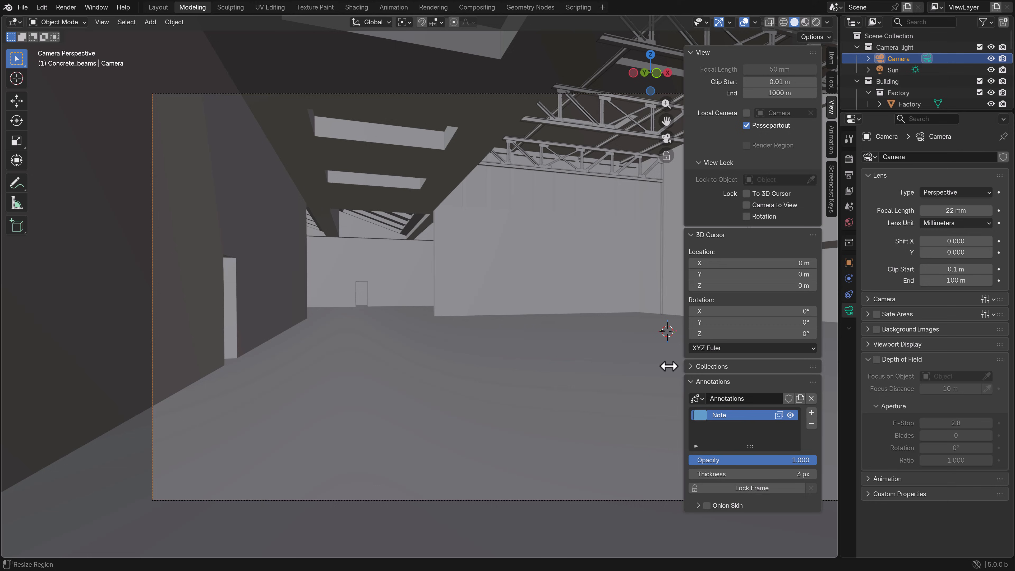
pyautogui.click(16, 185)
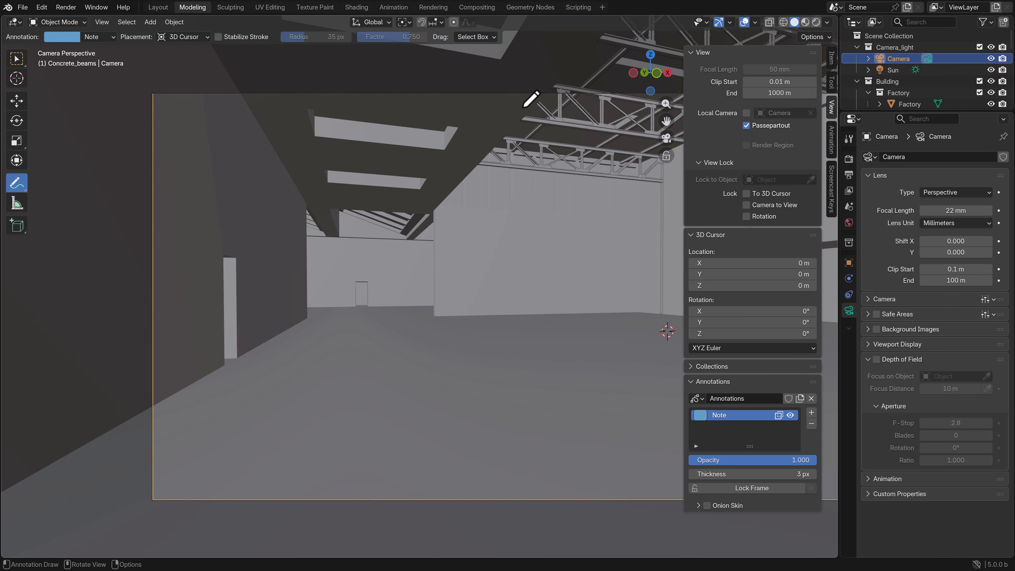
pyautogui.moveTo(509, 138)
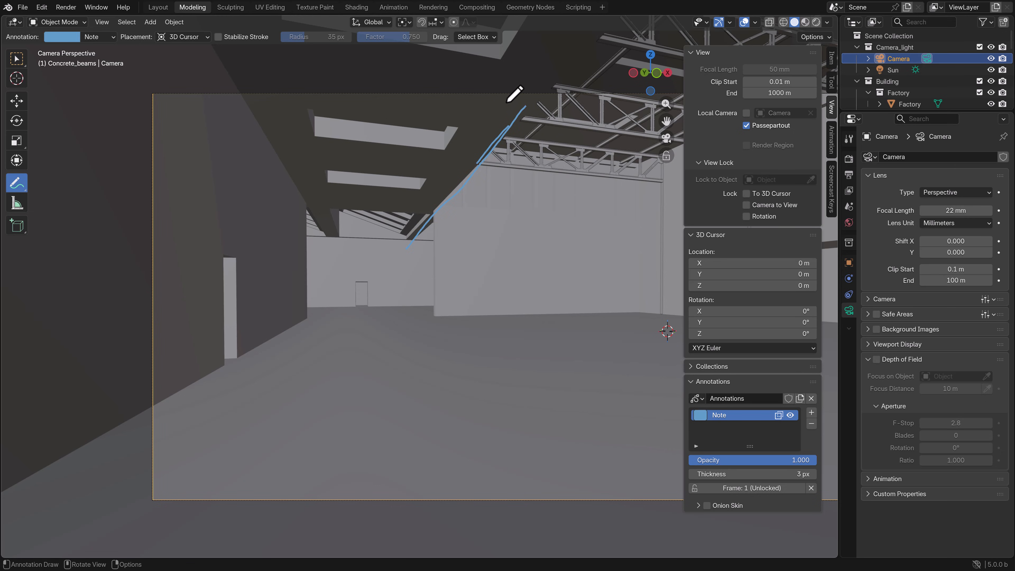
# Sketch blue guide lines marking ceiling beams and wall pillars over the camera view
pyautogui.moveTo(499, 106); pyautogui.dragTo(414, 219)
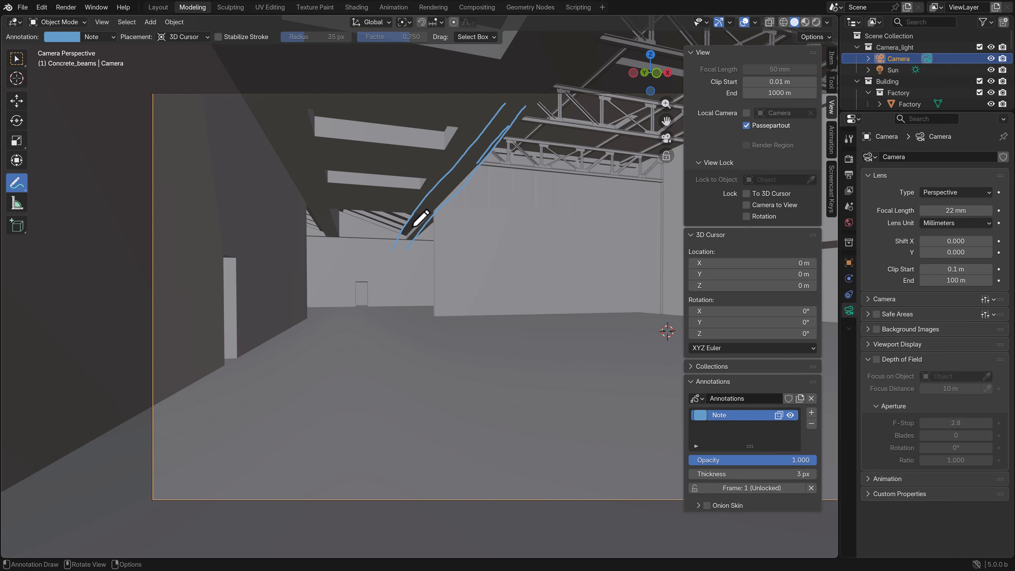
pyautogui.moveTo(511, 139); pyautogui.dragTo(511, 346)
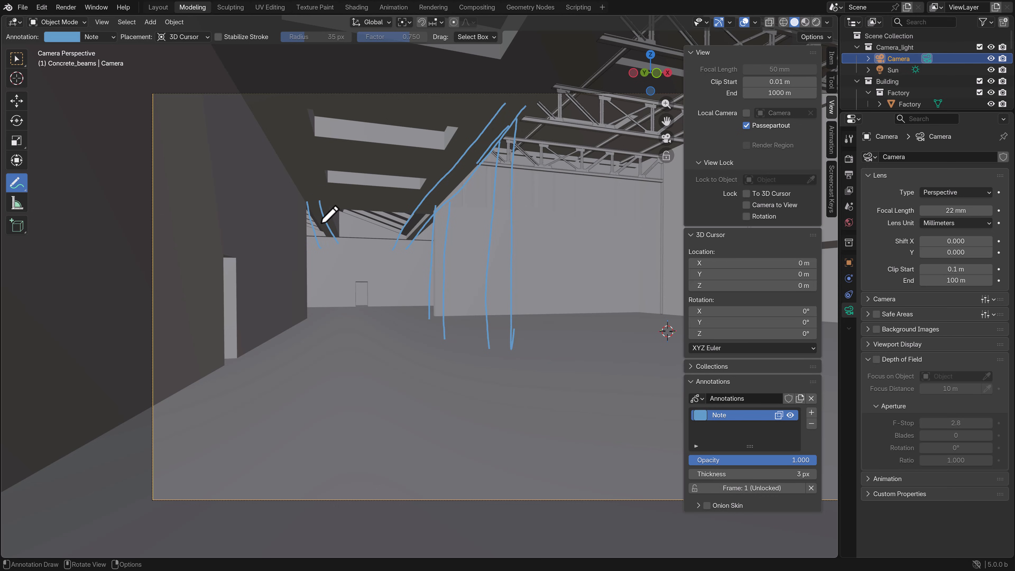
pyautogui.moveTo(311, 207); pyautogui.dragTo(343, 236)
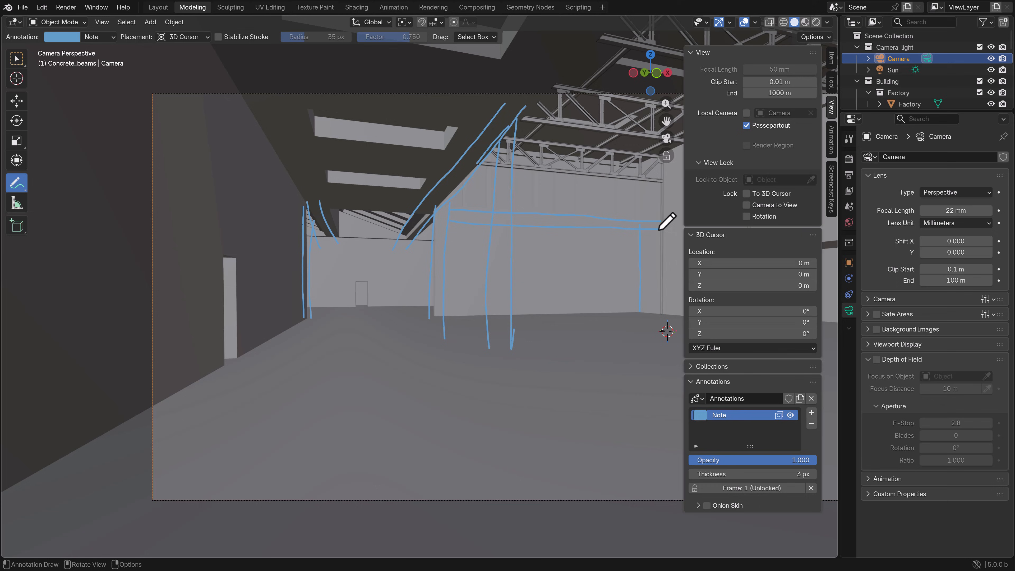
pyautogui.moveTo(562, 206)
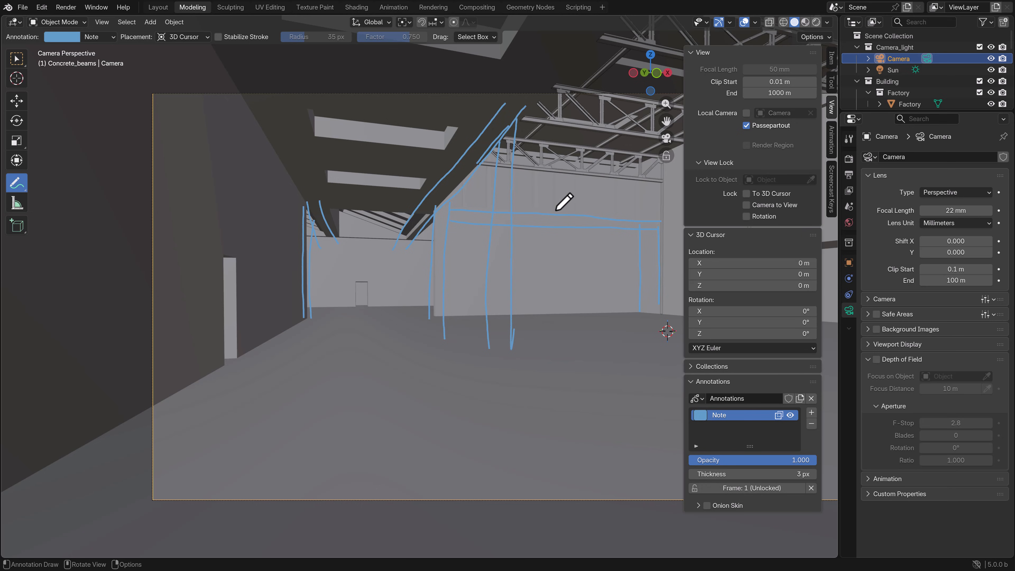
pyautogui.moveTo(561, 186)
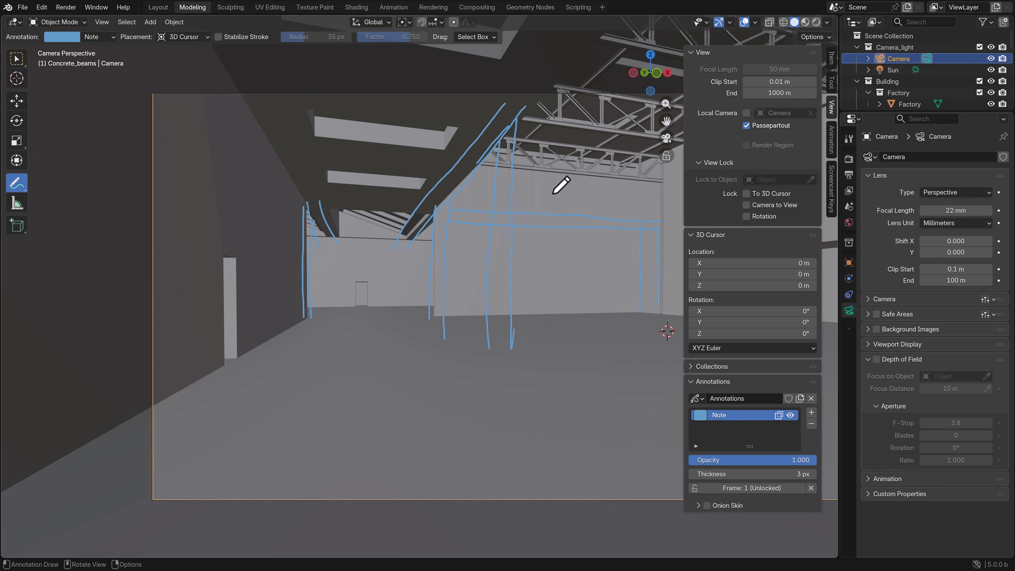
pyautogui.moveTo(574, 187)
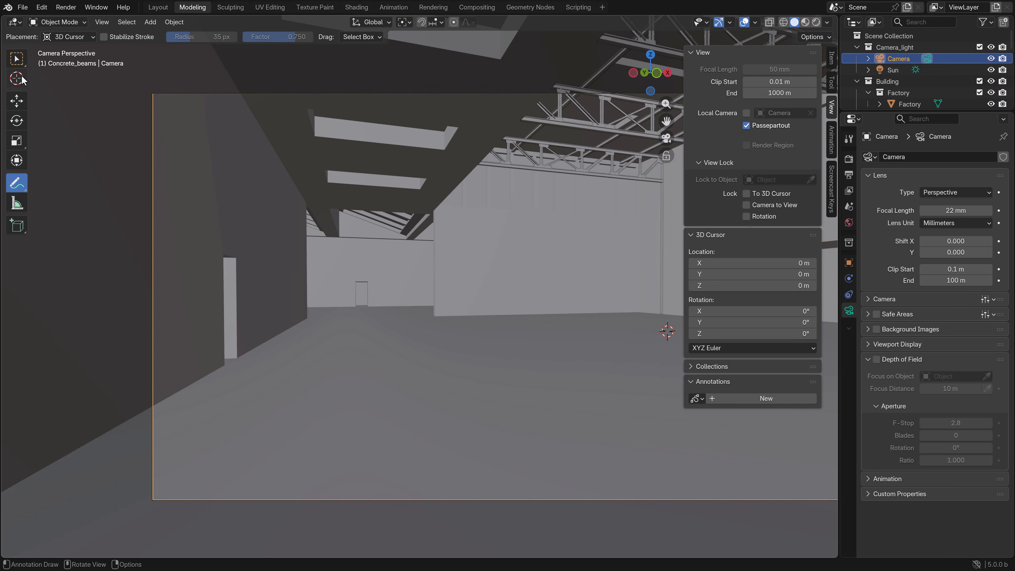
# Return to the Select Box tool instead of annotating
pyautogui.click(16, 58)
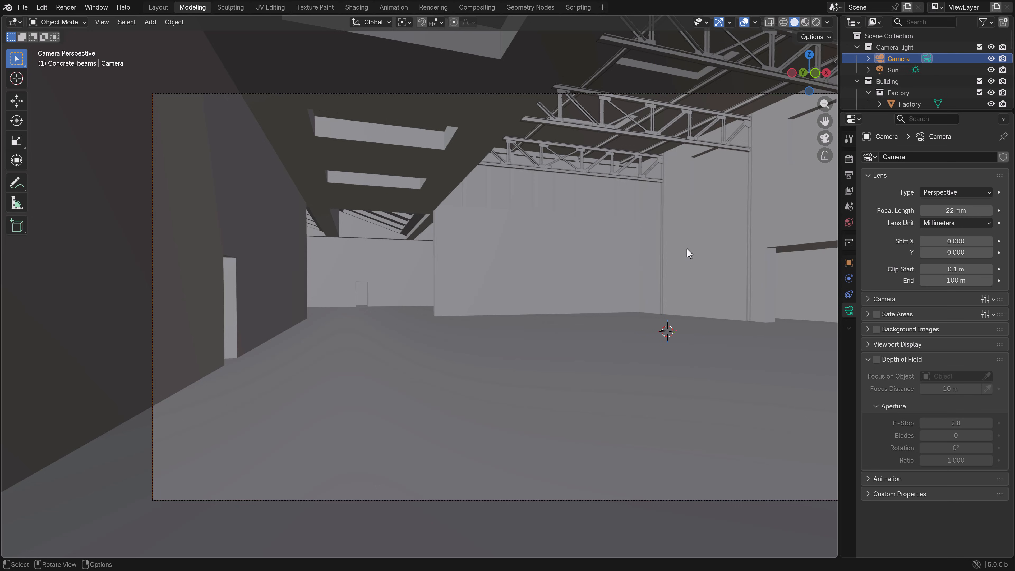
pyautogui.moveTo(690, 287)
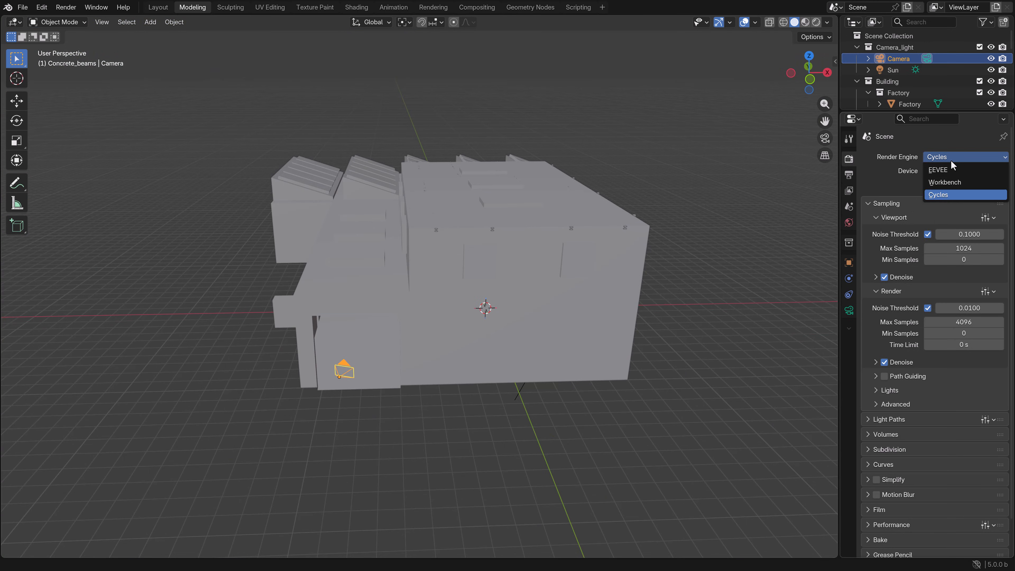
# Switch to the Workbench engine, shape a cube into a tall pillar and apply its scale
pyautogui.click(945, 182)
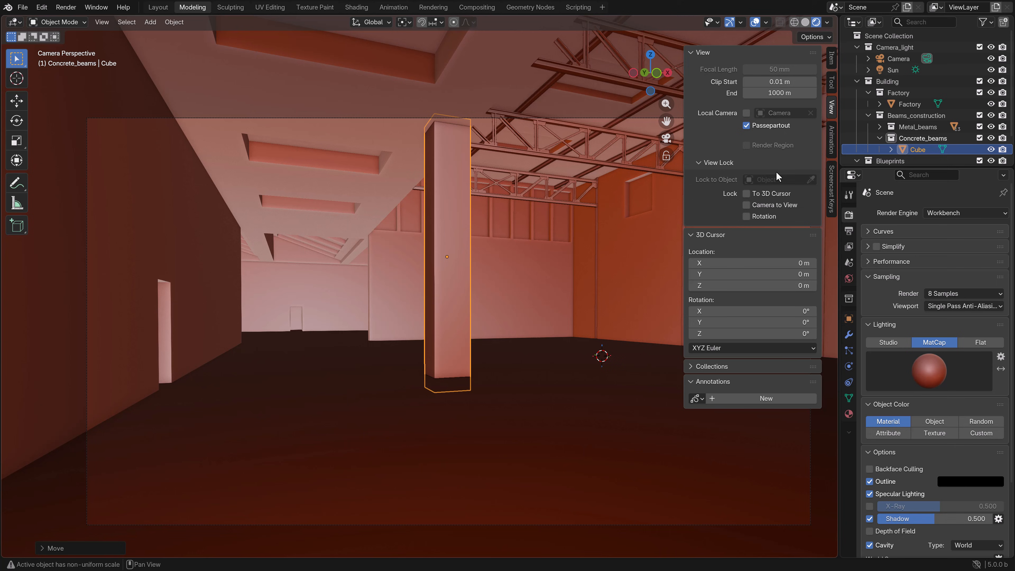
pyautogui.click(831, 190)
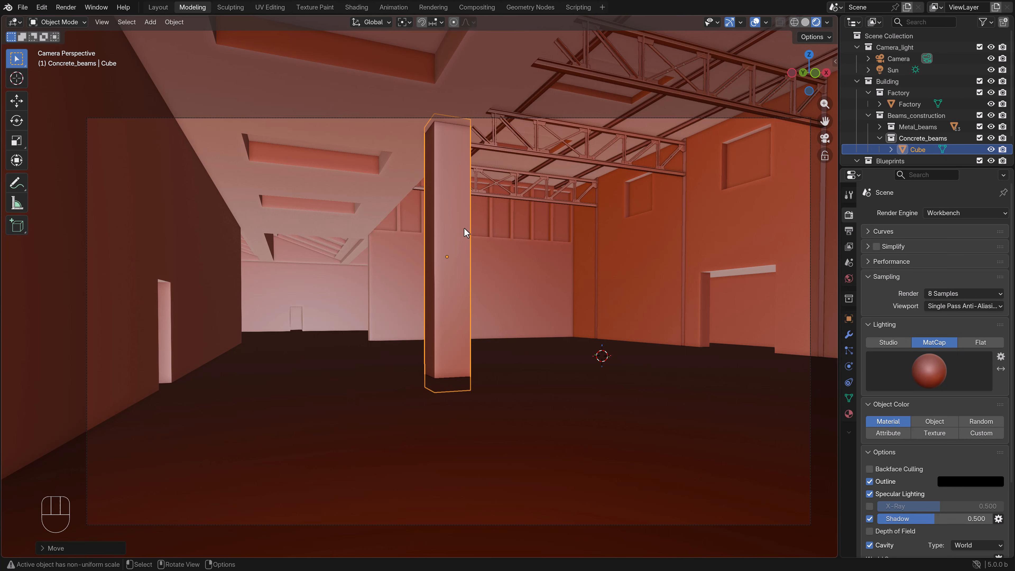
pyautogui.moveTo(469, 224)
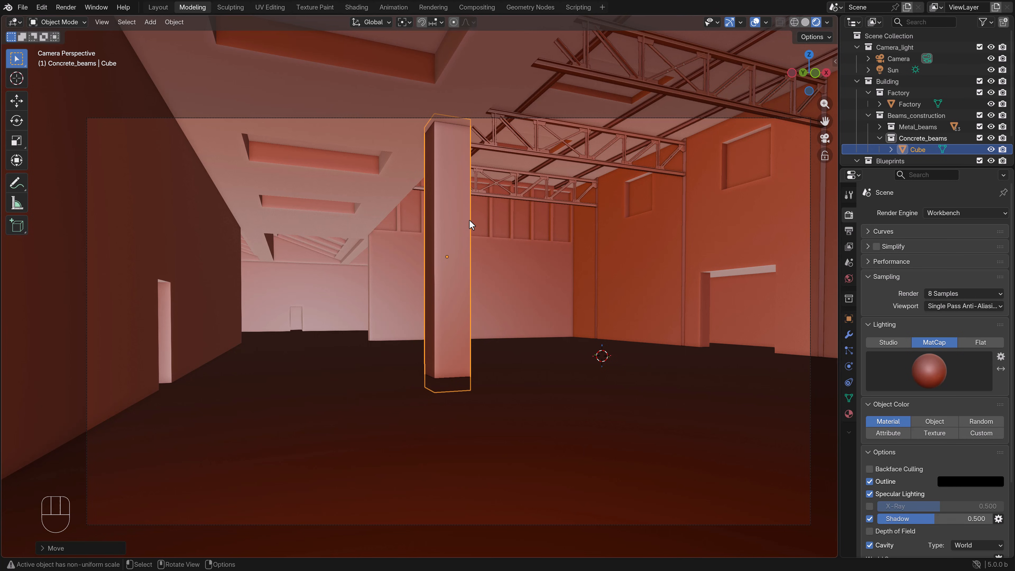
pyautogui.moveTo(499, 251)
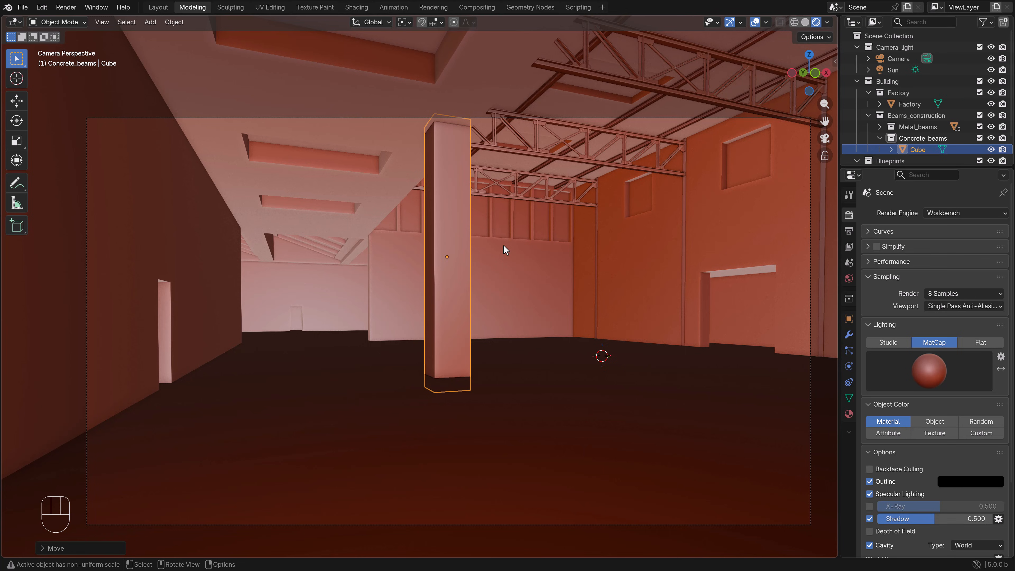
pyautogui.moveTo(501, 284)
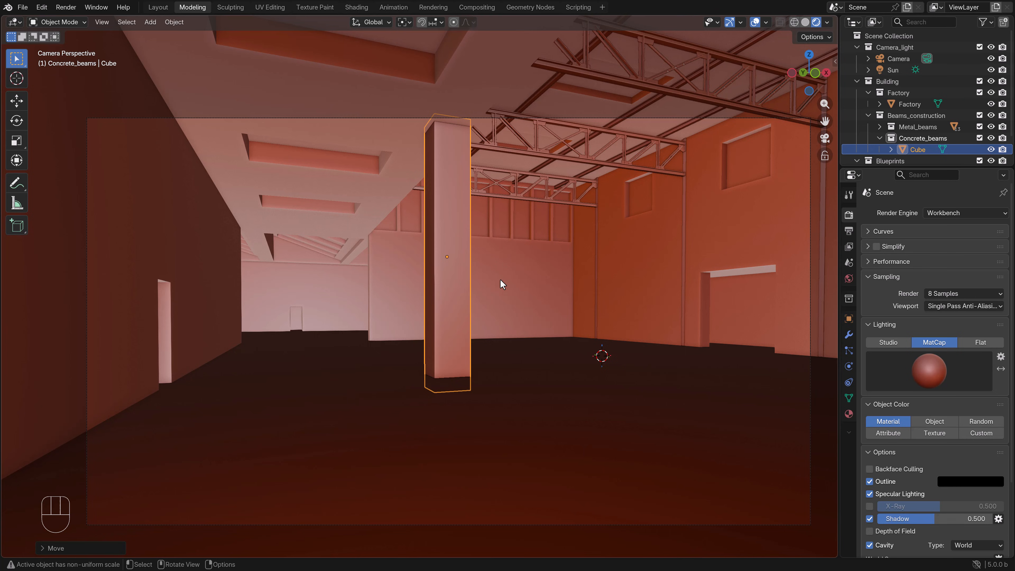
pyautogui.moveTo(481, 280)
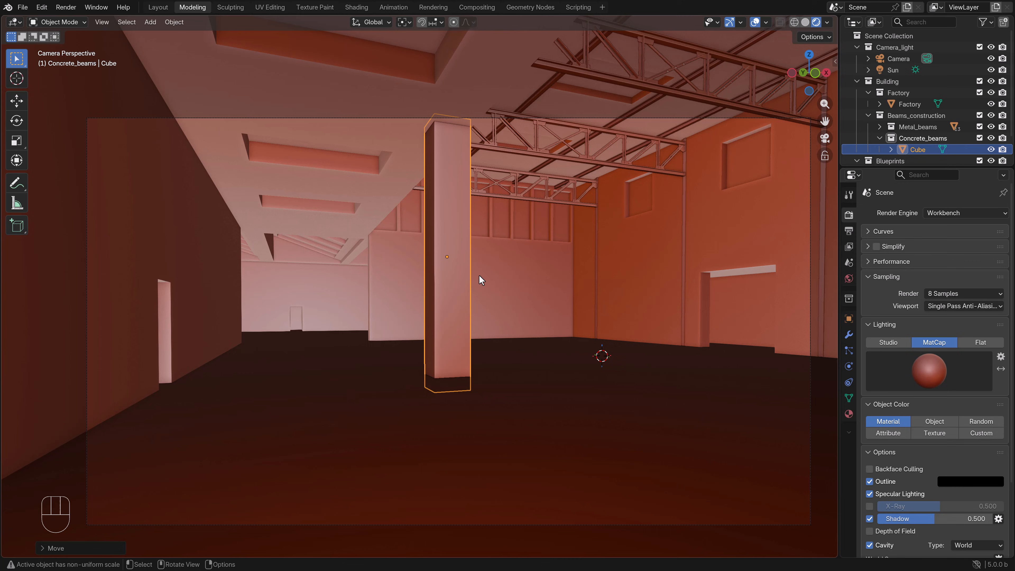
pyautogui.moveTo(525, 335)
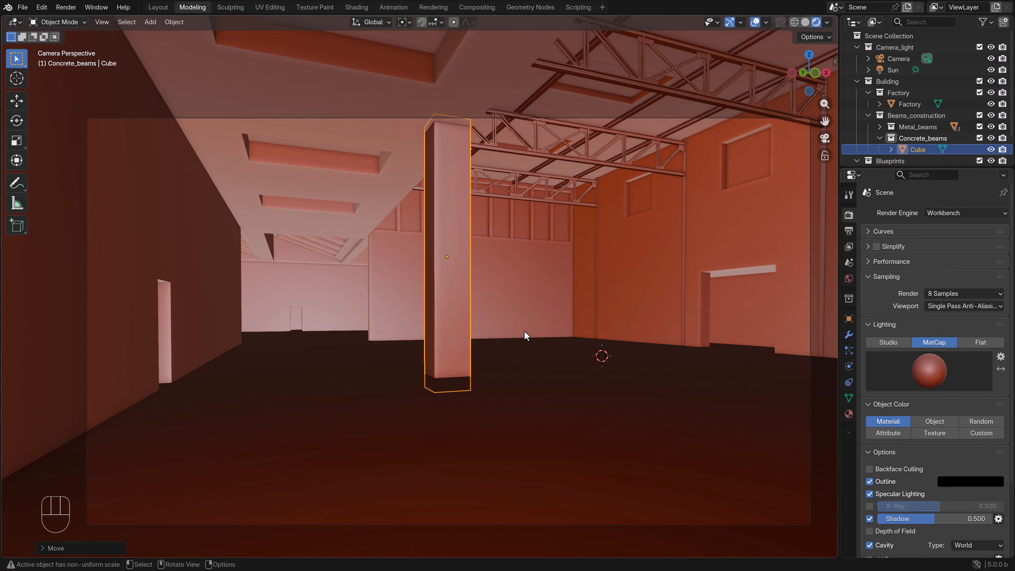
pyautogui.press('s')
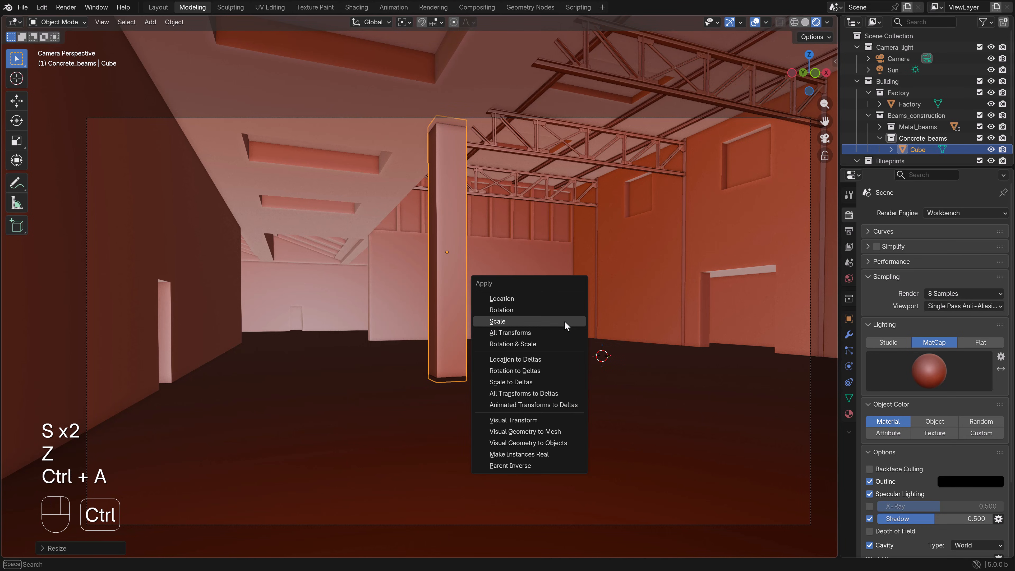
pyautogui.click(496, 322)
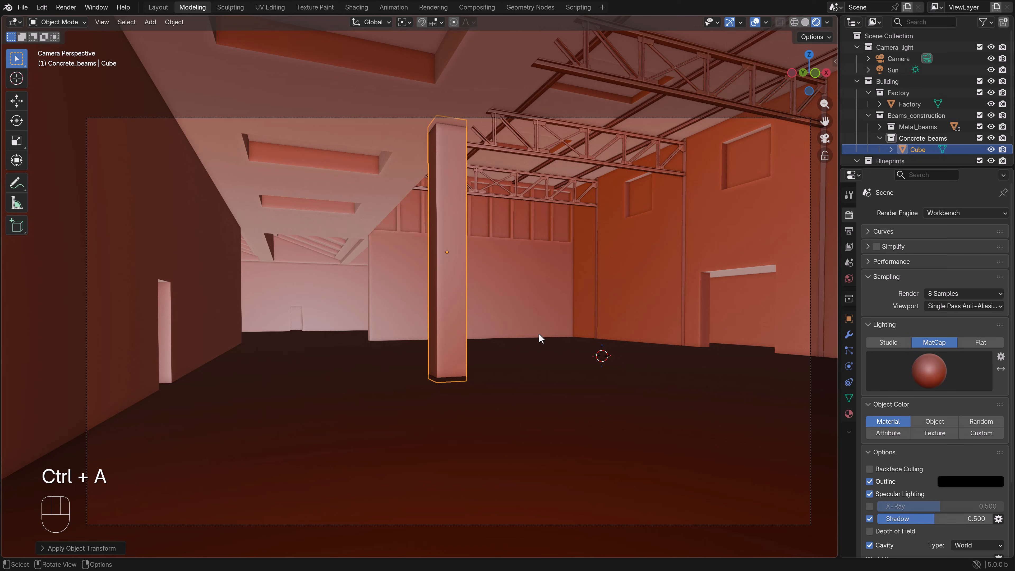
# Rename the pillar object to Concrete_pillar in the Outliner
pyautogui.moveTo(540, 338); pyautogui.dragTo(485, 305)
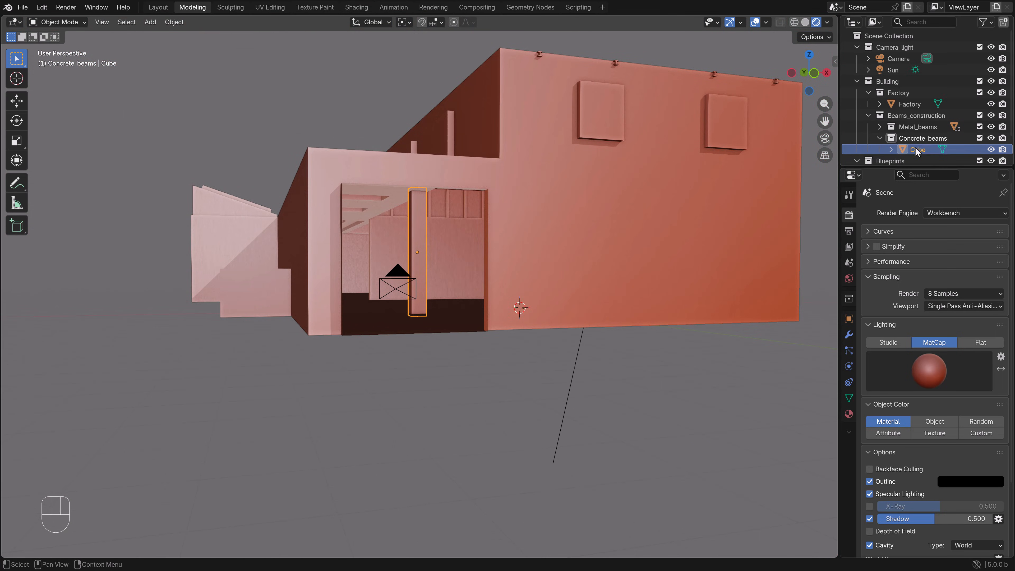
pyautogui.doubleClick(918, 149)
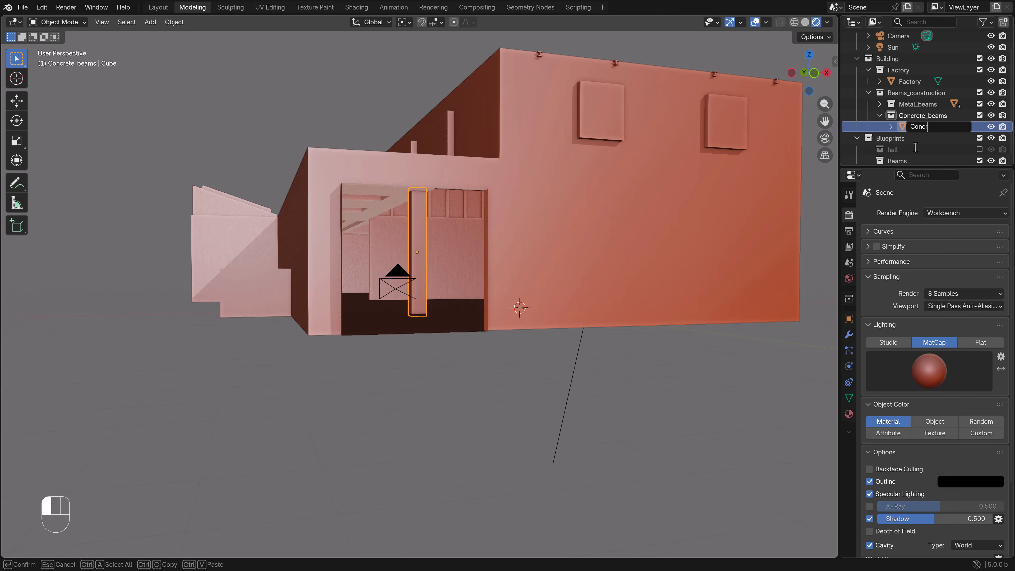
pyautogui.write('Concrete_pillar')
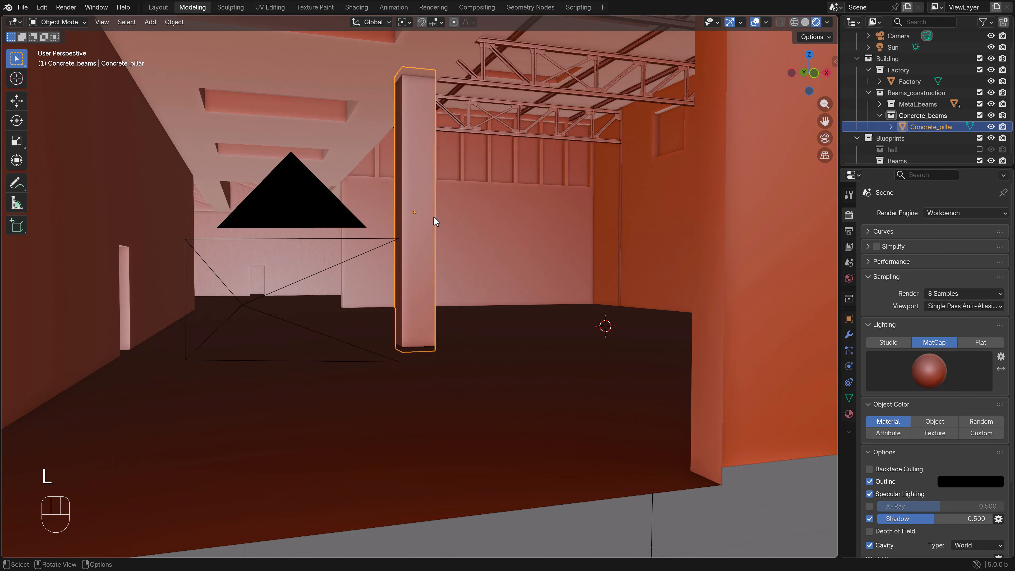
# Bevel the pillar's edges with a soft multi-segment bevel and return to Object Mode
pyautogui.press('Tab')
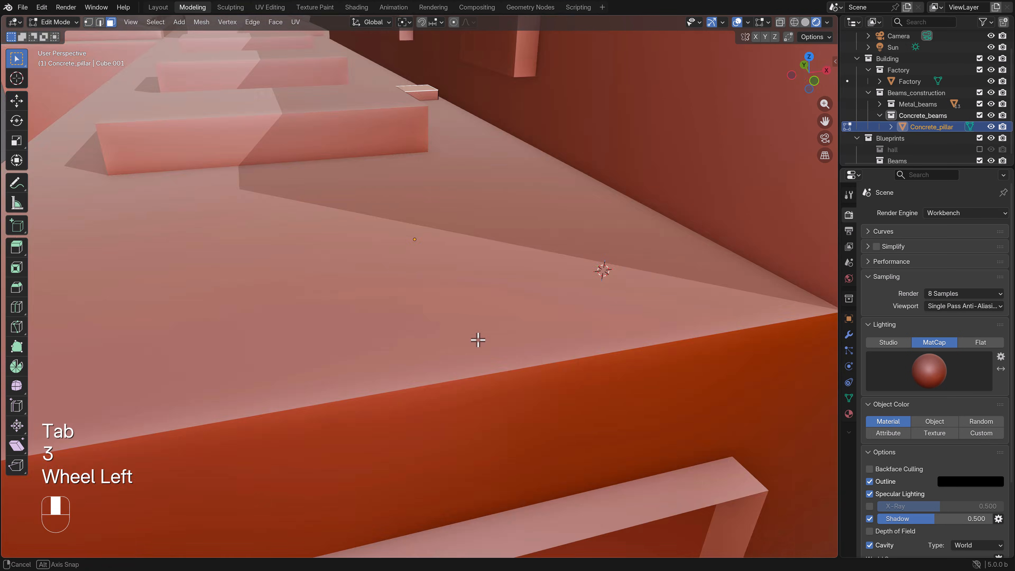
pyautogui.press('X')
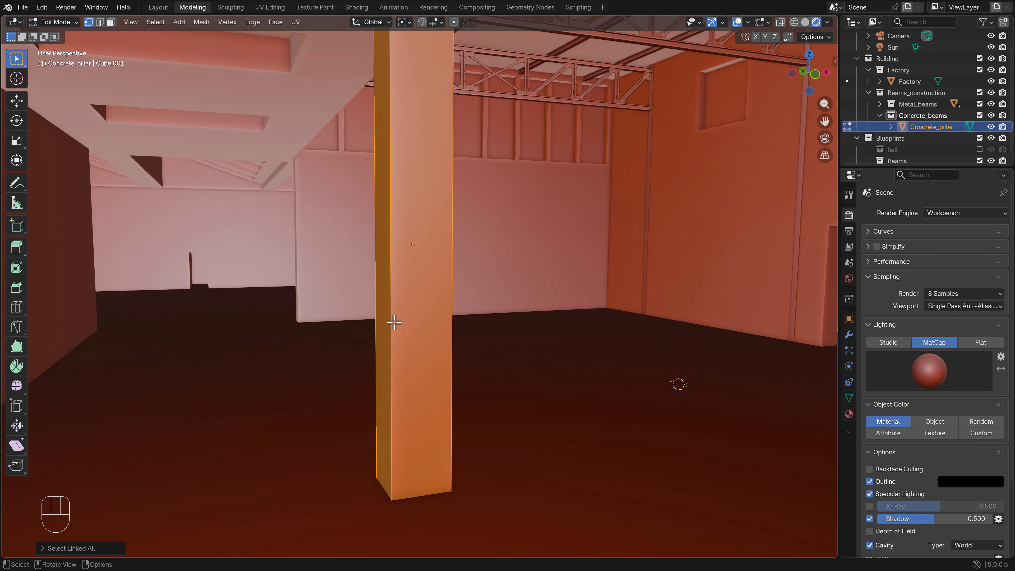
pyautogui.moveTo(439, 302)
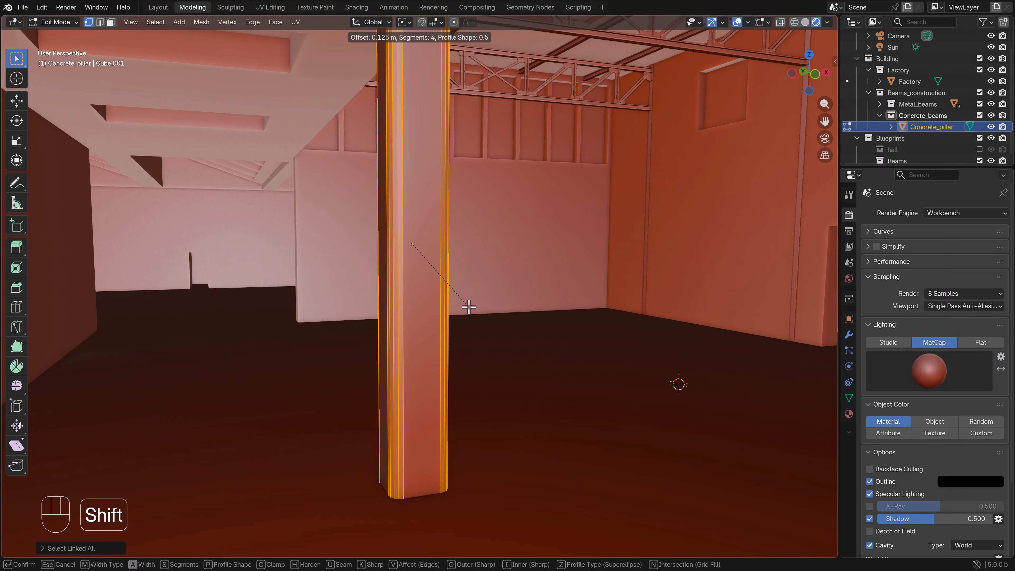
pyautogui.moveTo(513, 329)
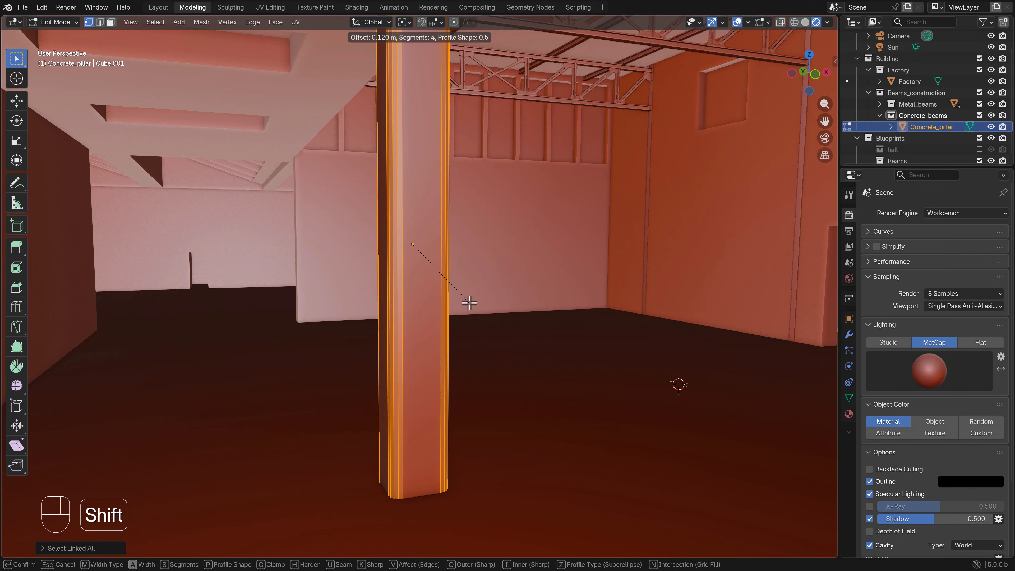
pyautogui.moveTo(472, 305)
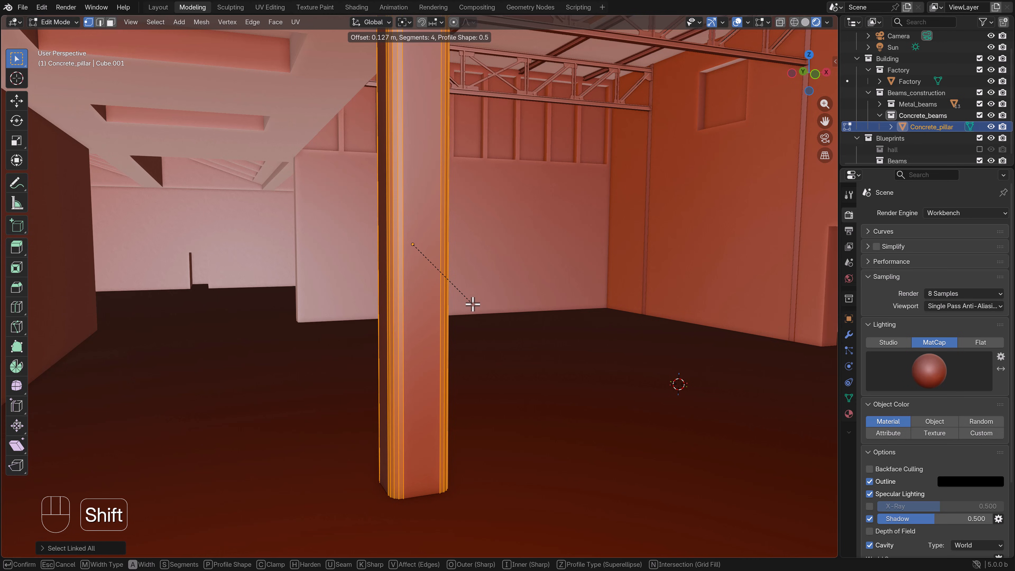
pyautogui.click(473, 306)
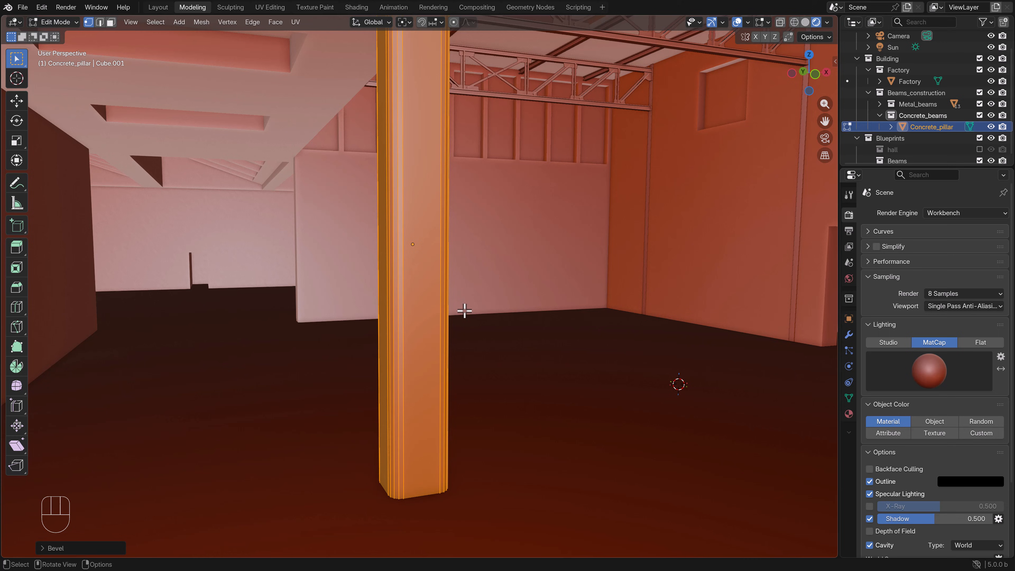
pyautogui.moveTo(451, 313)
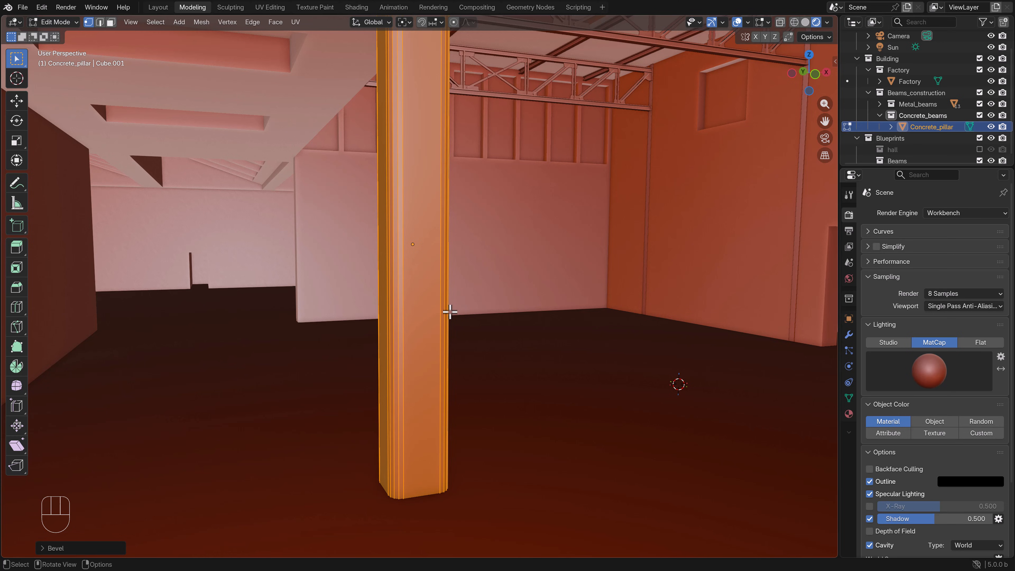
pyautogui.moveTo(440, 323)
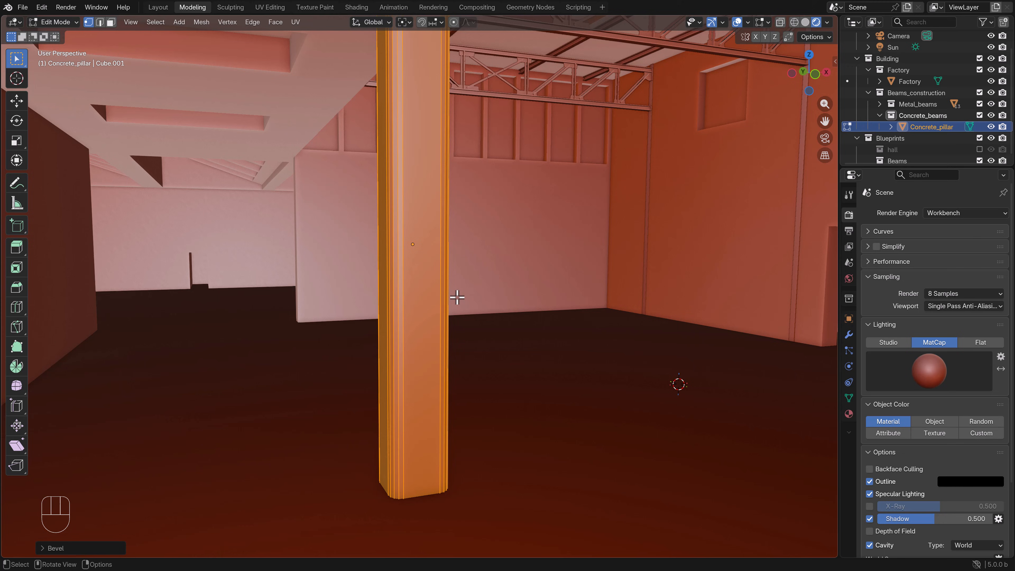
pyautogui.press('Tab')
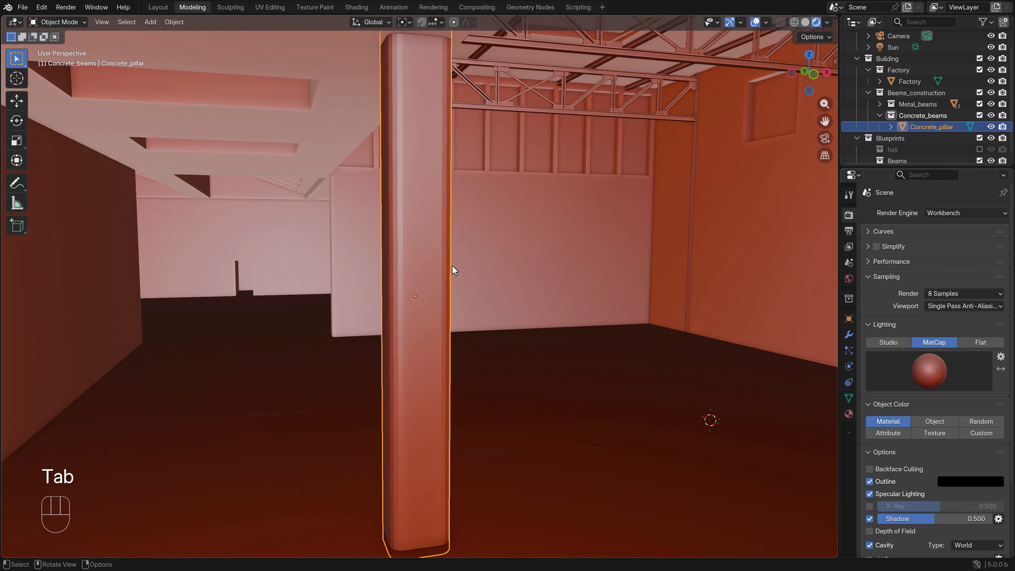
pyautogui.moveTo(409, 280)
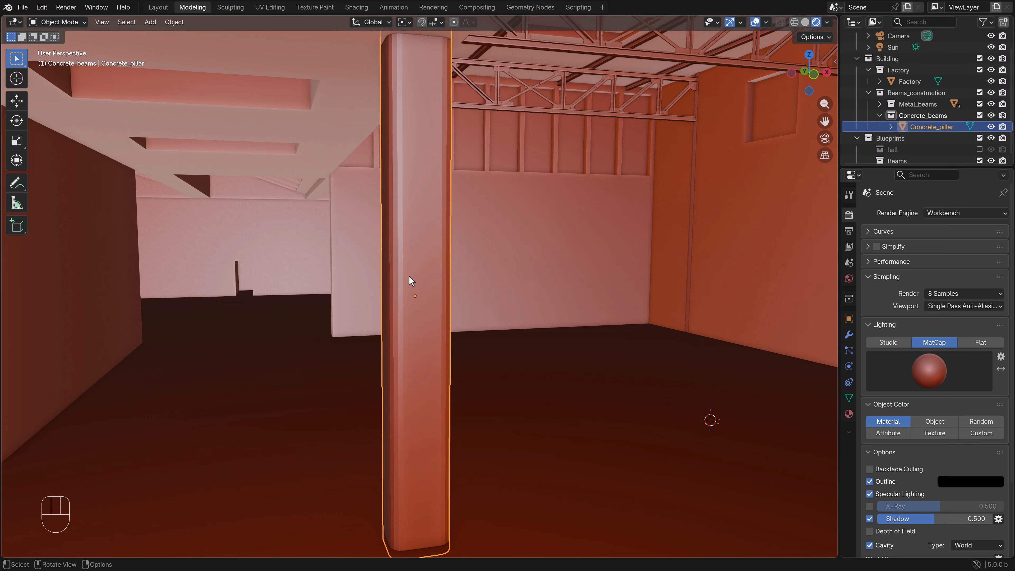
# Add 31 horizontal loop cuts along the pillar's height and return to Object Mode
pyautogui.press('Tab')
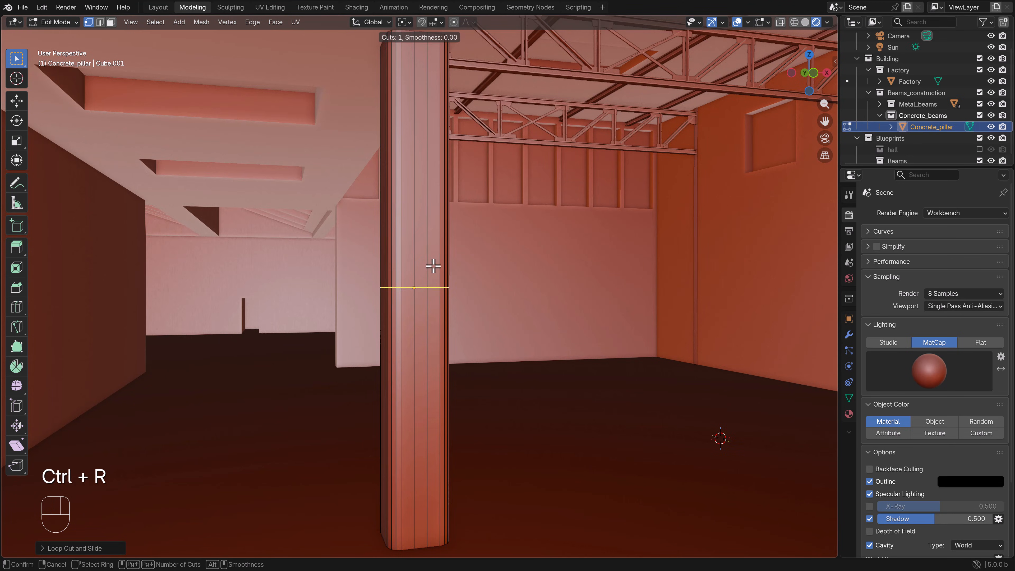
pyautogui.scroll(3)
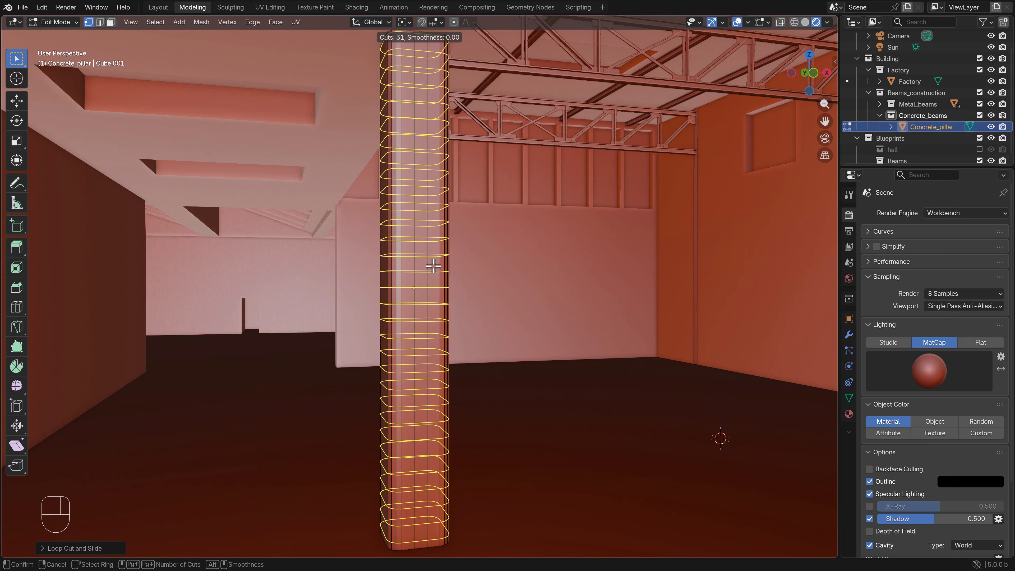
pyautogui.click(432, 271)
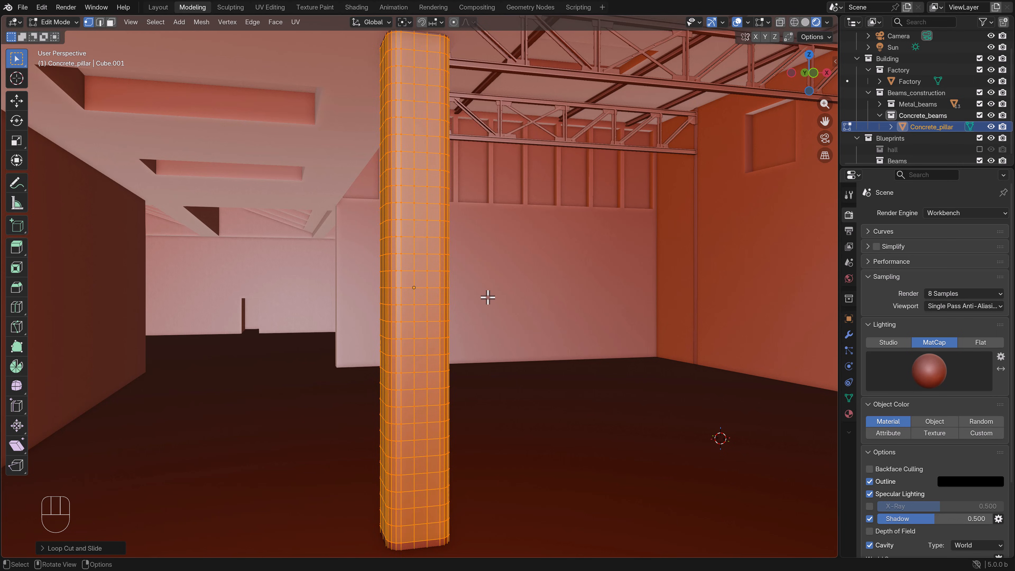
pyautogui.press('Tab')
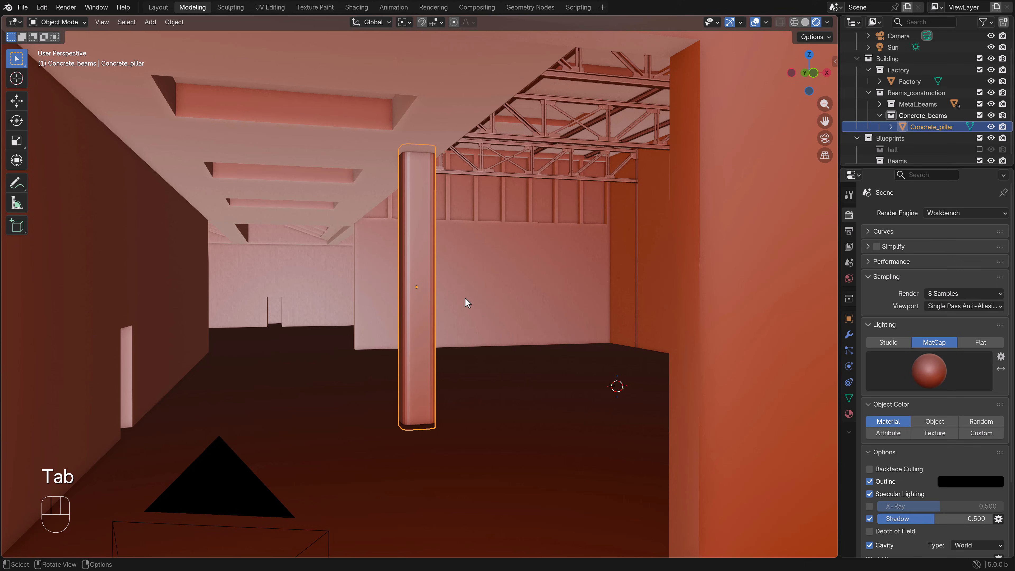
# Check the pillar's transform values and give it smooth shading
pyautogui.press('N')
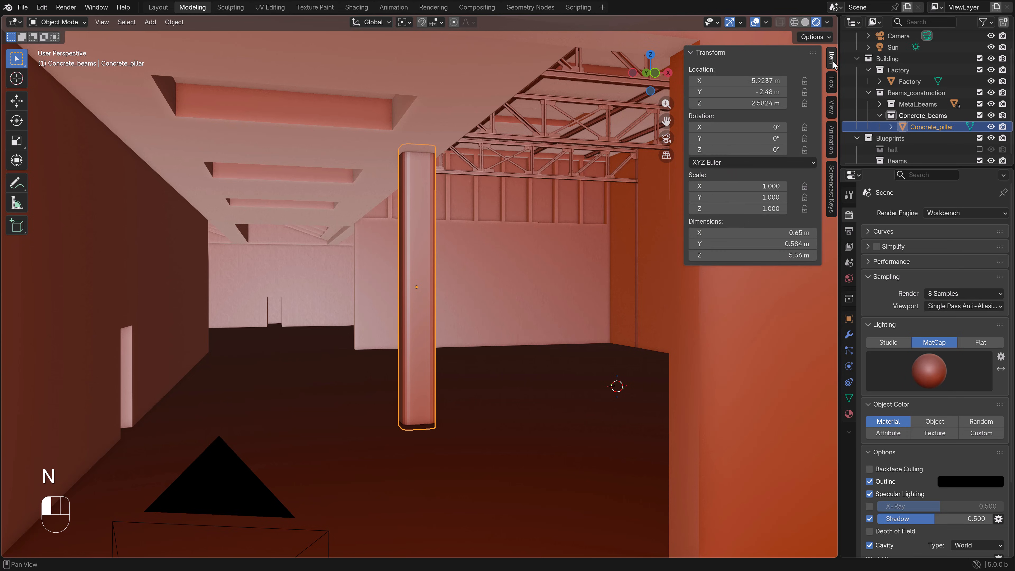
pyautogui.press('N')
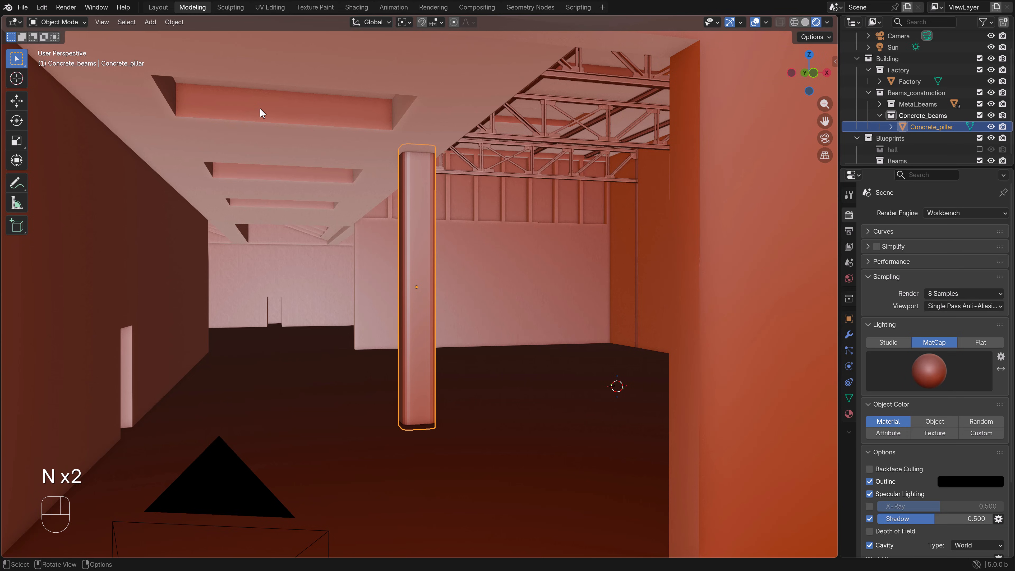
pyautogui.click(174, 23)
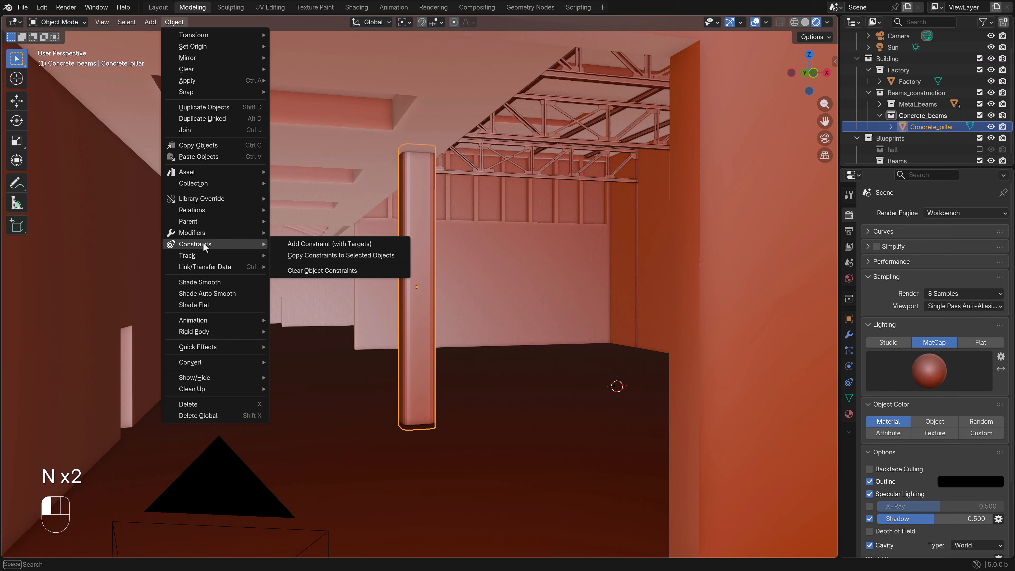
pyautogui.click(200, 283)
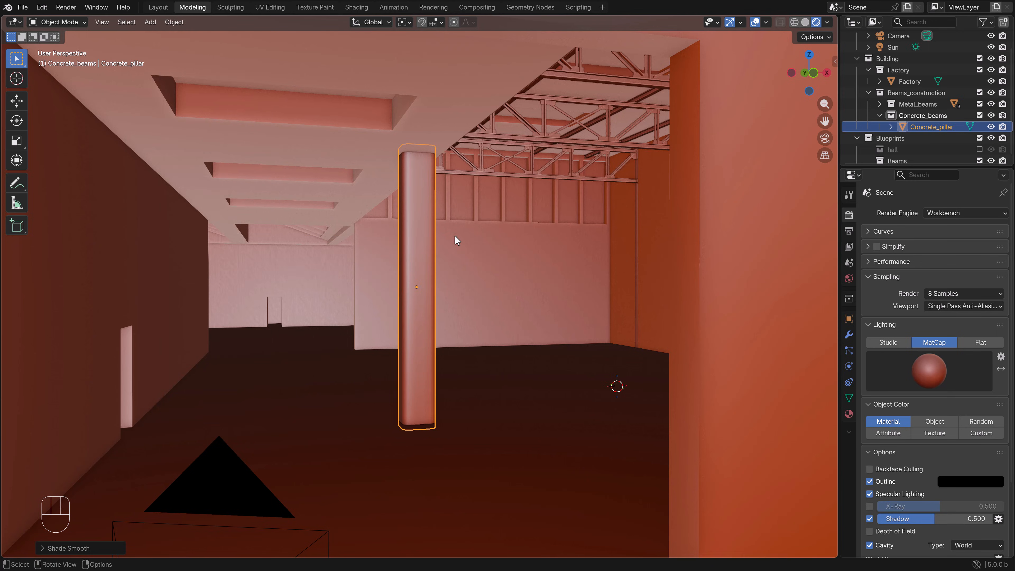
pyautogui.moveTo(942, 216)
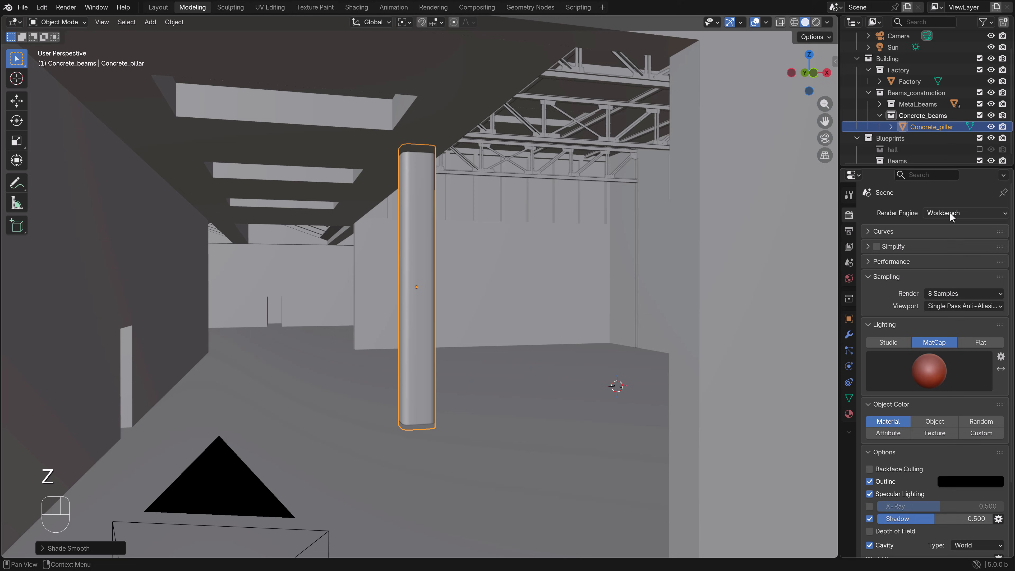
# Set the render engine to Cycles and name the pillar's material Concrete_pillar
pyautogui.click(966, 213)
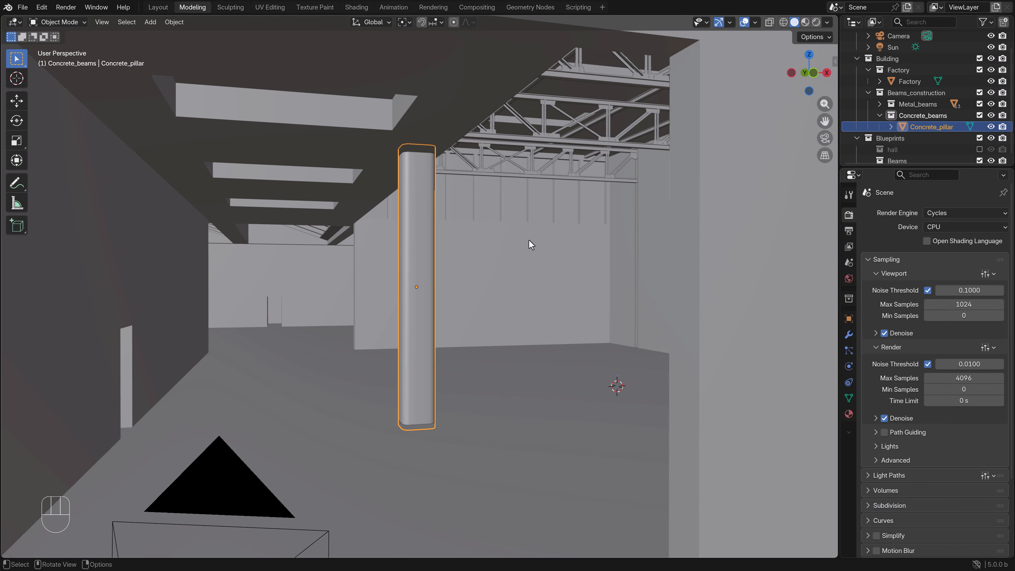
pyautogui.press('KP_1')
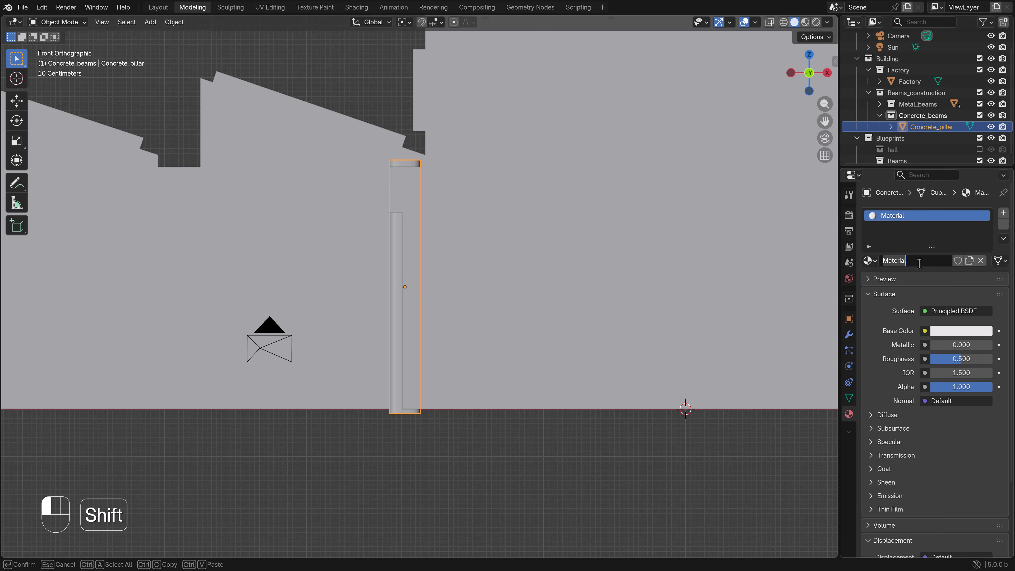
pyautogui.write('Concrete.')
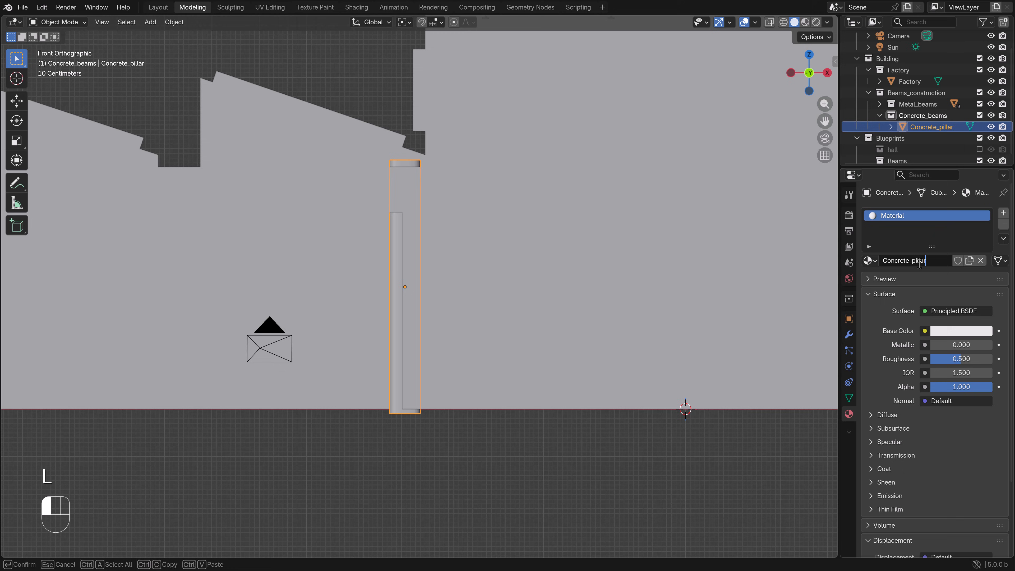
pyautogui.click(356, 7)
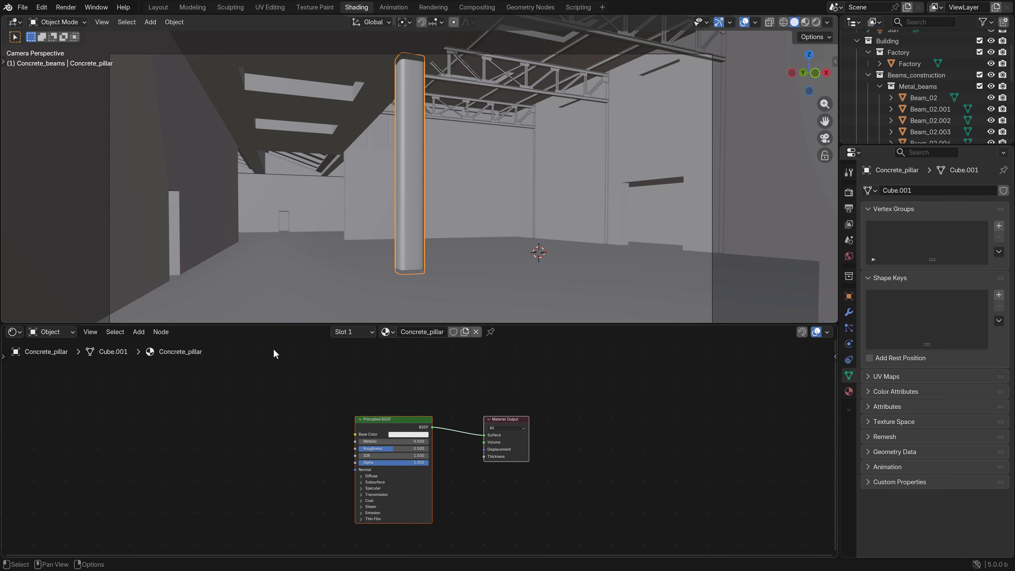
# Add an Image Texture node to the Concrete_pillar material and browse for an image
pyautogui.click(158, 409)
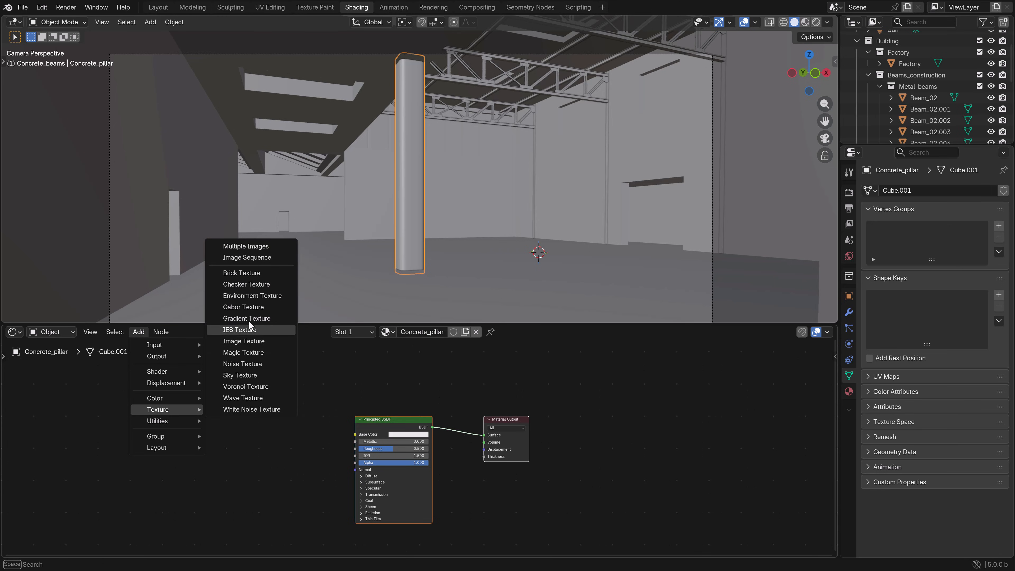
pyautogui.click(244, 341)
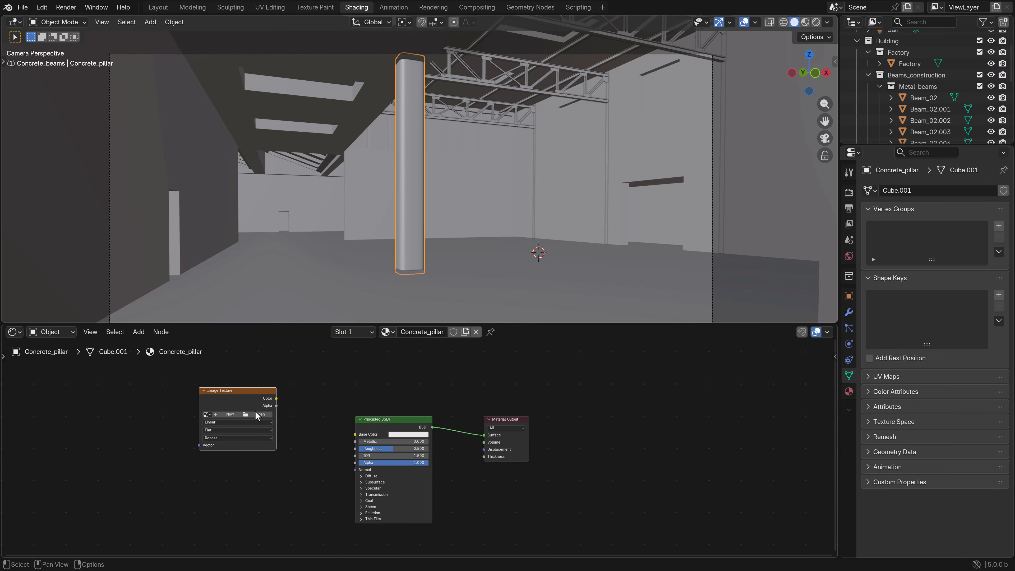
pyautogui.click(260, 415)
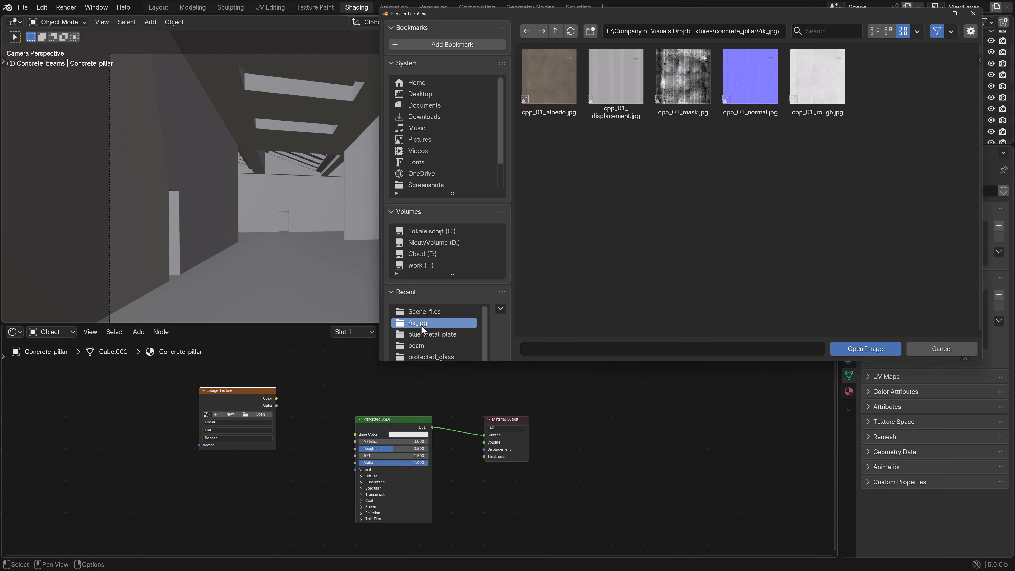
pyautogui.moveTo(671, 69)
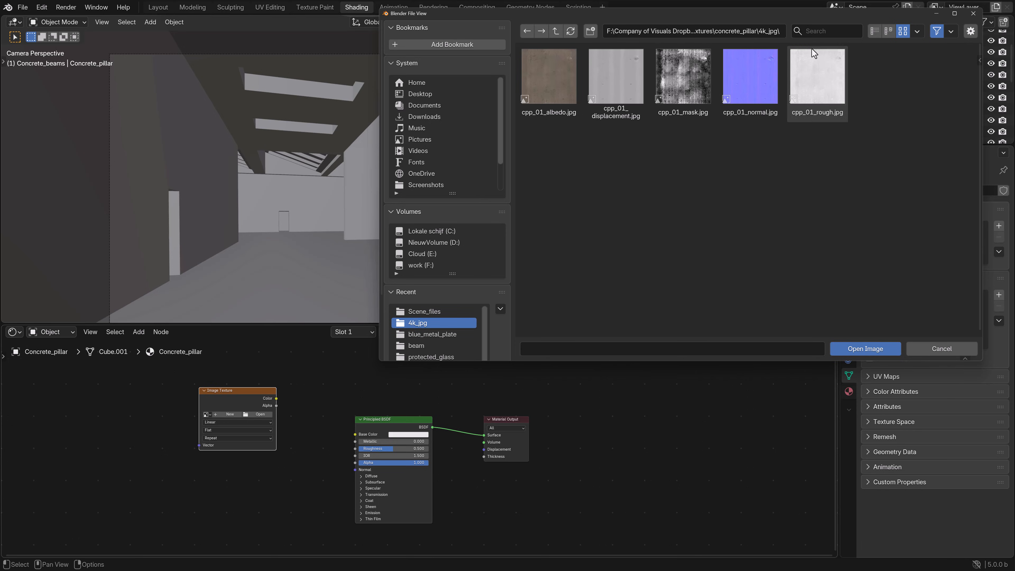
# Load cpp_01_albedo.jpg into the texture node
pyautogui.click(750, 76)
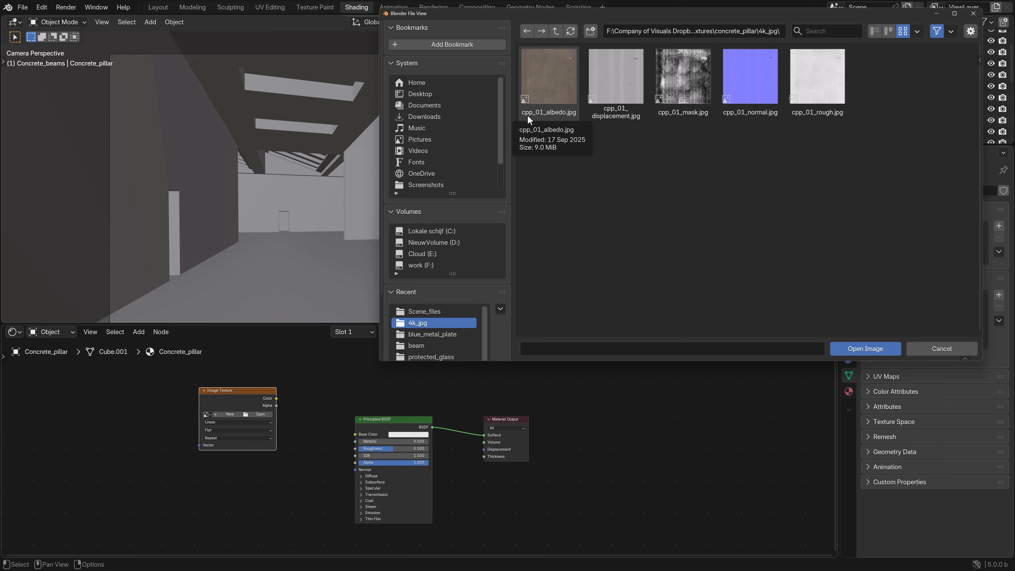
pyautogui.click(548, 77)
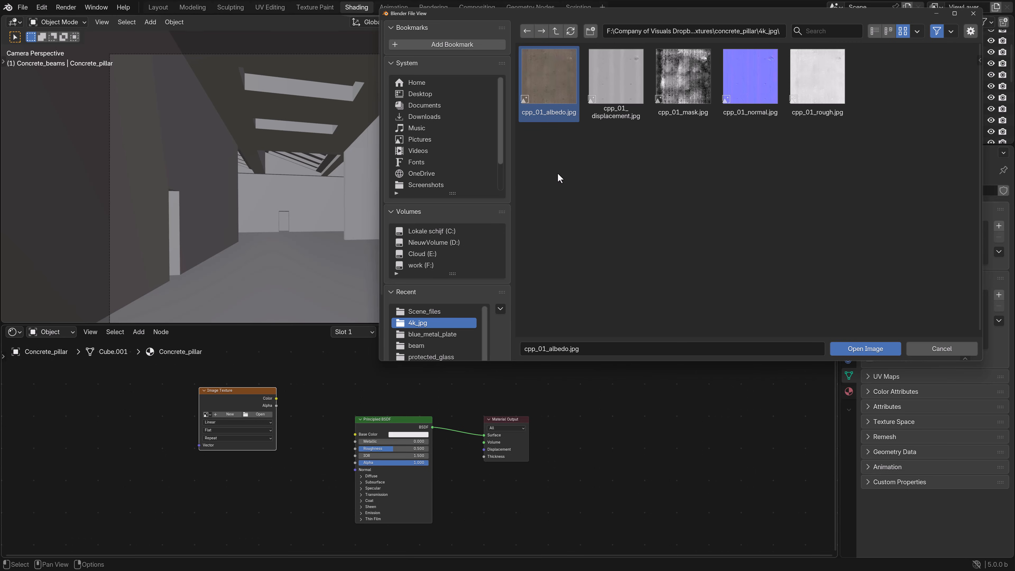
pyautogui.click(865, 349)
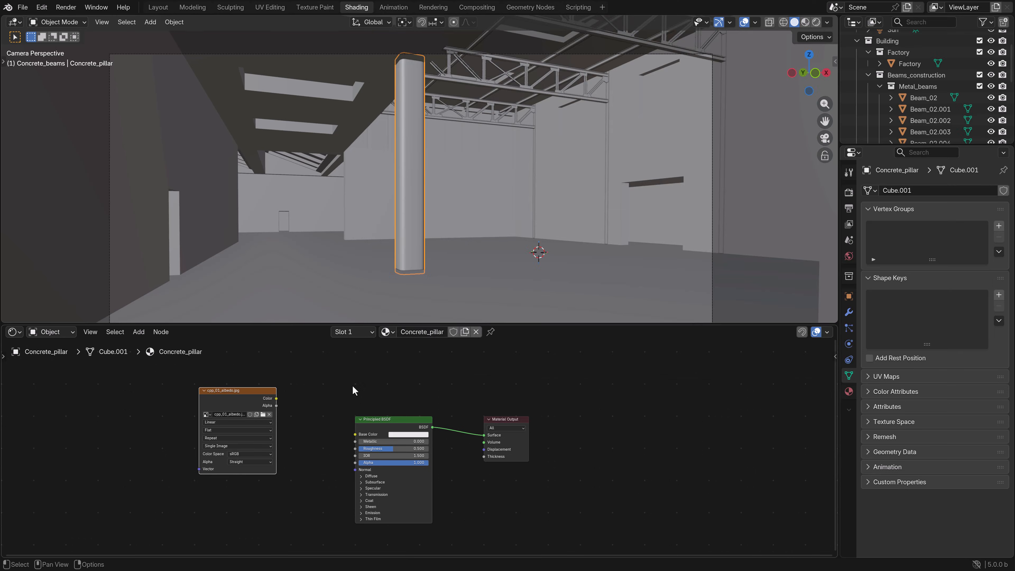
# Wire the albedo into Base Color and the normal image through a Normal Map node into the BSDF normal, then view from the front
pyautogui.moveTo(277, 398); pyautogui.dragTo(355, 433)
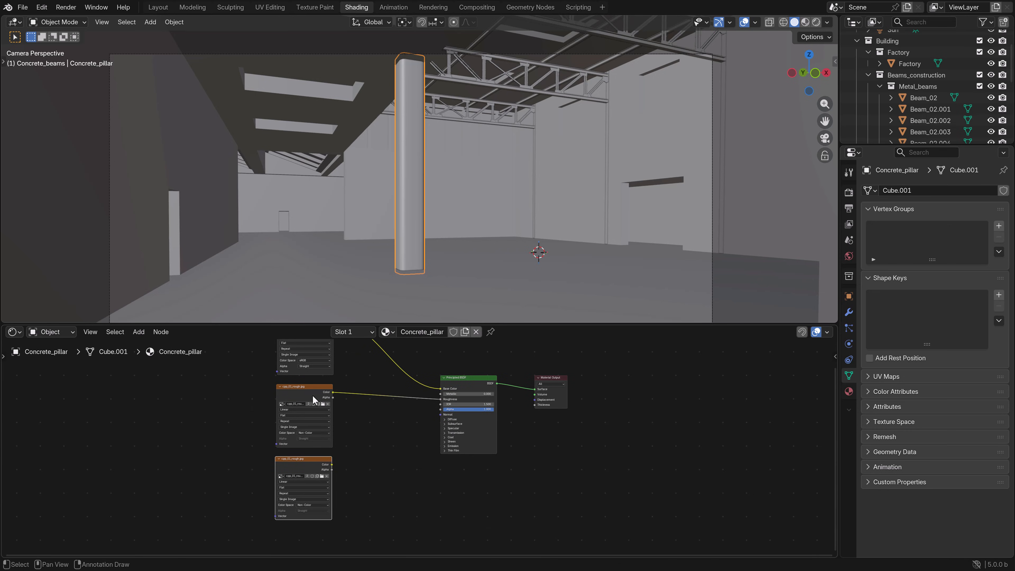
pyautogui.click(139, 332)
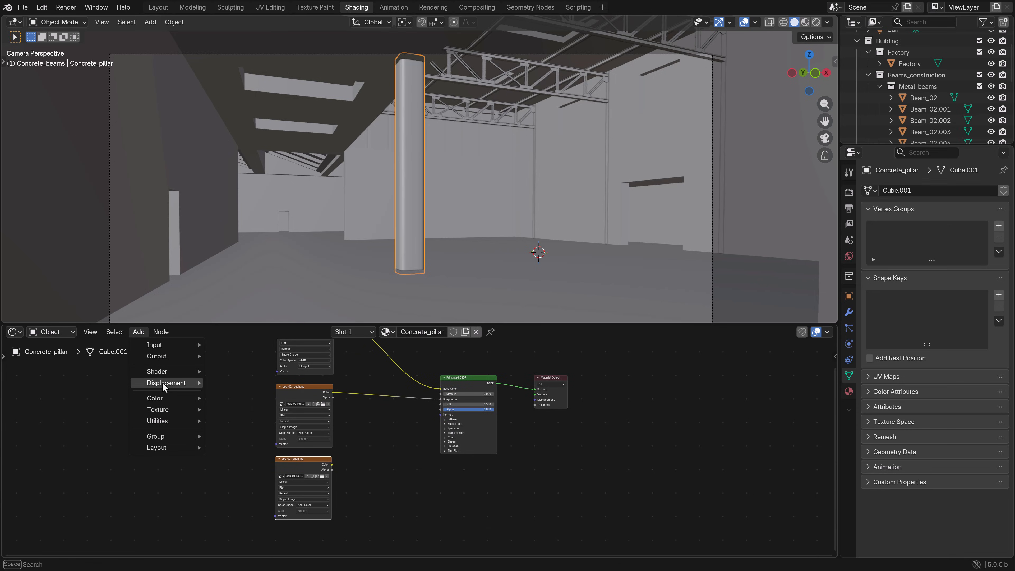
pyautogui.moveTo(241, 405)
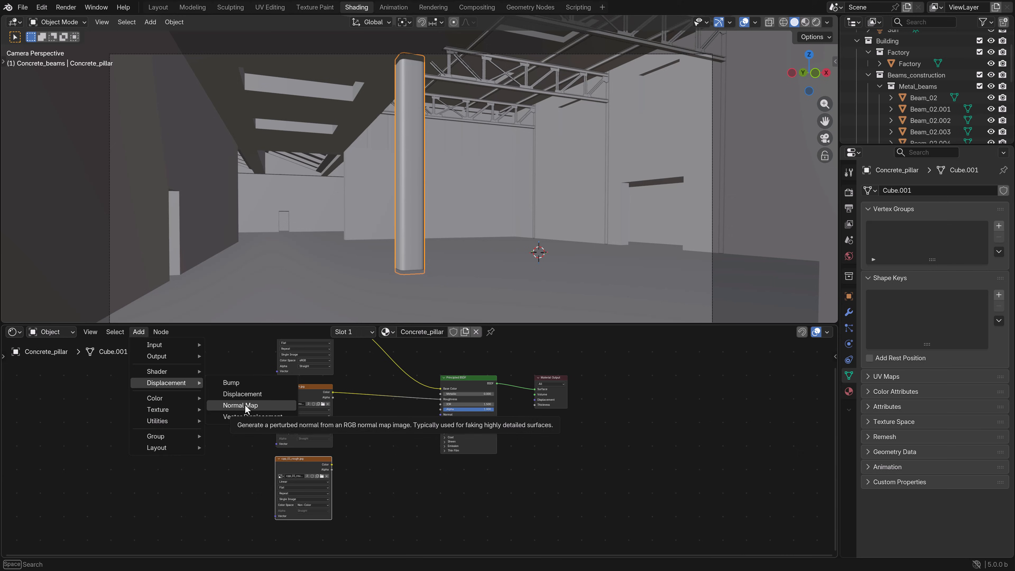
pyautogui.click(241, 405)
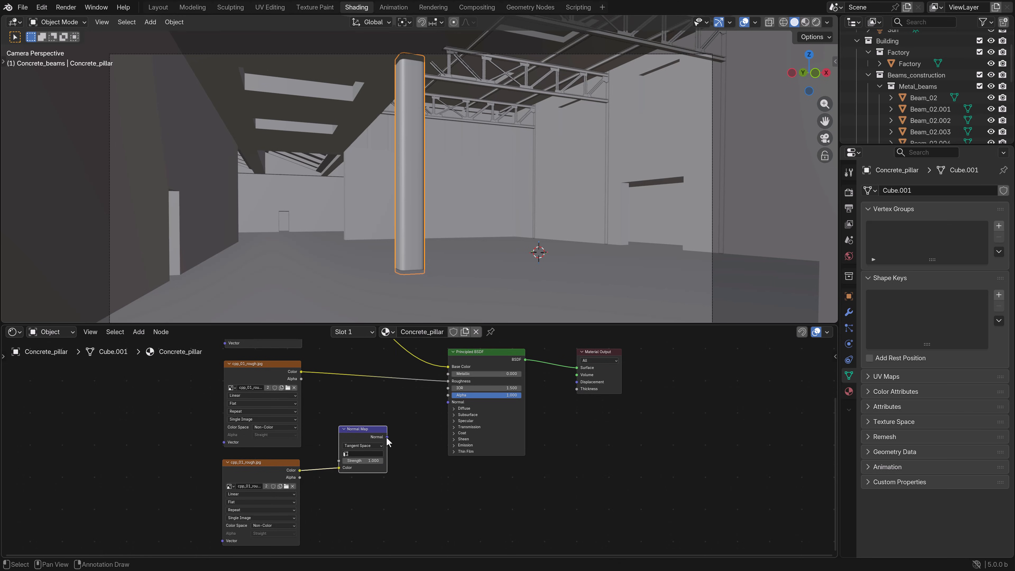
pyautogui.moveTo(385, 436); pyautogui.dragTo(453, 401)
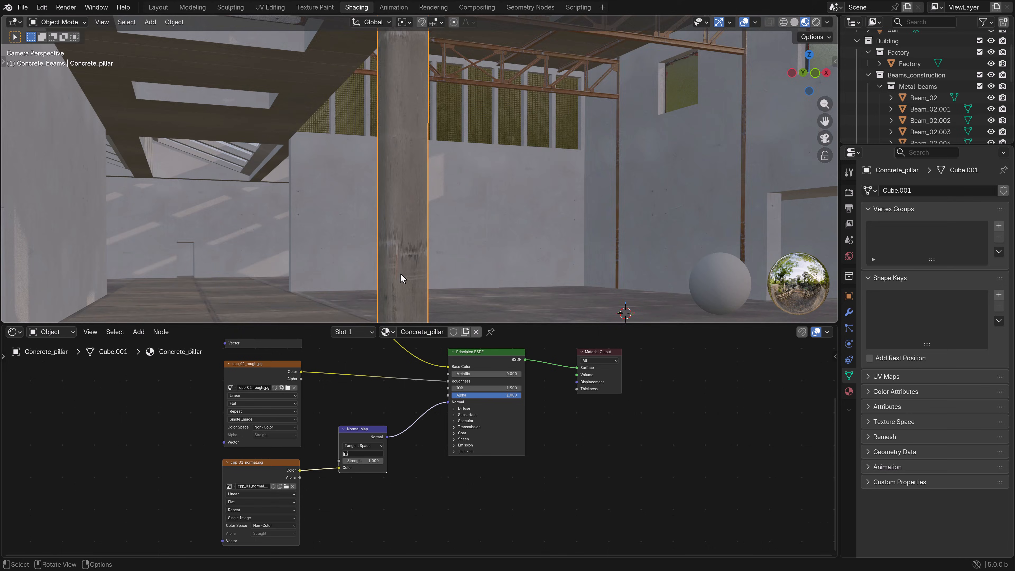
pyautogui.press('KP_1')
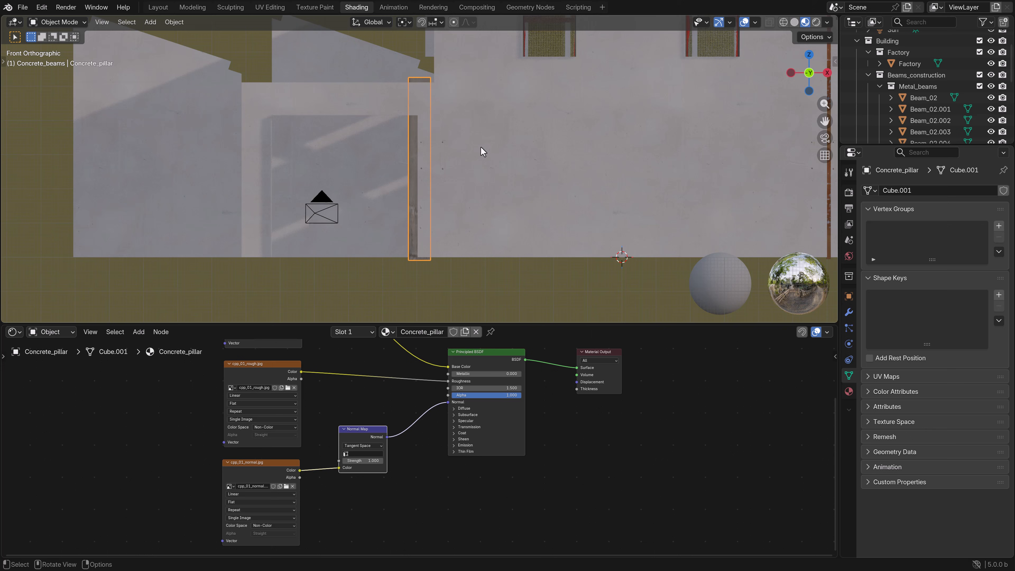
# Select the whole pillar mesh and apply a Cylinder Projection to its UVs
pyautogui.press('Tab')
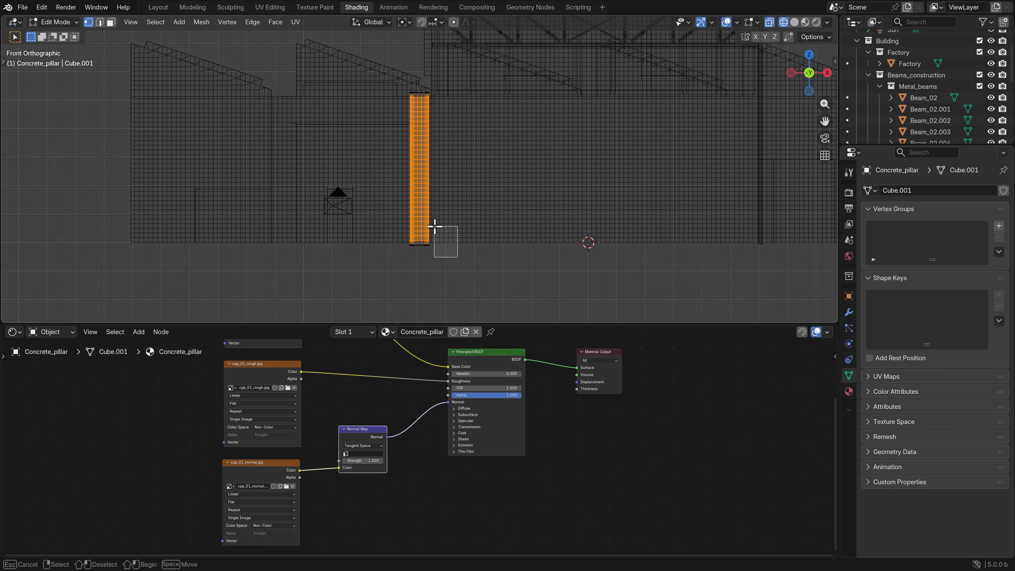
pyautogui.click(295, 22)
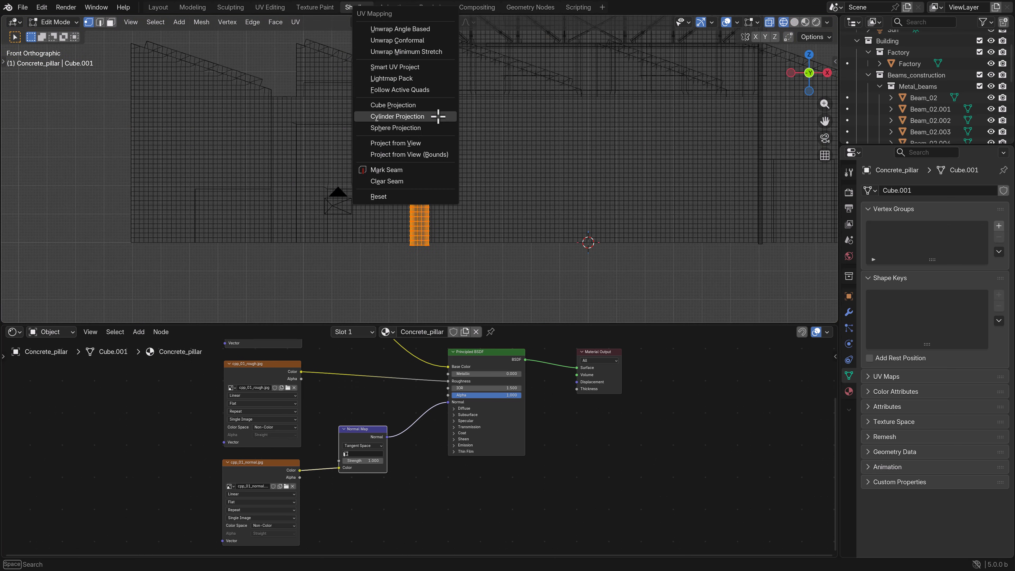
pyautogui.moveTo(403, 112)
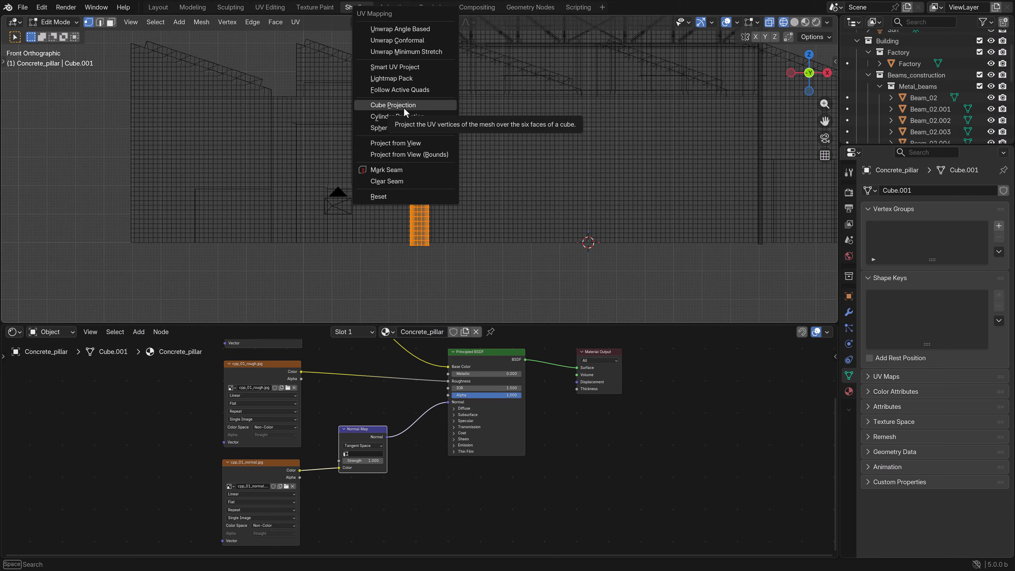
pyautogui.moveTo(409, 124)
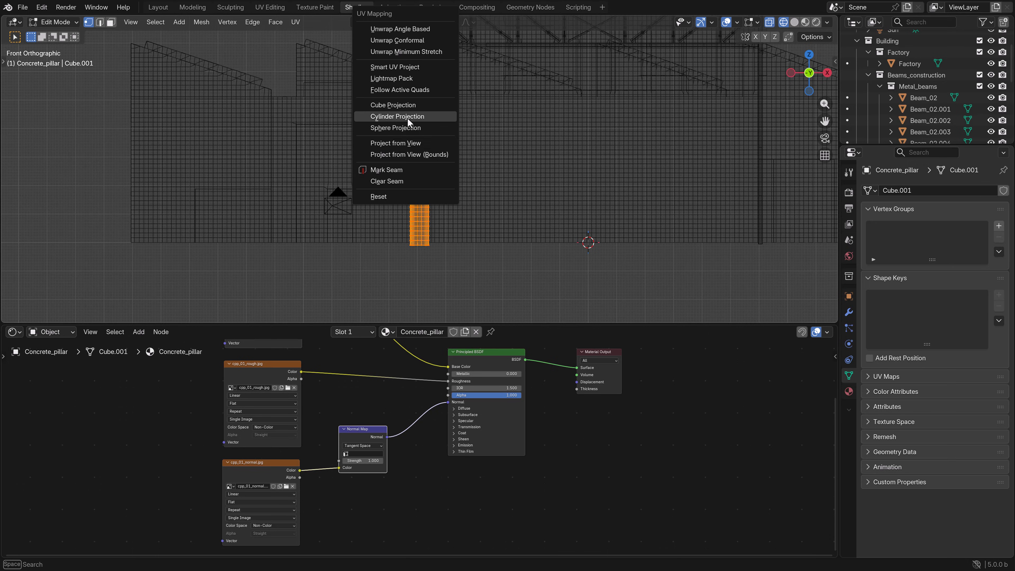
pyautogui.click(270, 7)
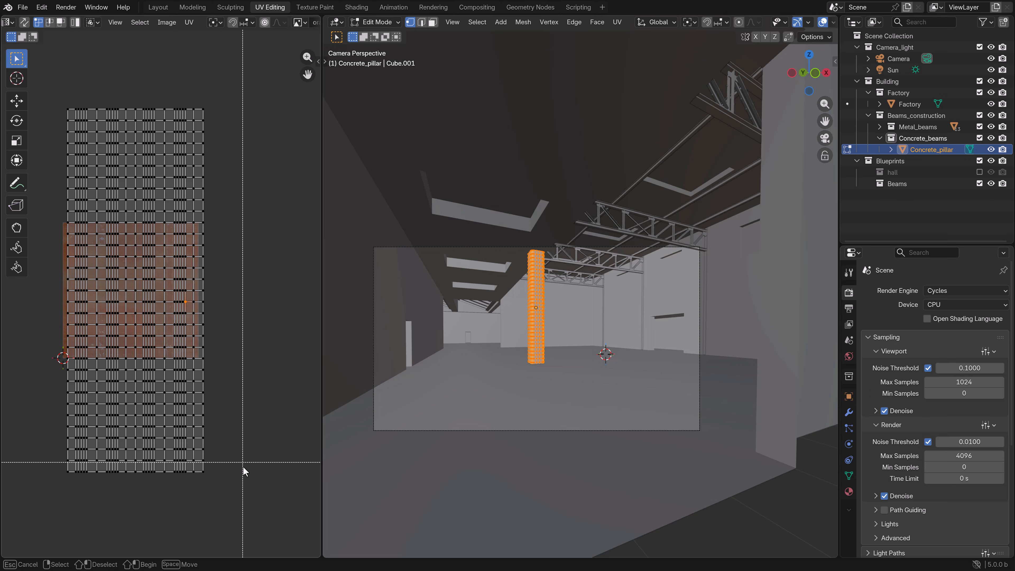
# Return the pillar to a finished object and check its concrete texture in the rendered hall view
pyautogui.press('s')
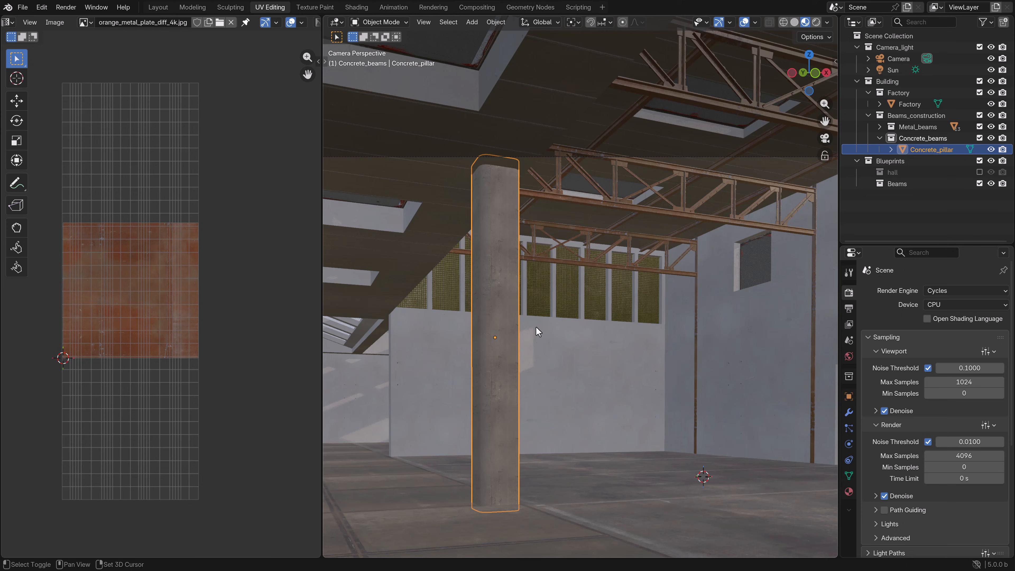
pyautogui.click(831, 186)
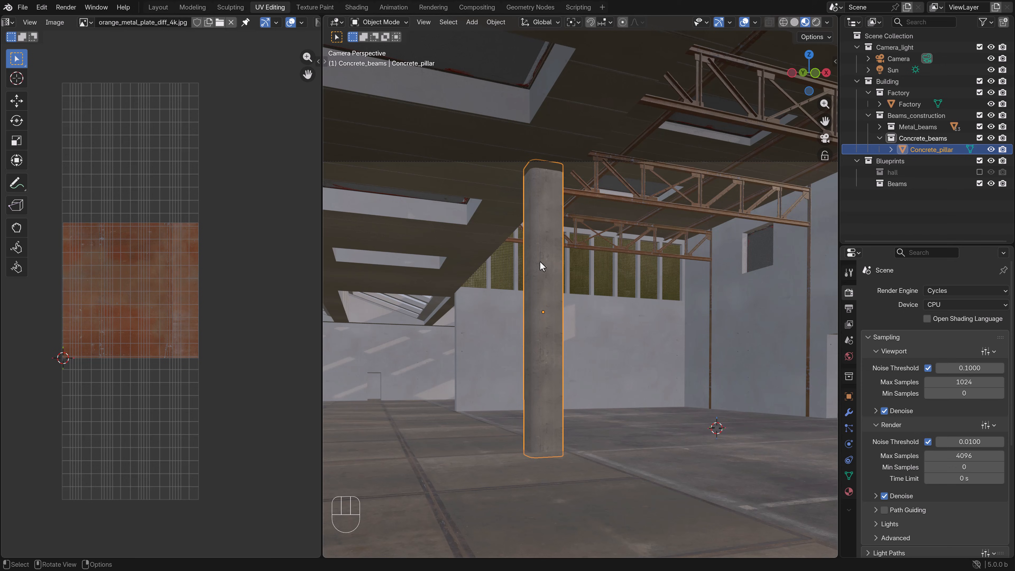
pyautogui.moveTo(563, 238)
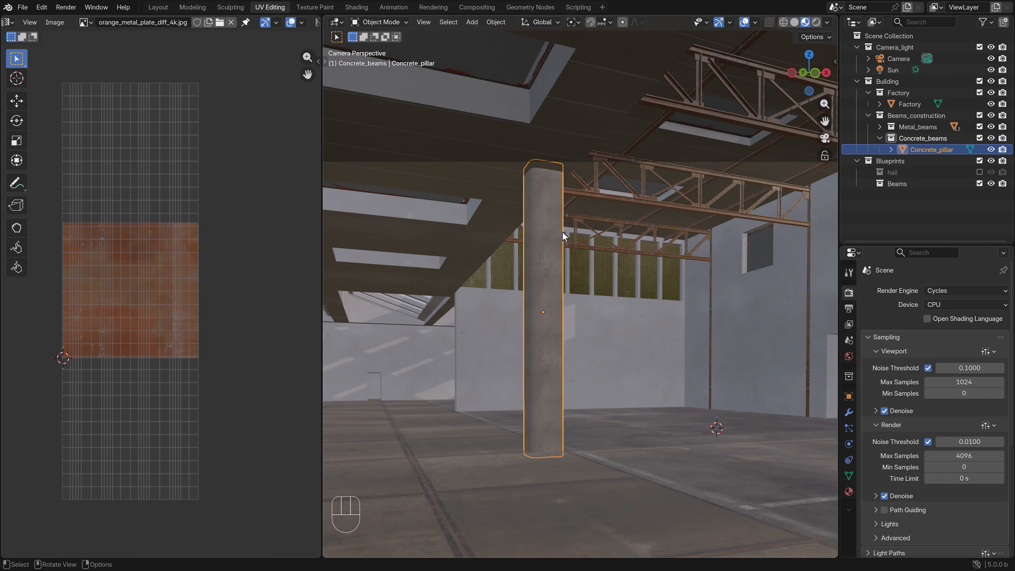
pyautogui.moveTo(386, 411)
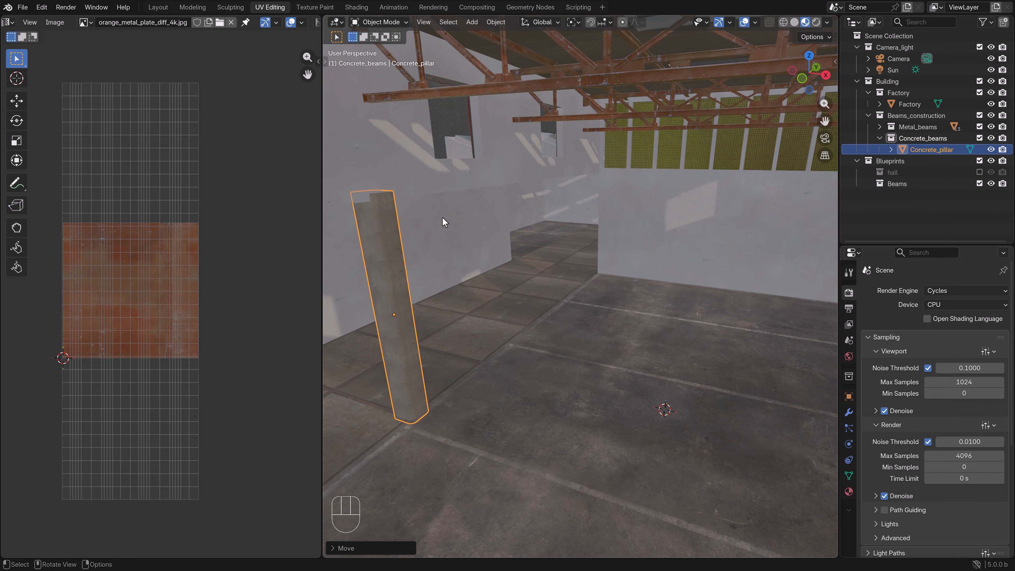
# Duplicate the pillar along the hall and offset the copy's UVs so its texture differs
pyautogui.moveTo(444, 222); pyautogui.dragTo(483, 279)
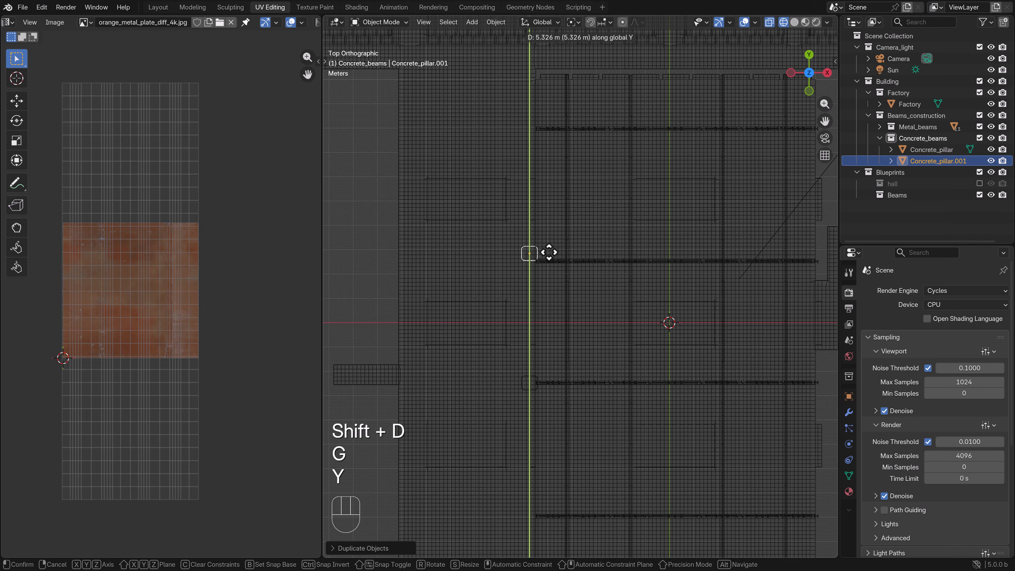
pyautogui.moveTo(550, 249)
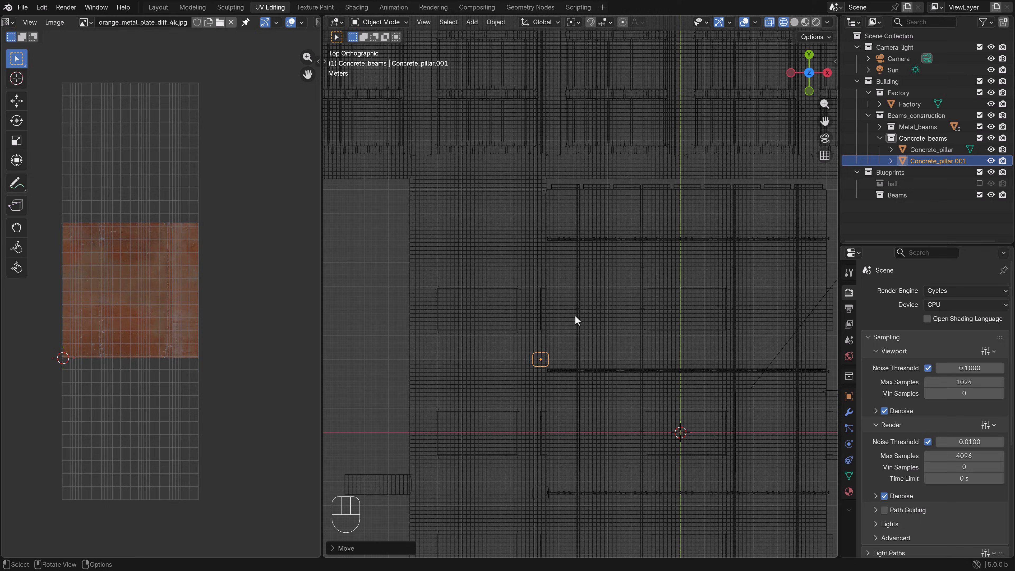
pyautogui.press('shift+d')
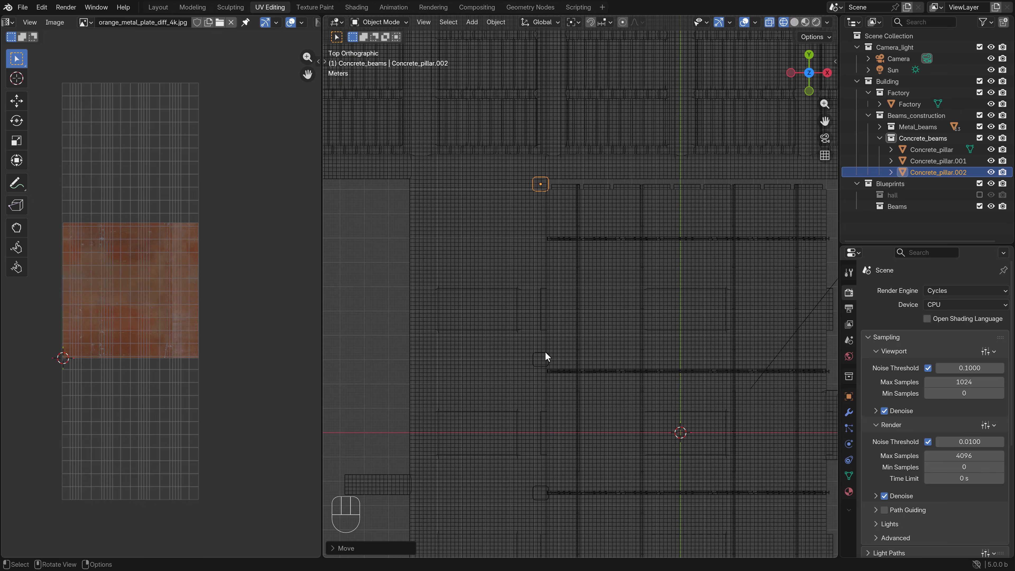
pyautogui.moveTo(553, 251)
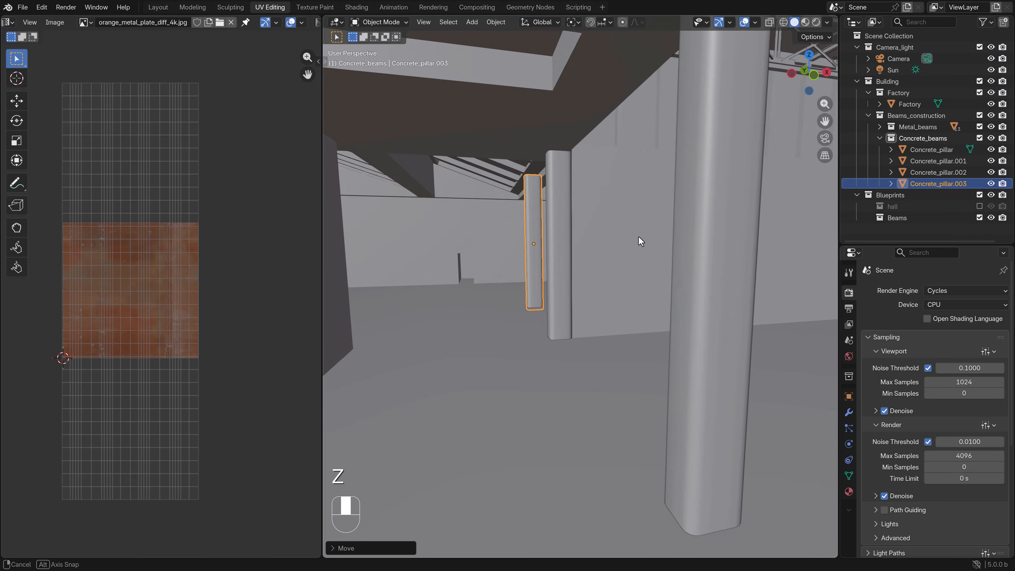
pyautogui.press('KP_7')
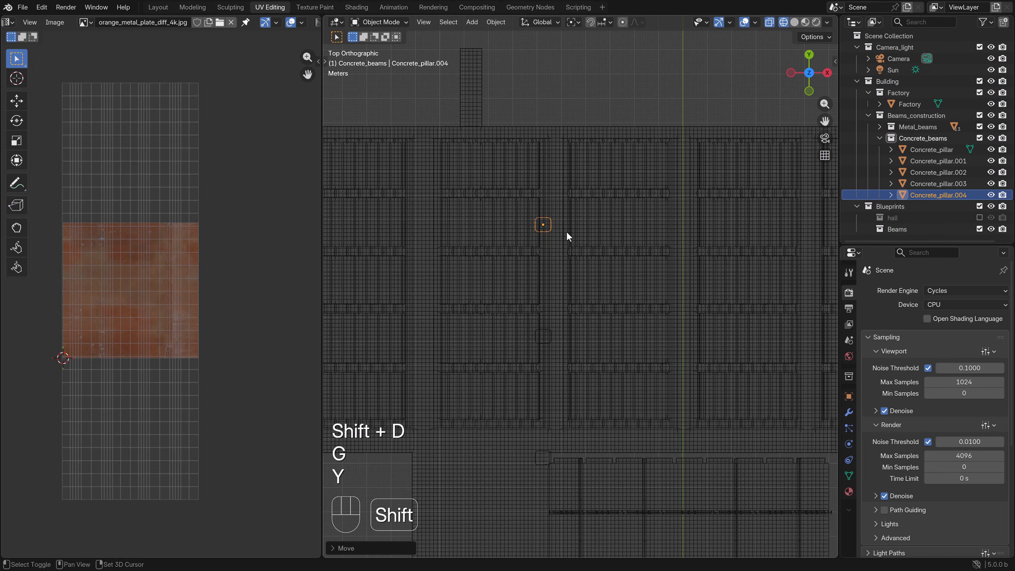
pyautogui.press('Tab')
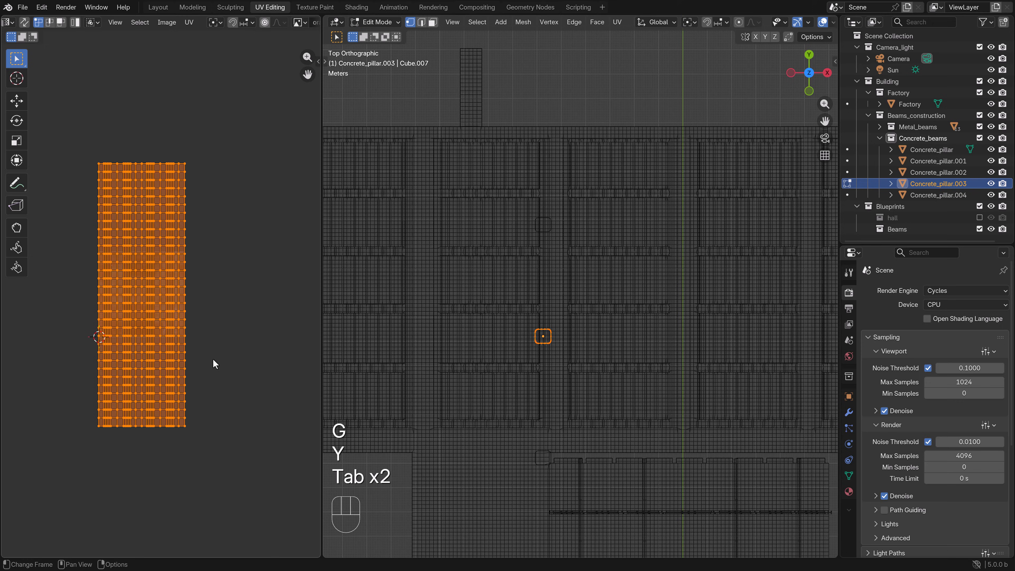
pyautogui.press('Tab')
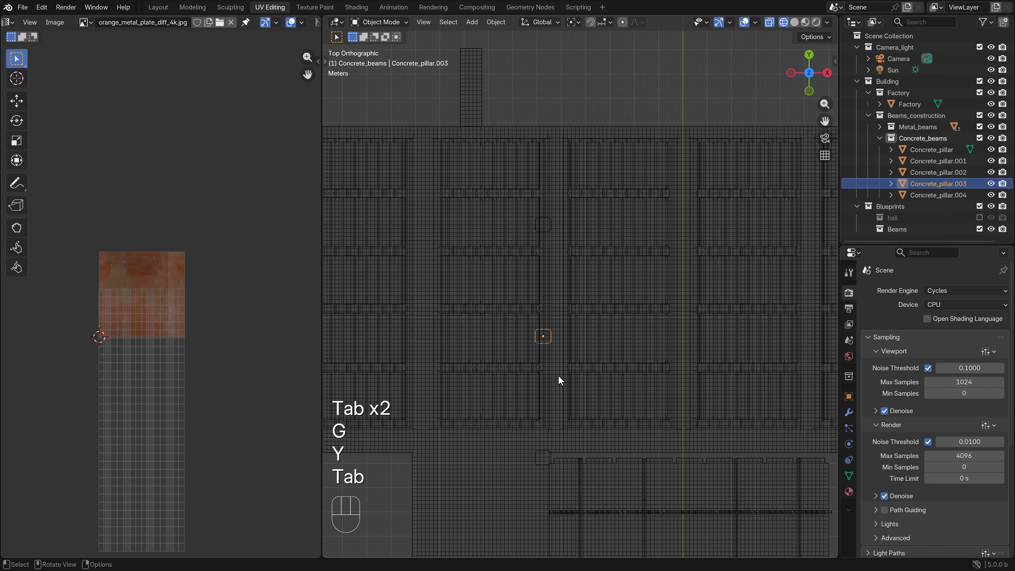
pyautogui.press('R')
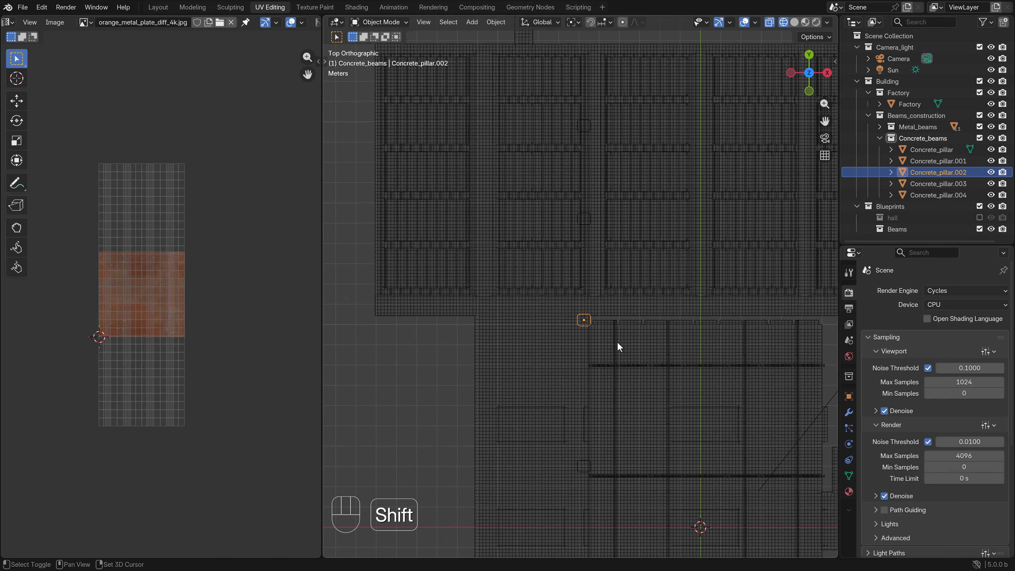
# Duplicate another pillar along the wall, shift its texture placement, and select the next pillar to copy
pyautogui.press('shift+d')
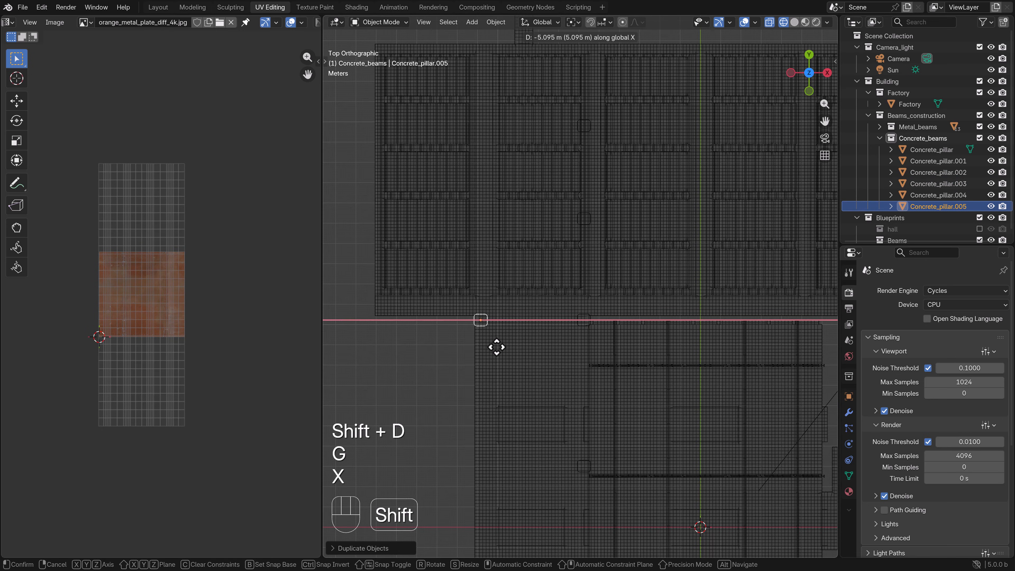
pyautogui.press('Tab')
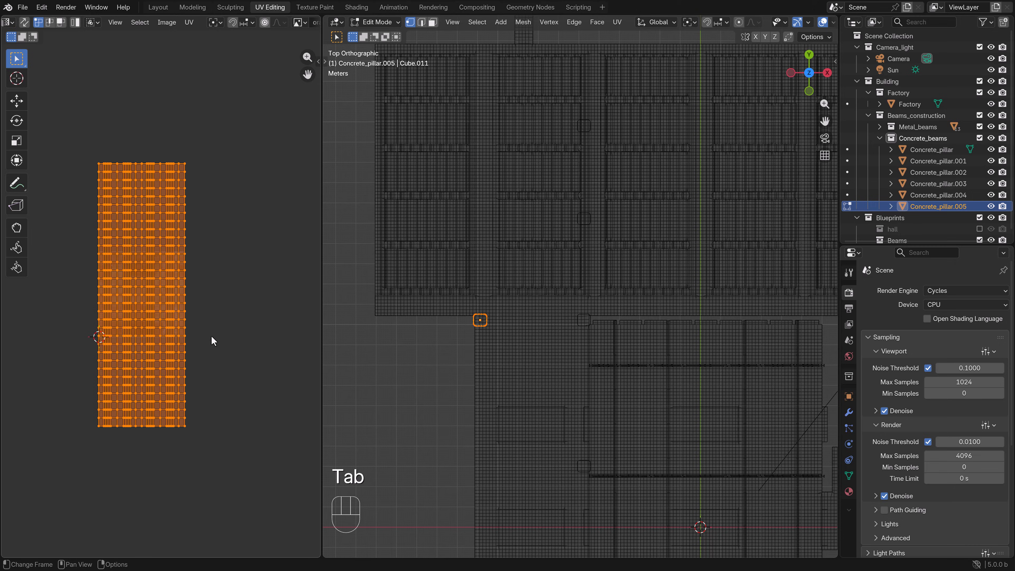
pyautogui.press('Tab')
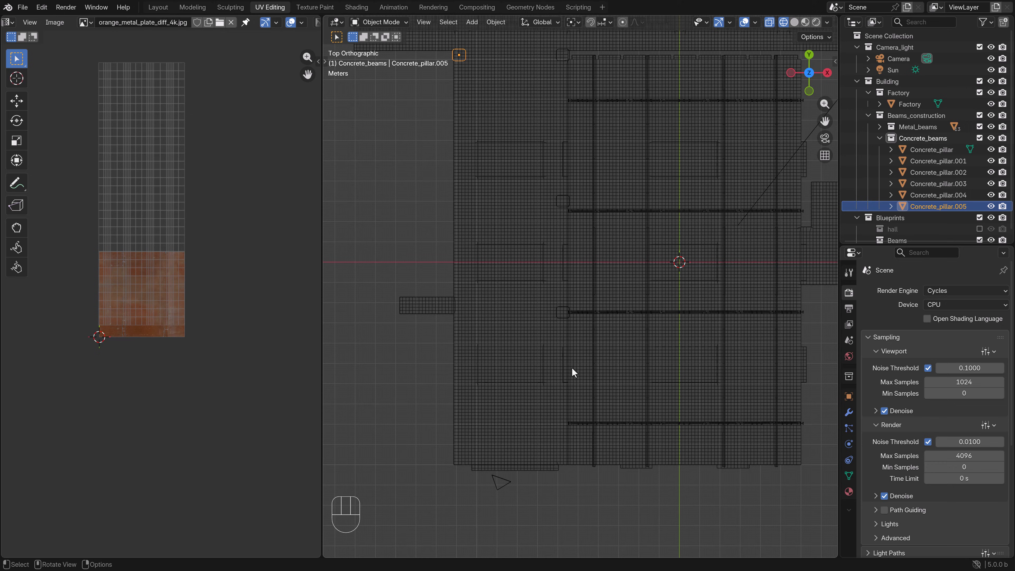
pyautogui.click(564, 313)
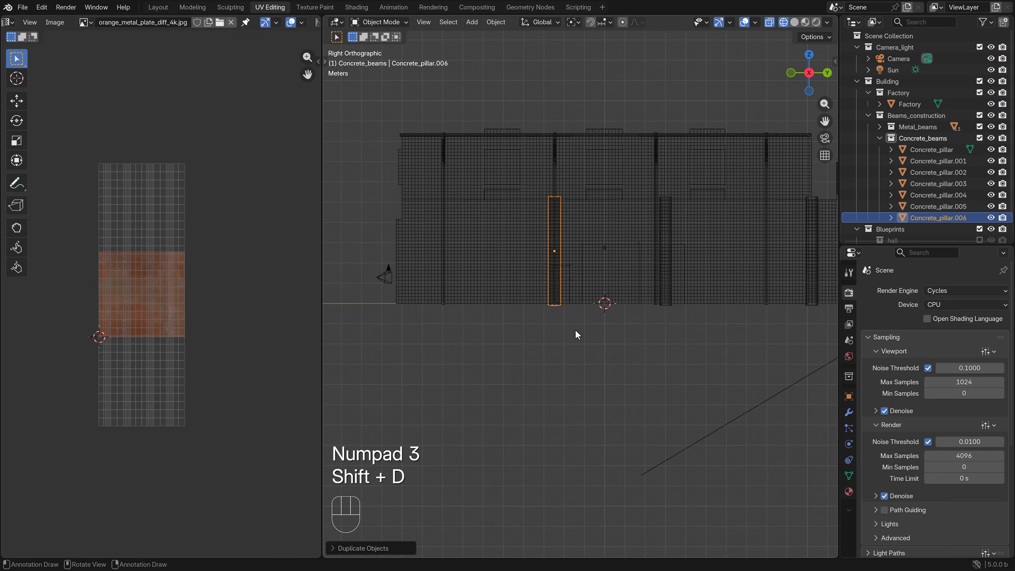
# Rotate the copied pillar horizontal and stretch it into a long concrete beam spanning above the columns
pyautogui.press('r')
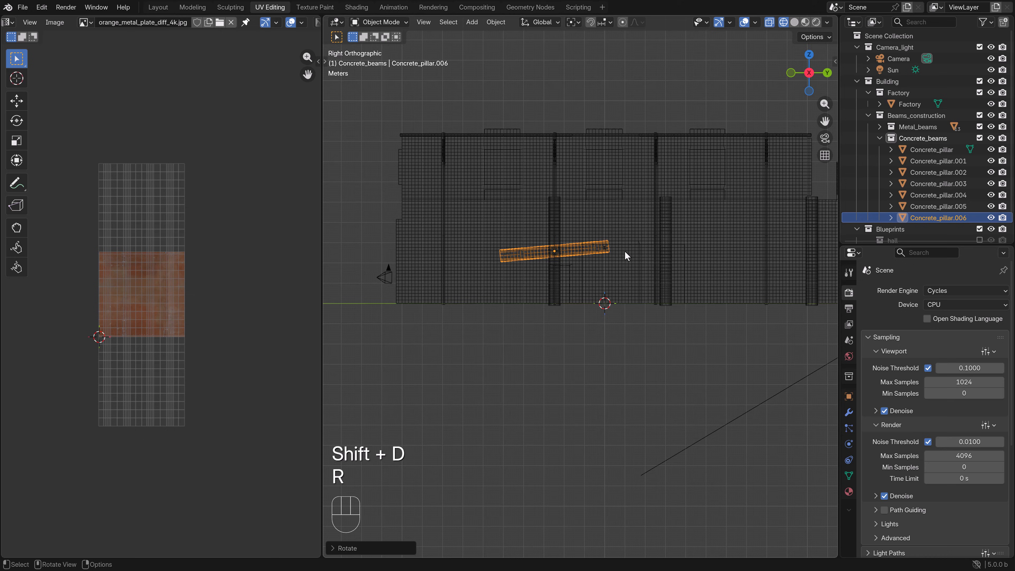
pyautogui.press('Tab')
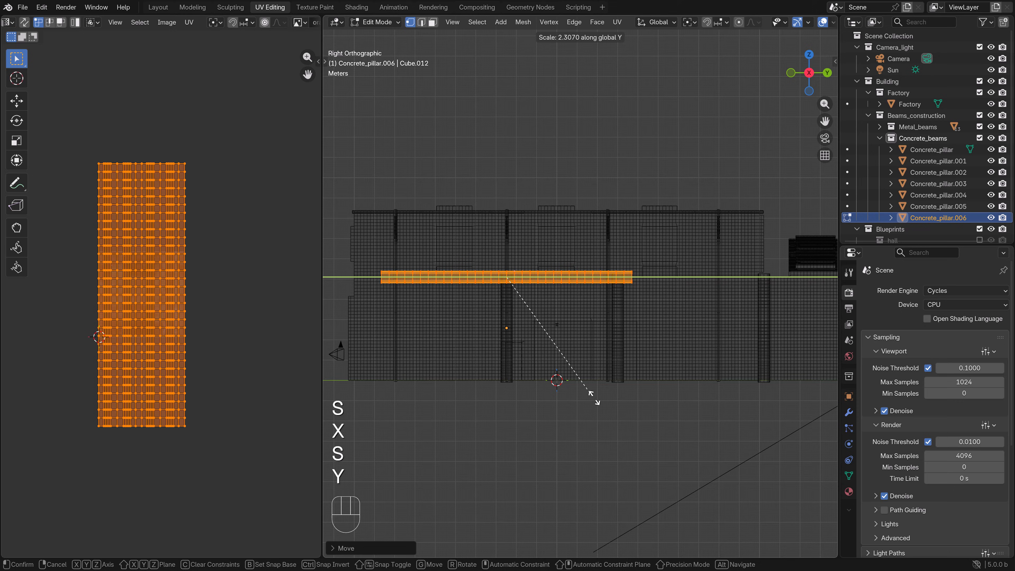
pyautogui.press('s')
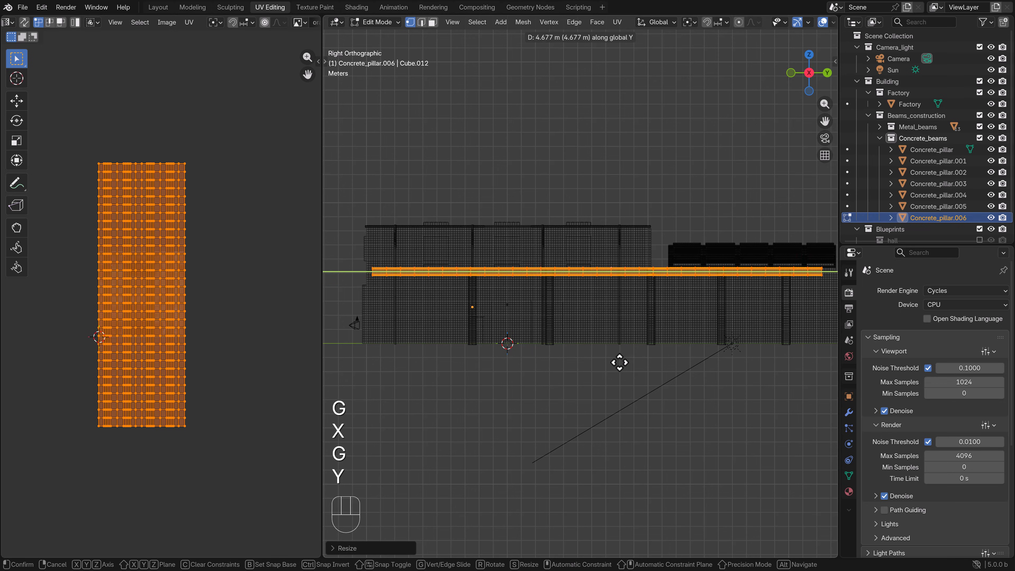
pyautogui.press('s')
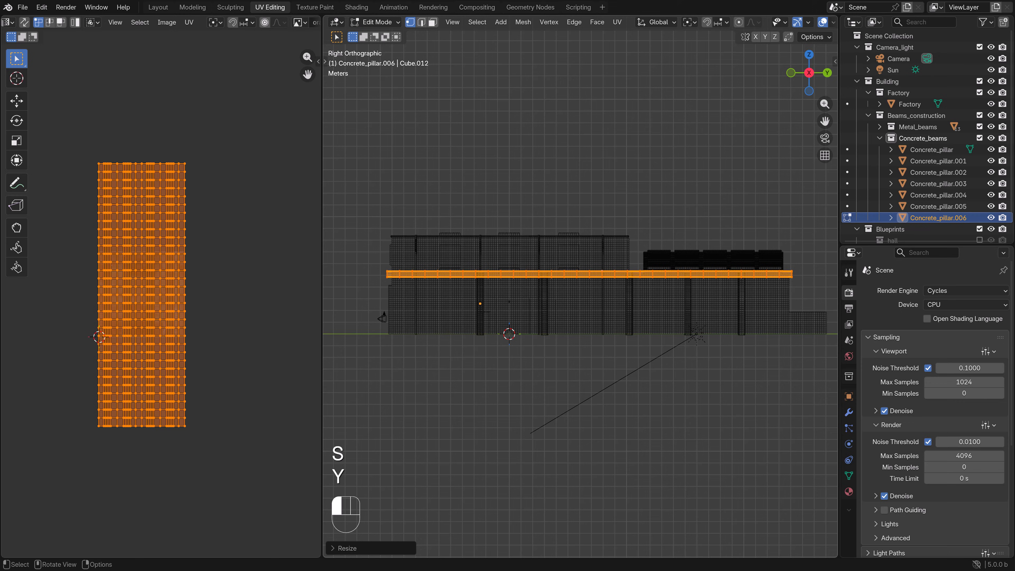
pyautogui.press('g')
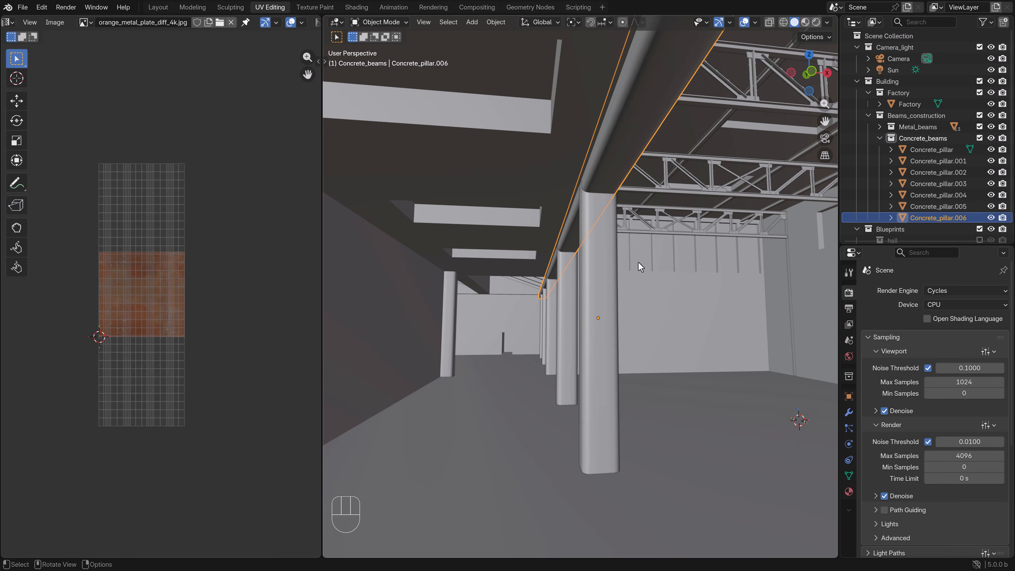
# Apply the beam's transform, resize it along the pillar tops and rescale its UVs to match
pyautogui.press('s')
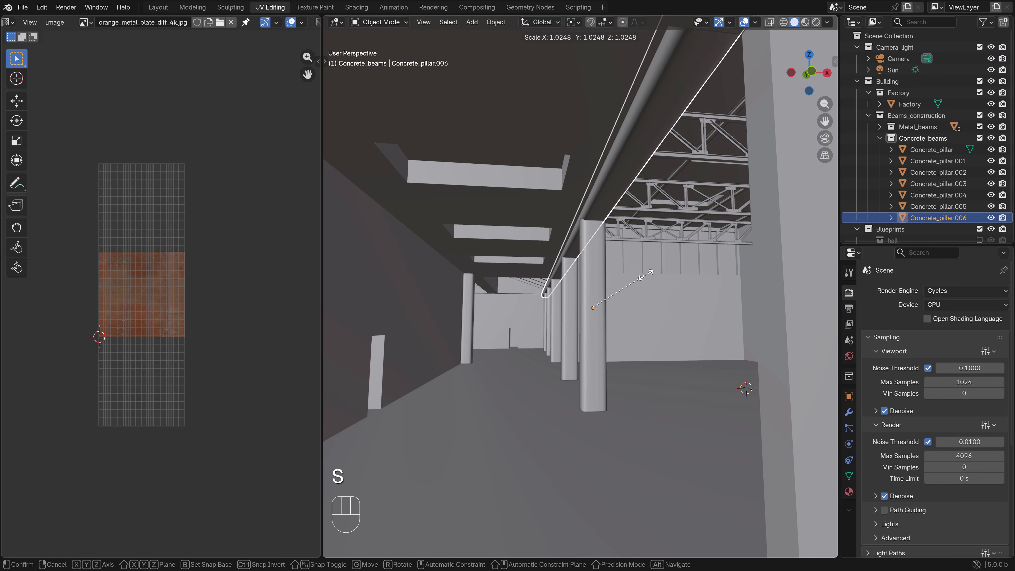
pyautogui.press('Ctrl+A')
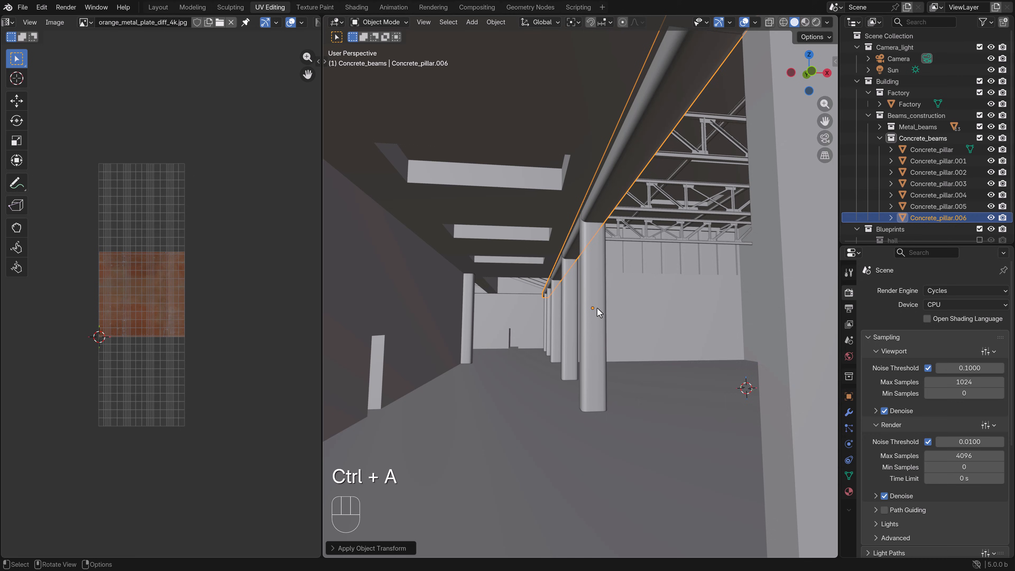
pyautogui.press('Space')
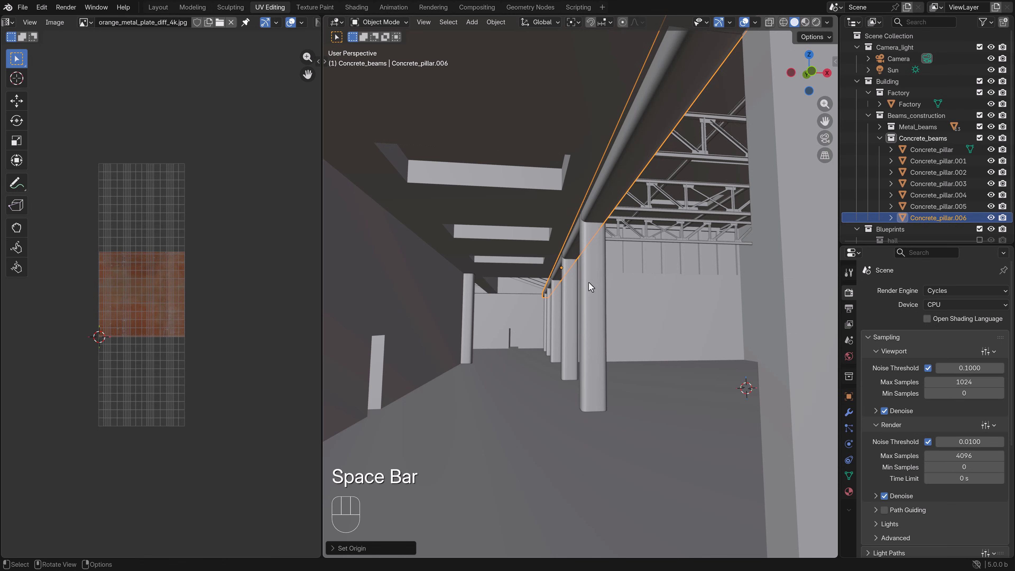
pyautogui.press('s')
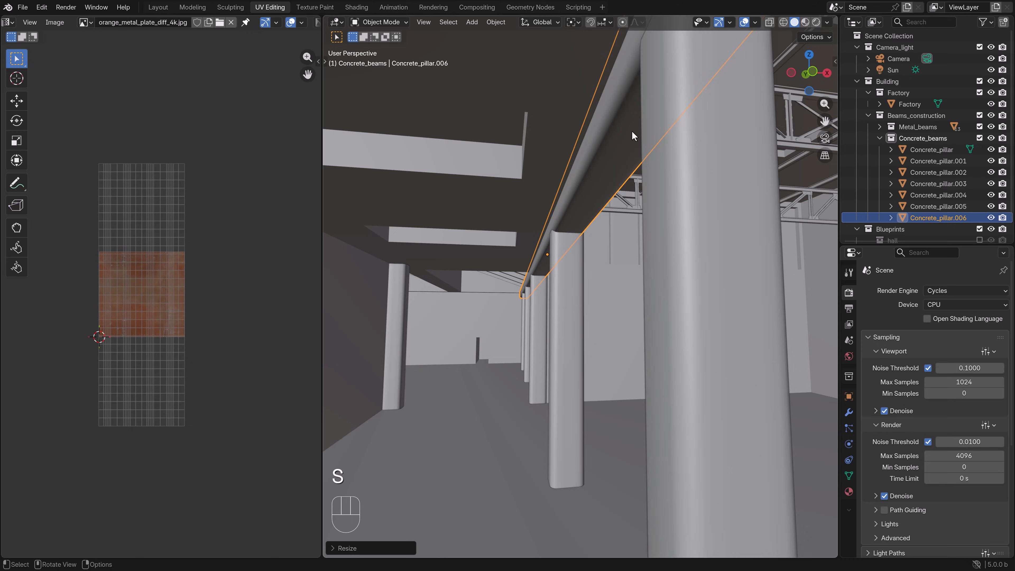
pyautogui.press('g')
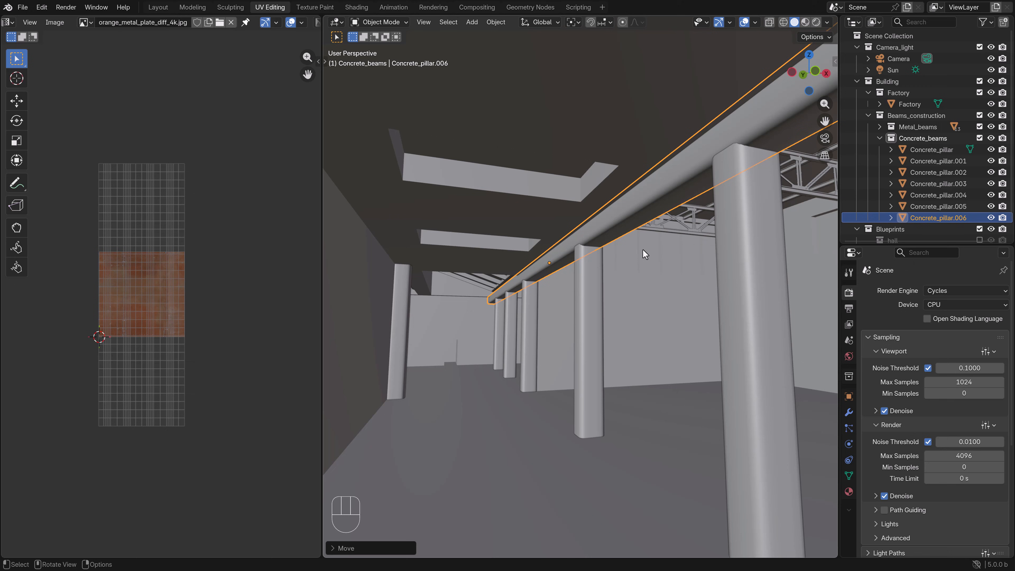
pyautogui.moveTo(644, 253); pyautogui.dragTo(636, 260)
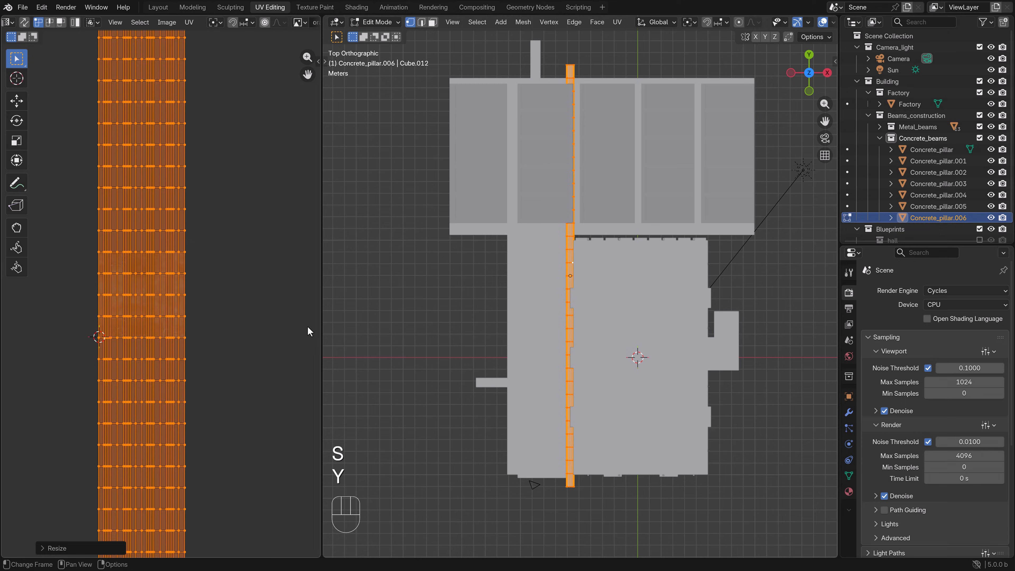
pyautogui.press('Tab')
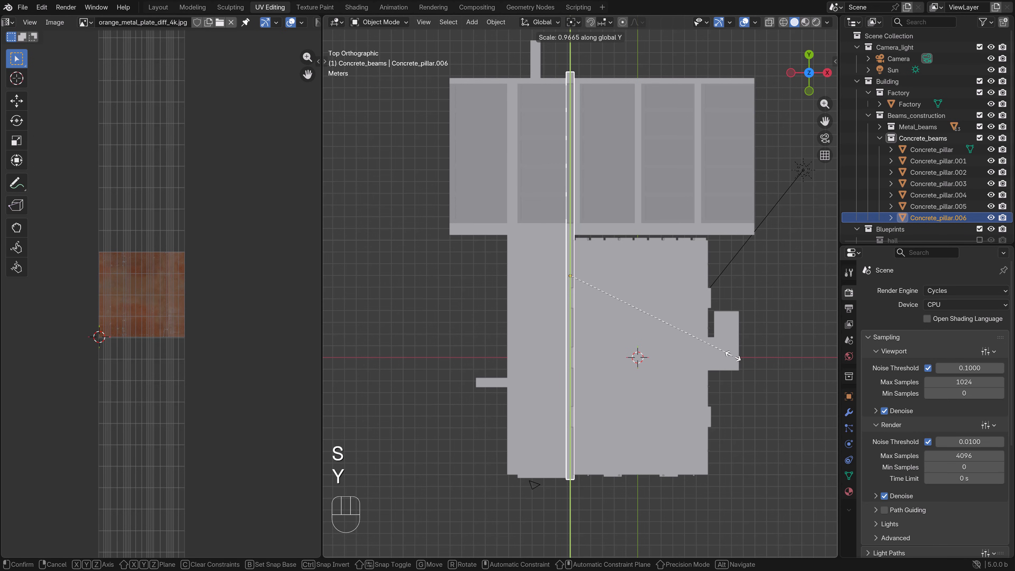
# Stretch the beam along the hall's length and raise it up to ceiling height
pyautogui.press('g')
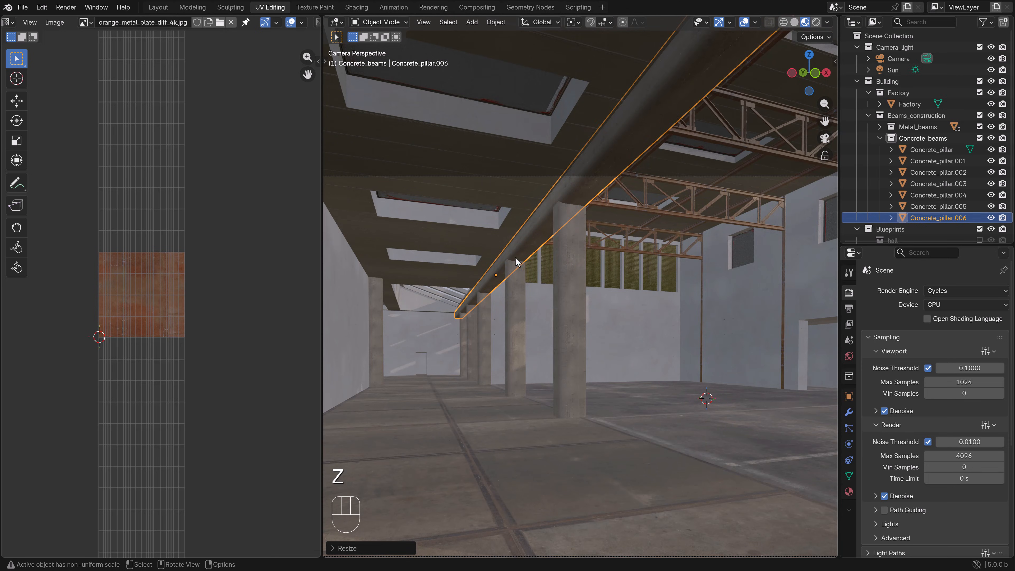
pyautogui.press('g')
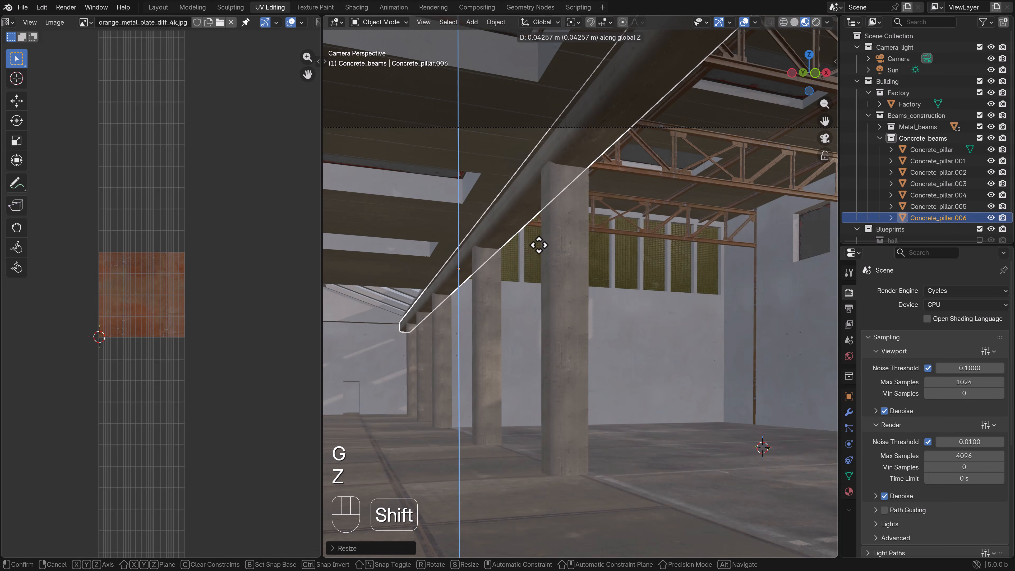
pyautogui.press('KP_7')
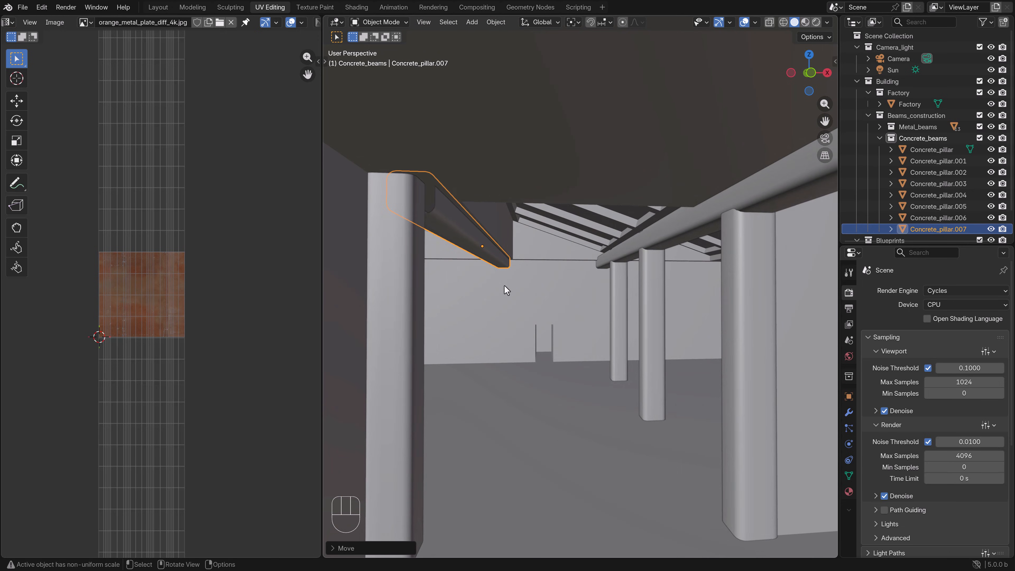
# Move the short beam Concrete_pillar.007 onto the pillar top spanning toward the side wall
pyautogui.press('g')
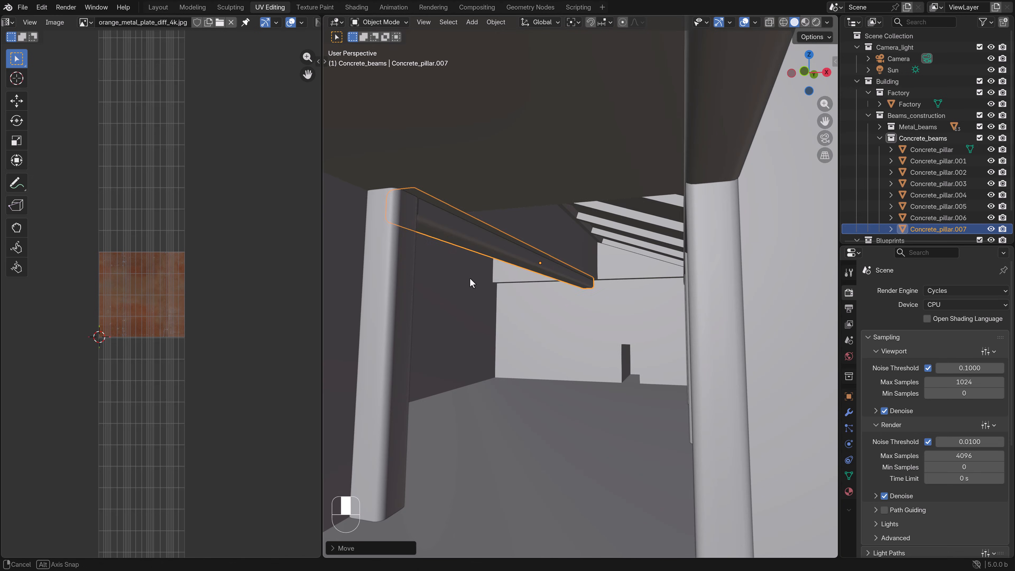
pyautogui.press('g')
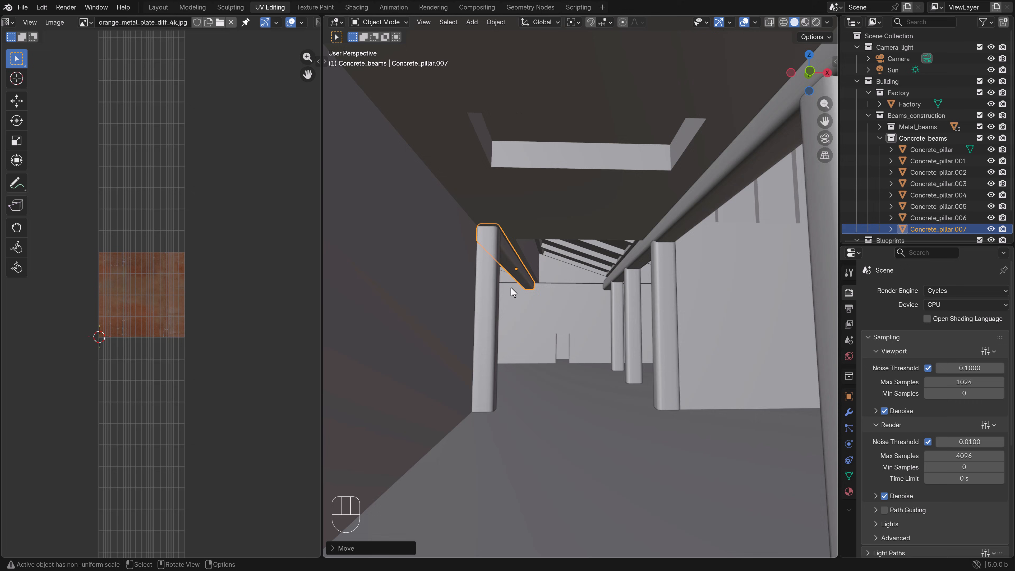
pyautogui.press('KP_7')
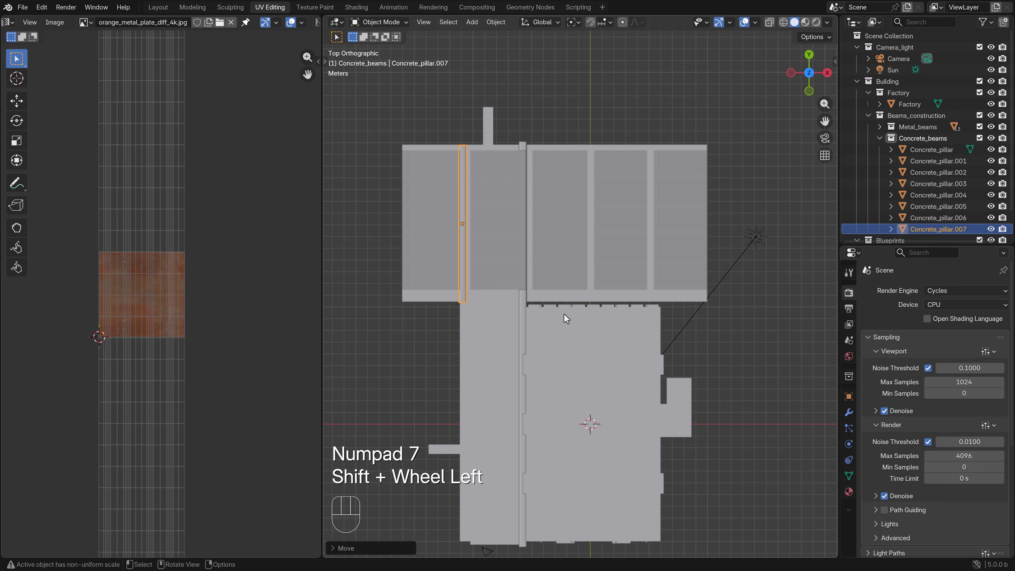
# Copy the beam into Concrete_pillar.008, turn and resize it along the wall below the windows with stretched UVs, and place it
pyautogui.press('Z')
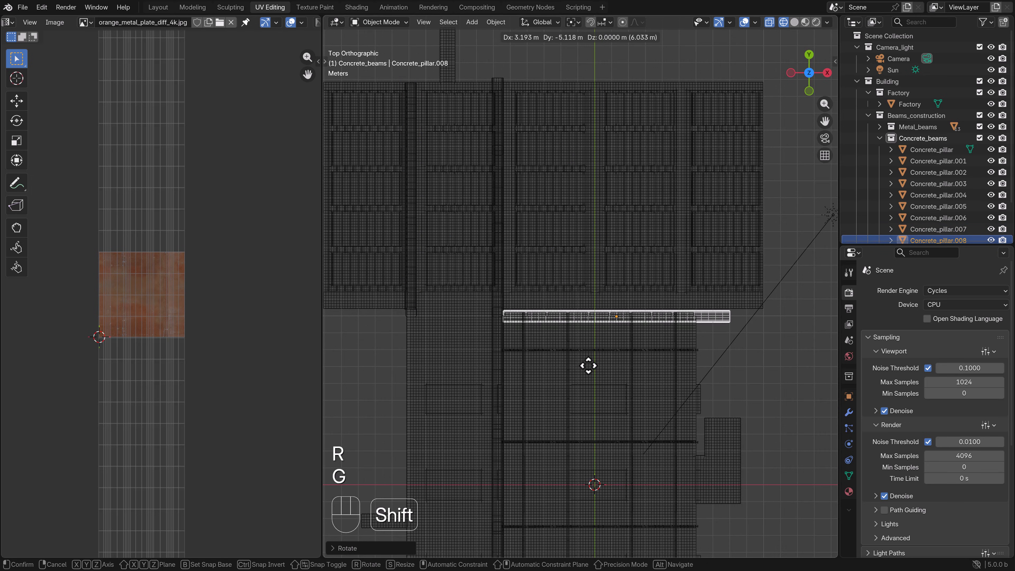
pyautogui.press('Tab')
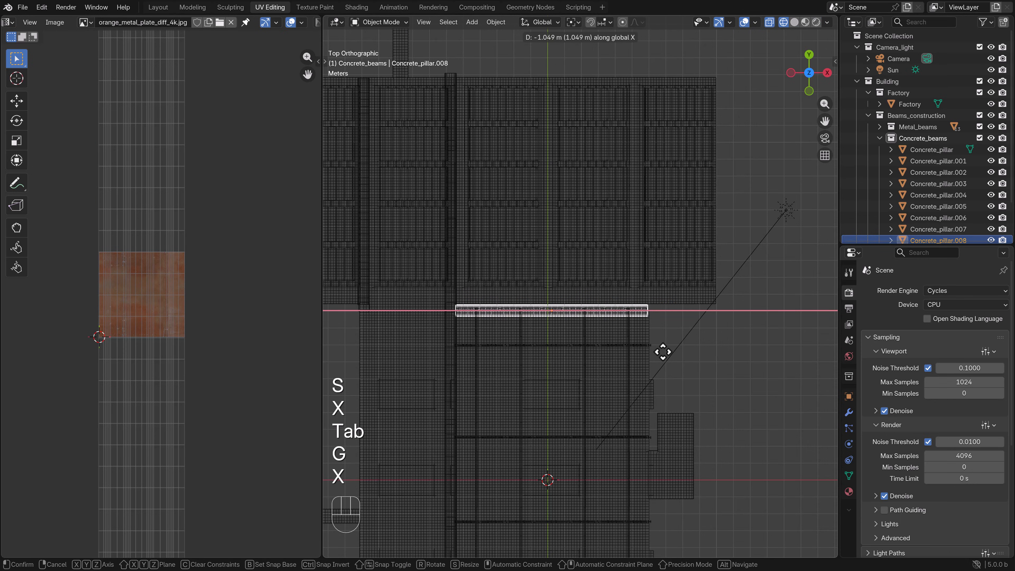
pyautogui.press('Tab')
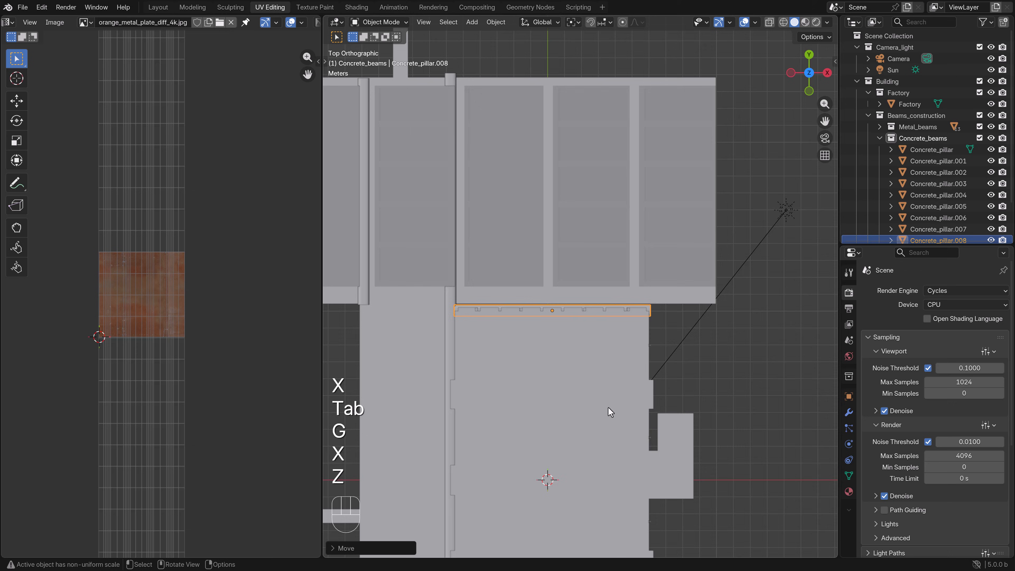
pyautogui.press('Z')
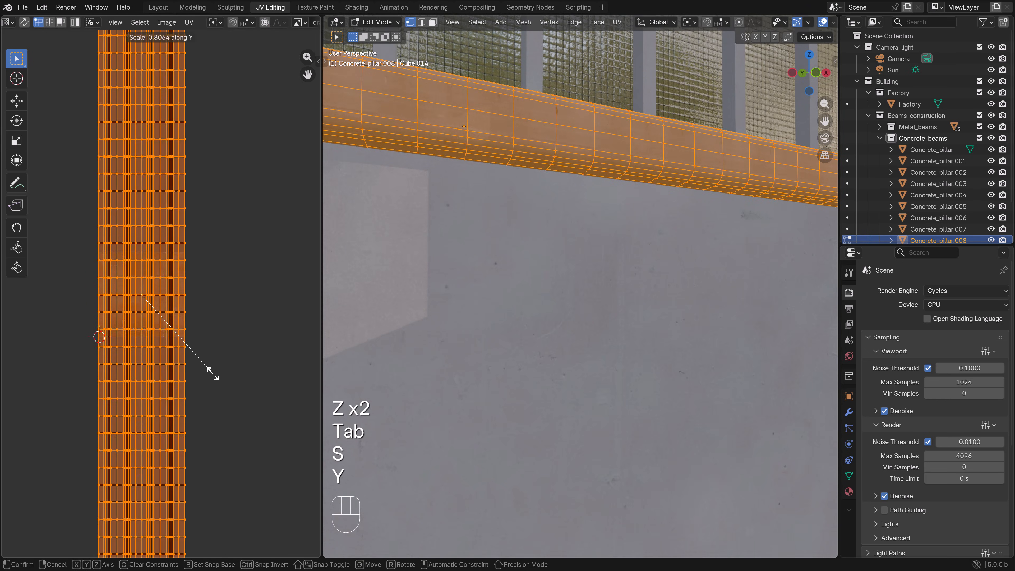
pyautogui.press('Tab')
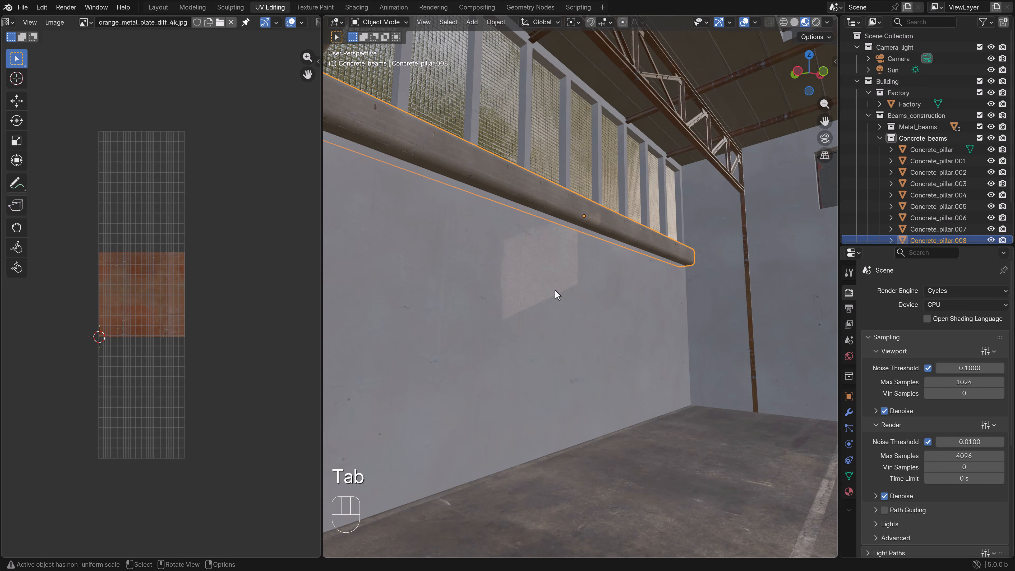
pyautogui.press('g')
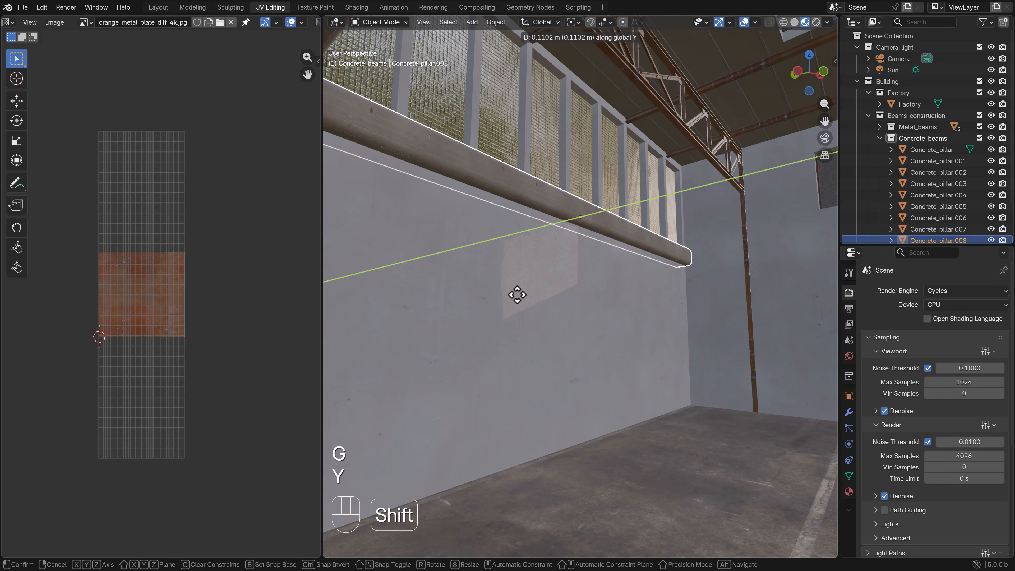
pyautogui.click(518, 296)
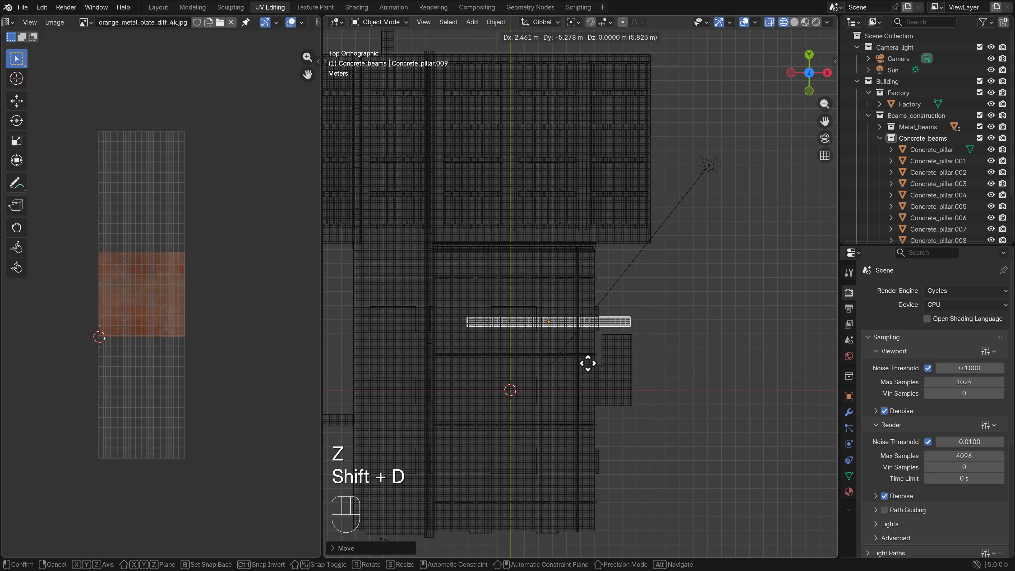
# Copy the wall beam into Concrete_pillar.009 and lengthen it to run along the adjacent side wall
pyautogui.press('r')
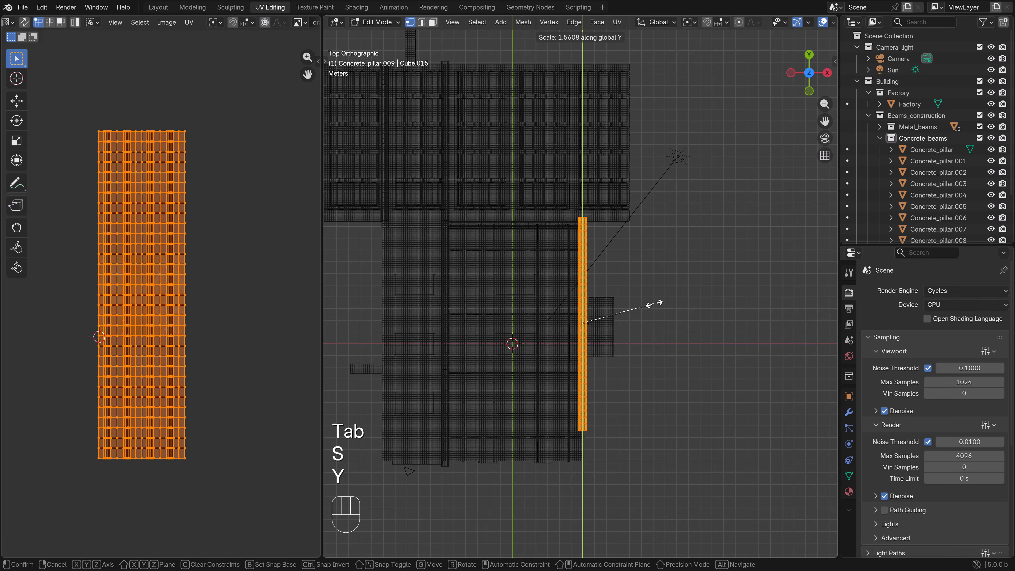
pyautogui.press('Tab')
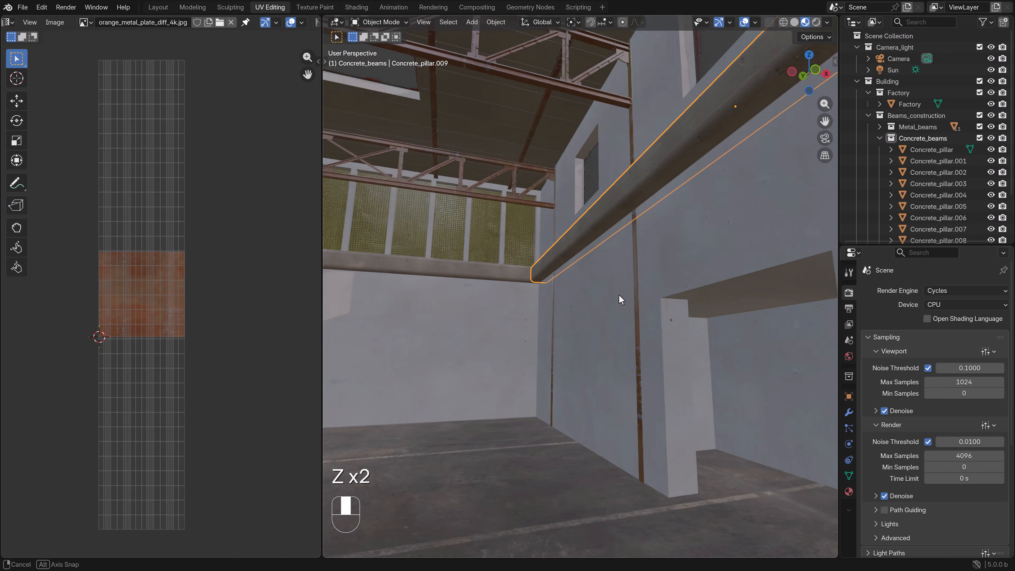
pyautogui.press('g')
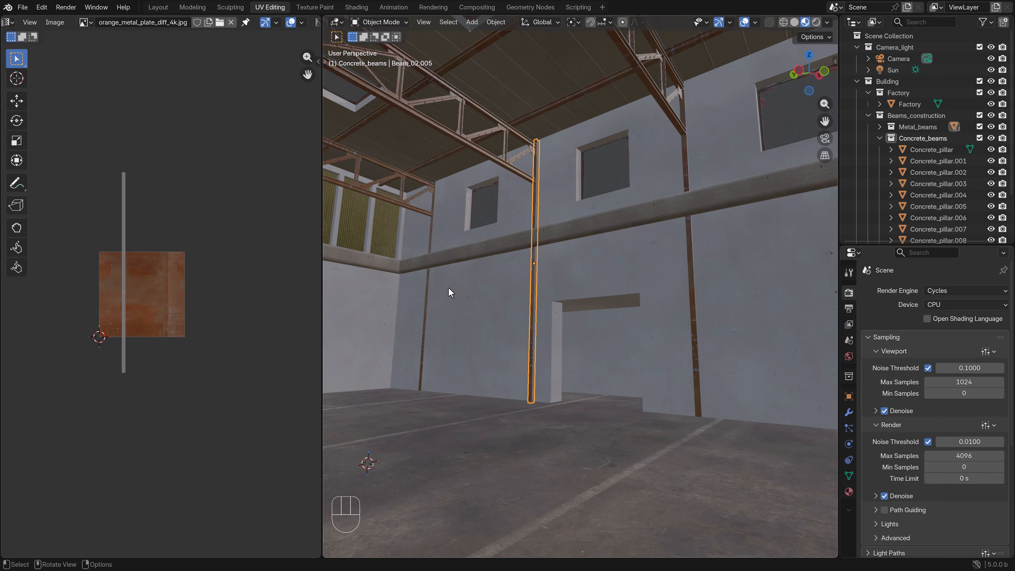
pyautogui.moveTo(510, 245)
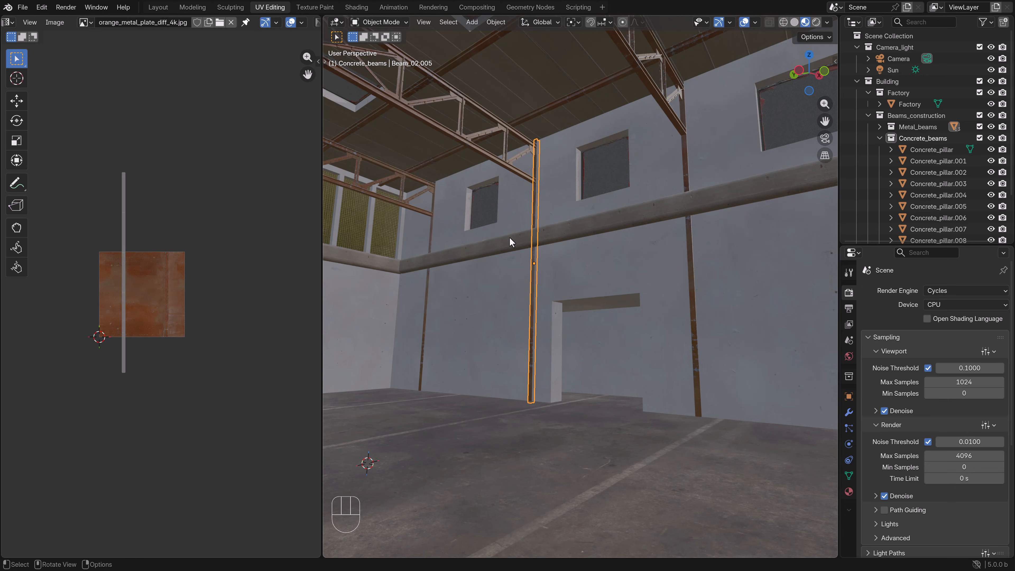
pyautogui.moveTo(762, 304)
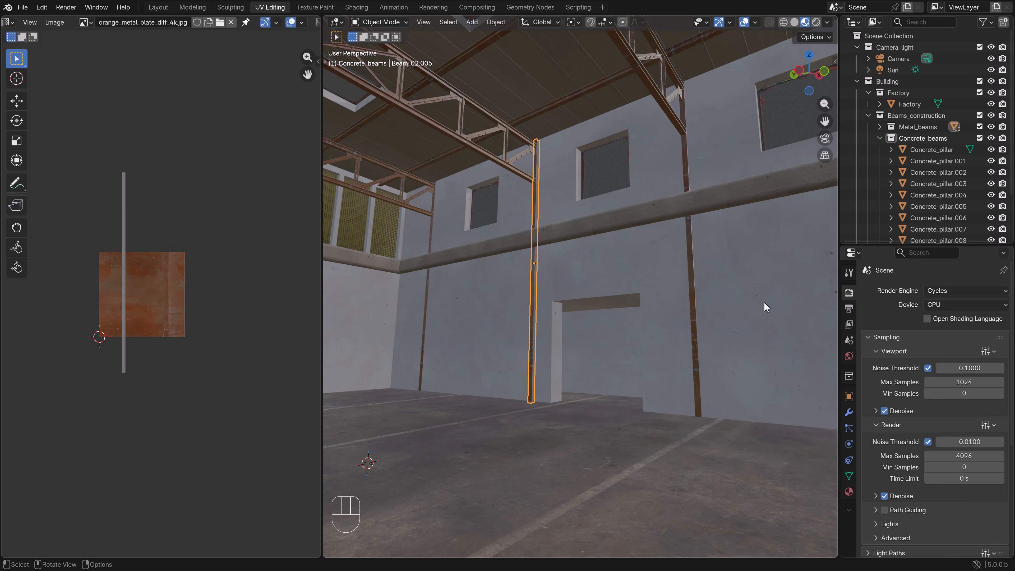
pyautogui.moveTo(557, 265)
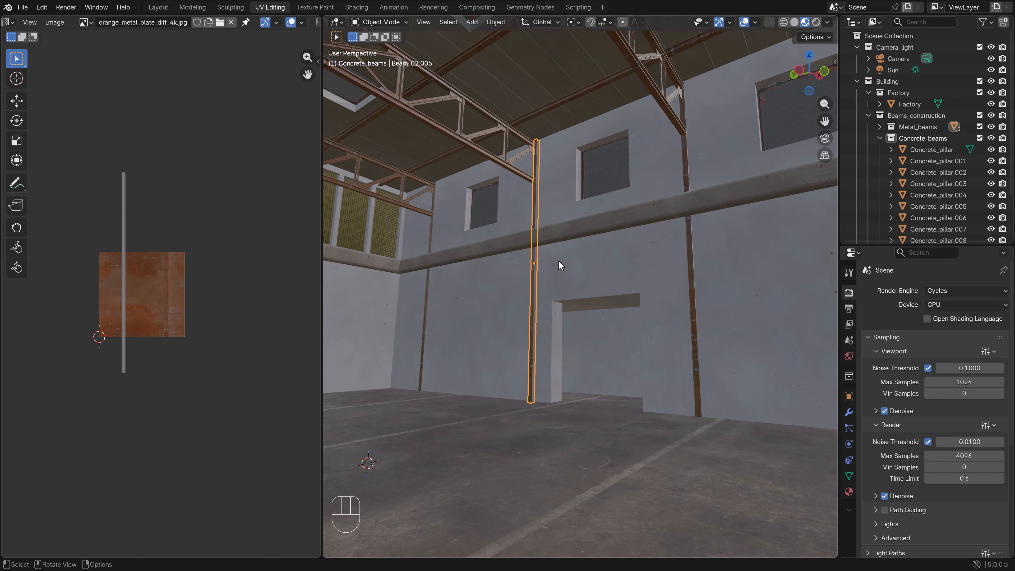
# Select the three Beam_02 metal posts, edit them in X-ray and delete their lower sections below the concrete beam
pyautogui.press('Tab')
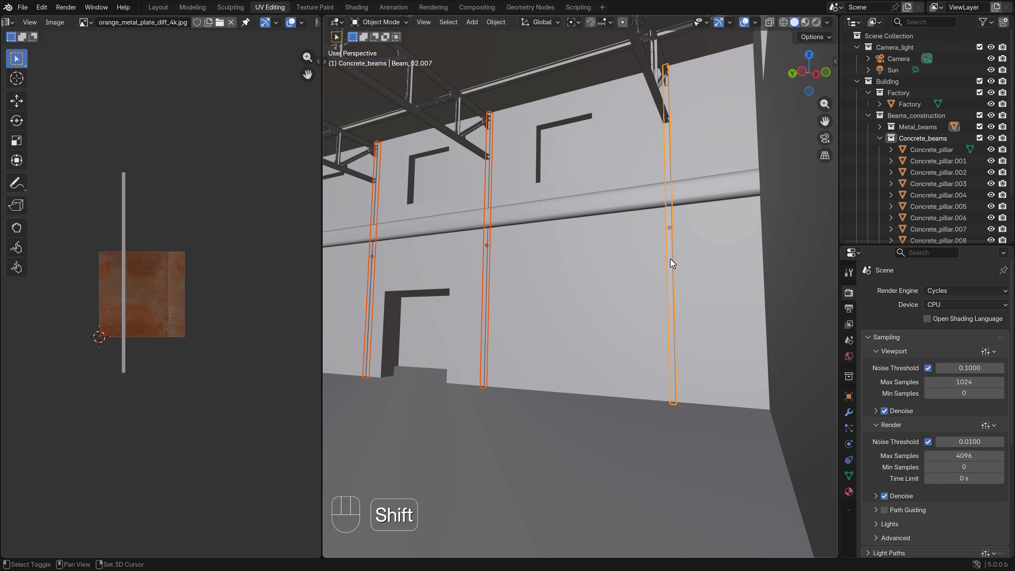
pyautogui.press('Tab')
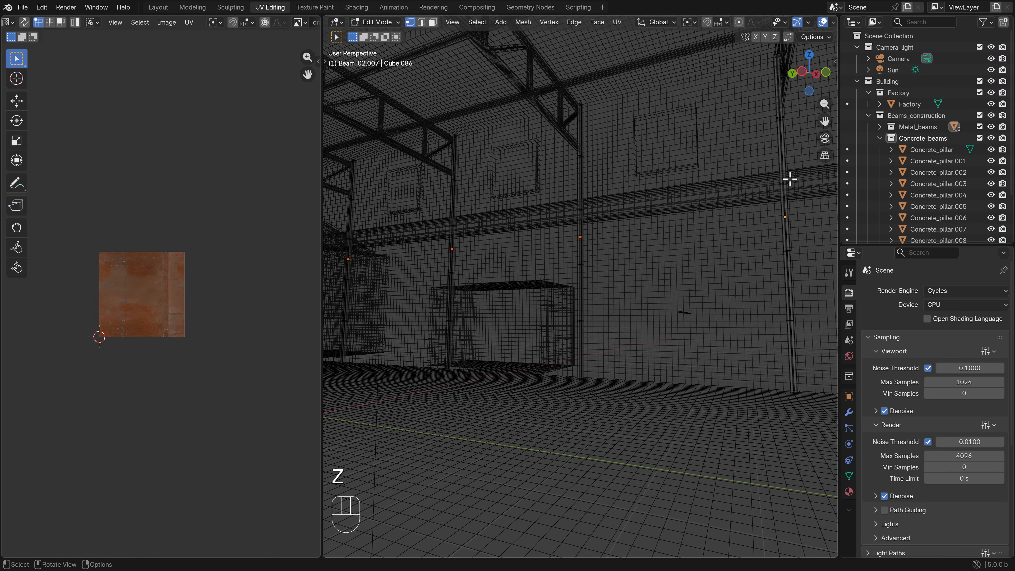
pyautogui.press('b')
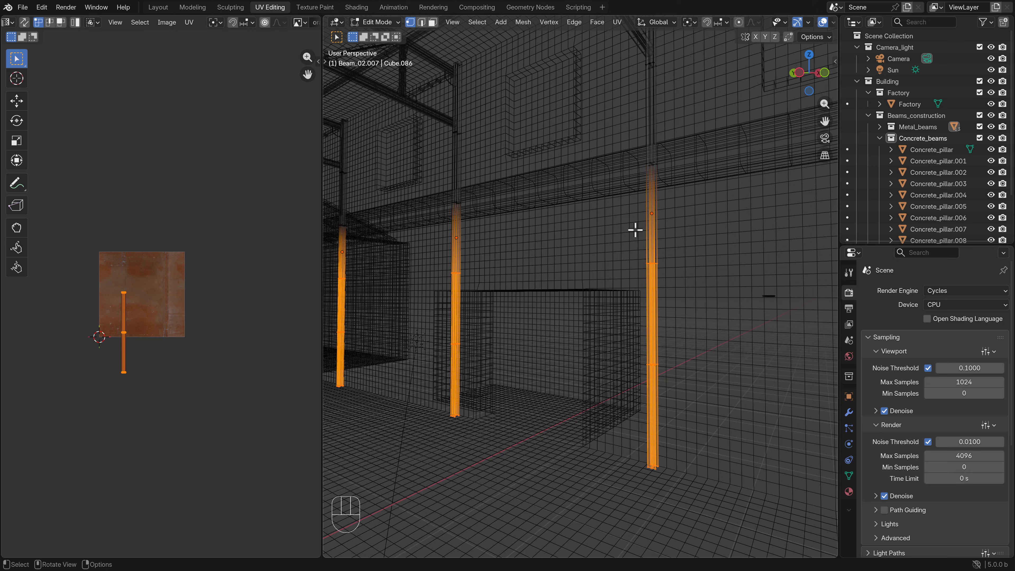
pyautogui.moveTo(651, 177)
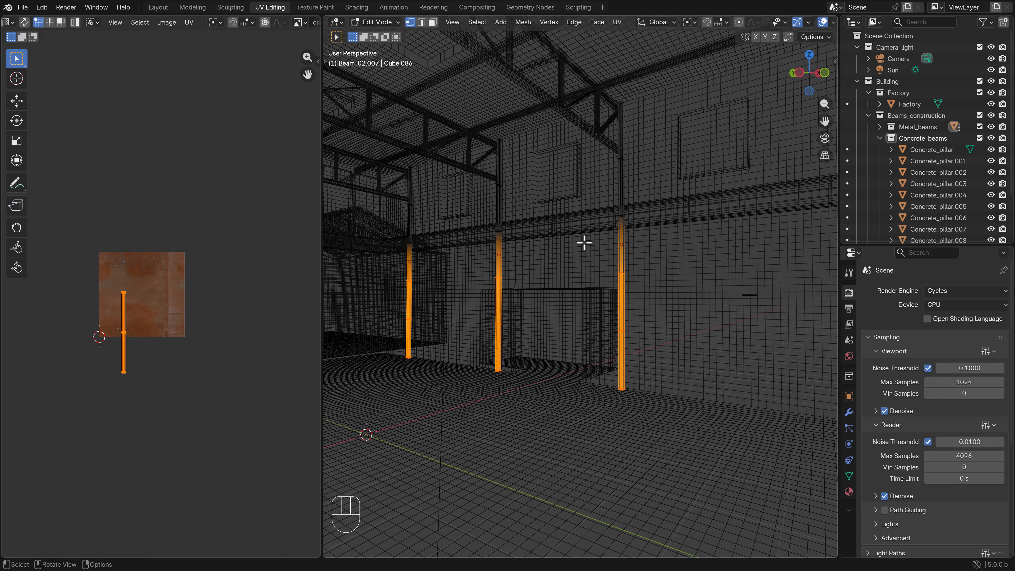
pyautogui.press('z')
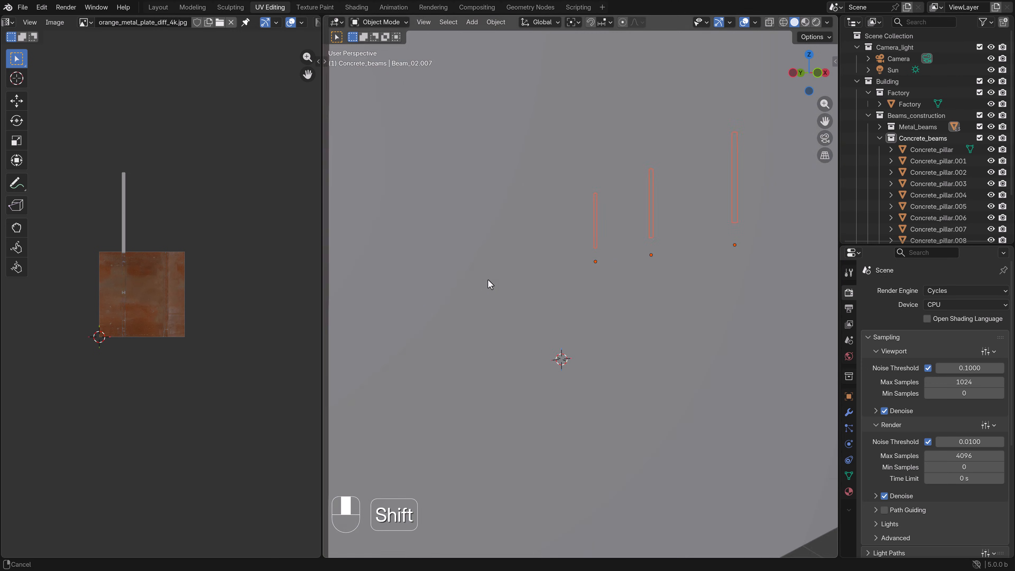
# Duplicate a concrete pillar and slide the copy along the side wall into position
pyautogui.click(444, 283)
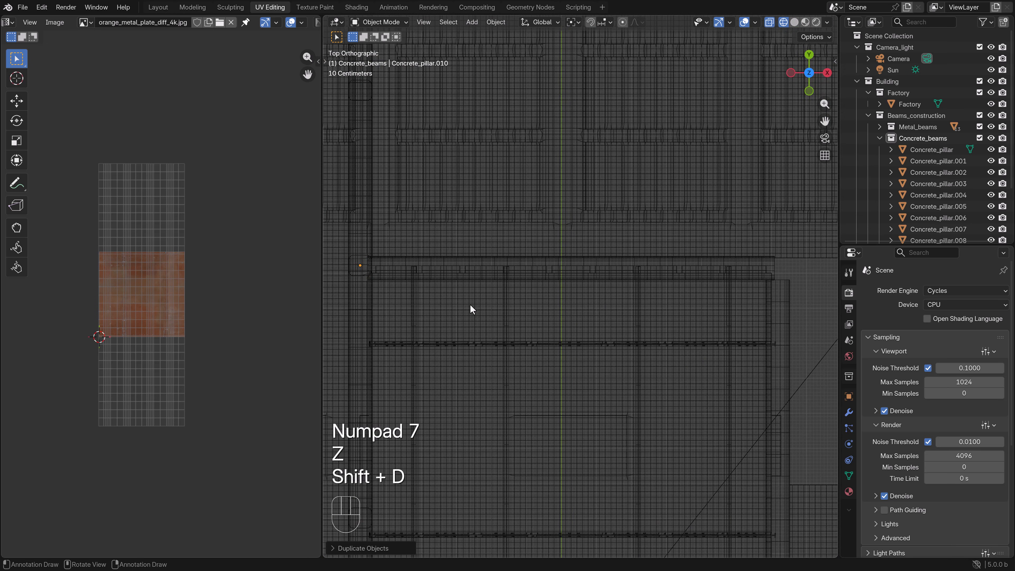
pyautogui.press('X')
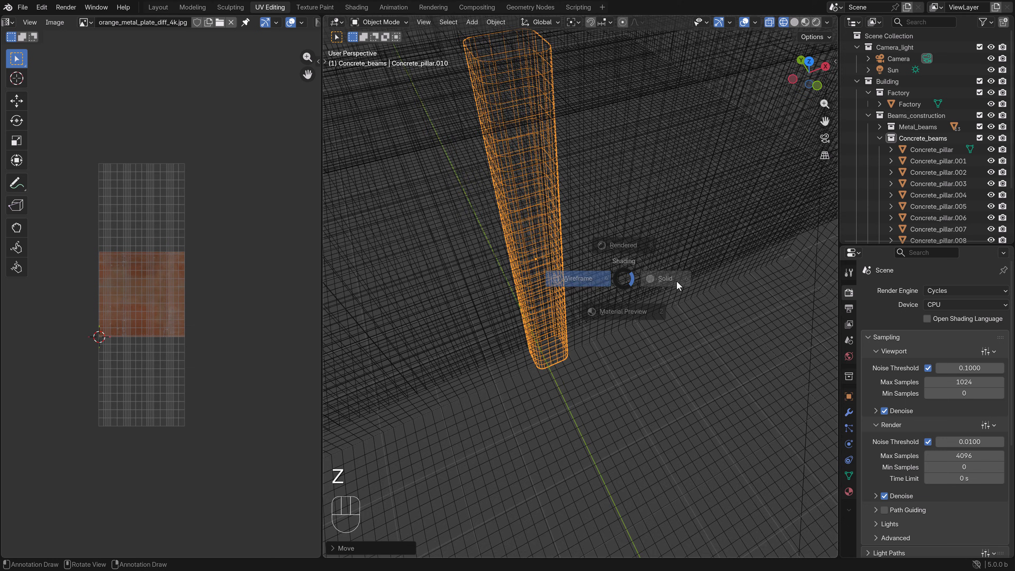
pyautogui.click(665, 278)
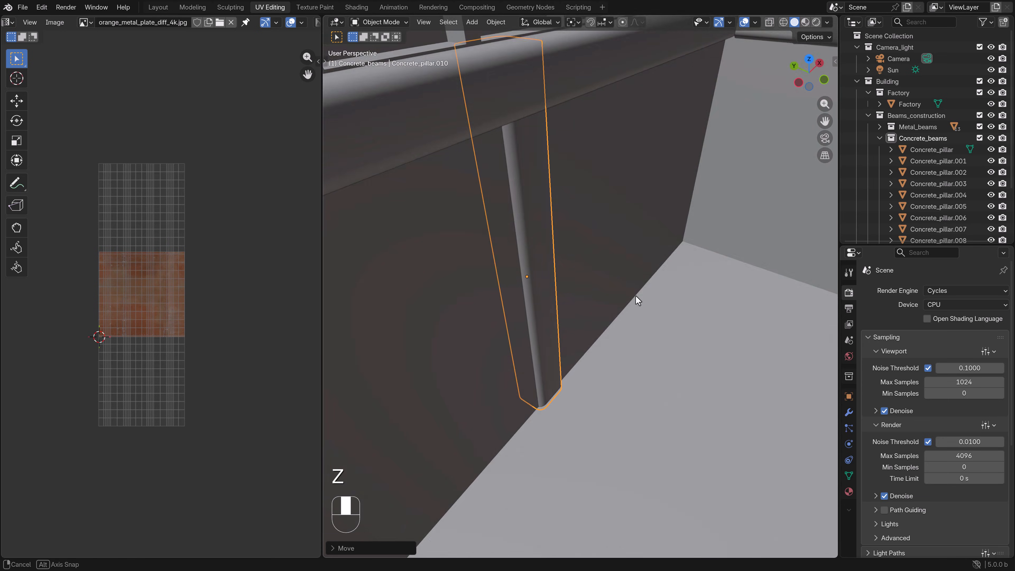
pyautogui.press('Tab')
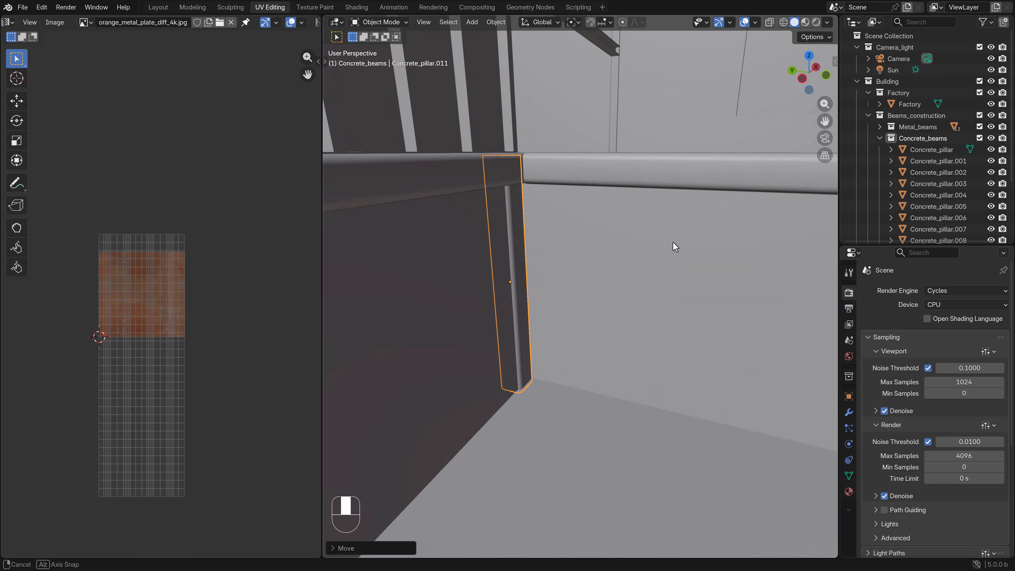
pyautogui.press('g')
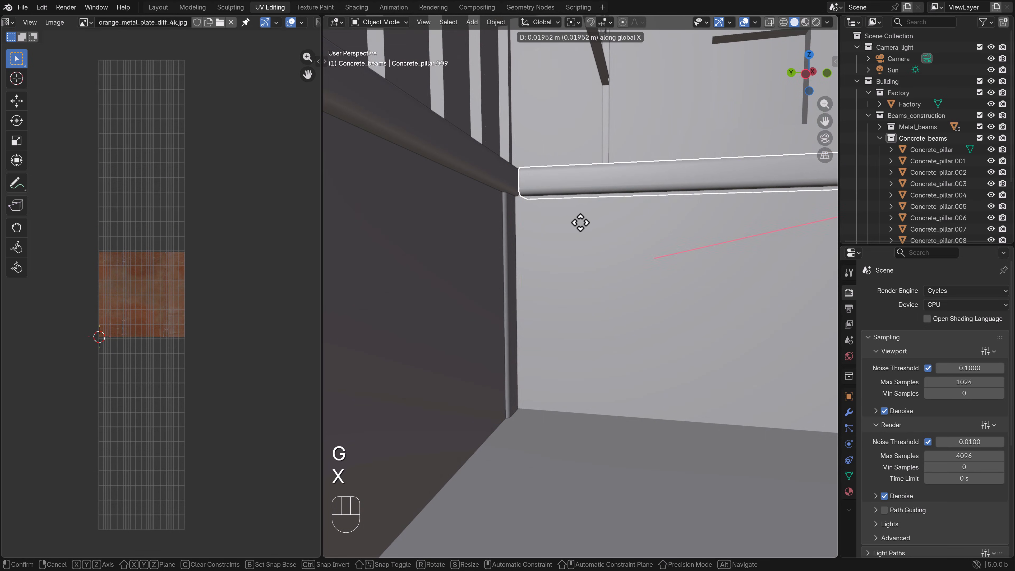
pyautogui.press('Y')
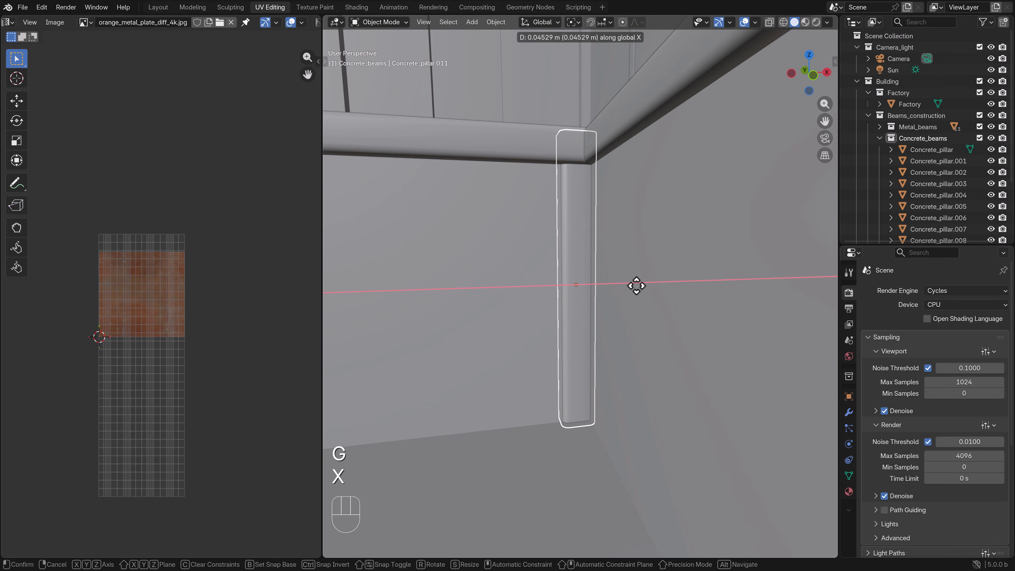
pyautogui.press('Tab')
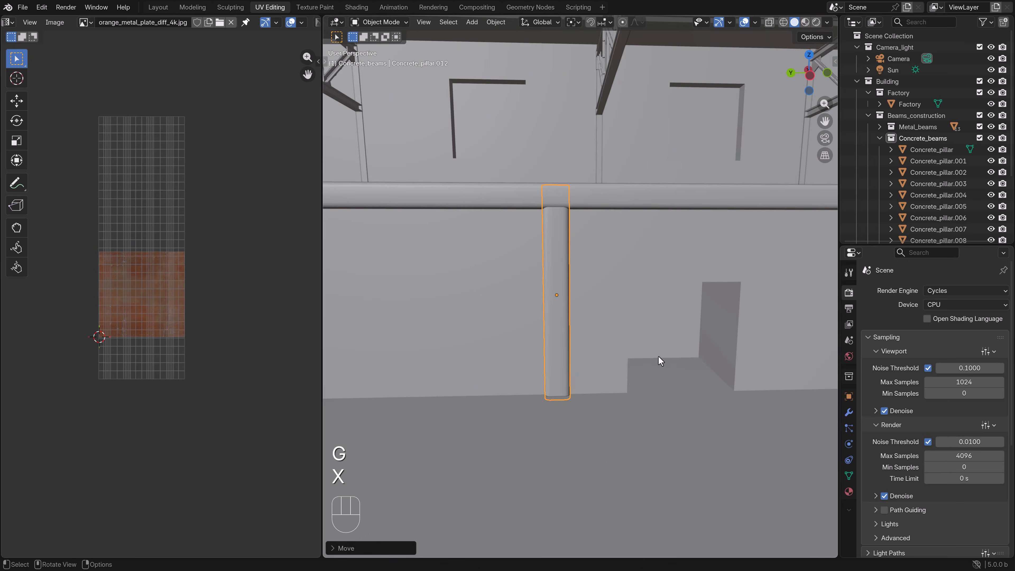
# Duplicate the pillar again for the next wall position, reaching Concrete_pillar.013
pyautogui.hscroll(-3)
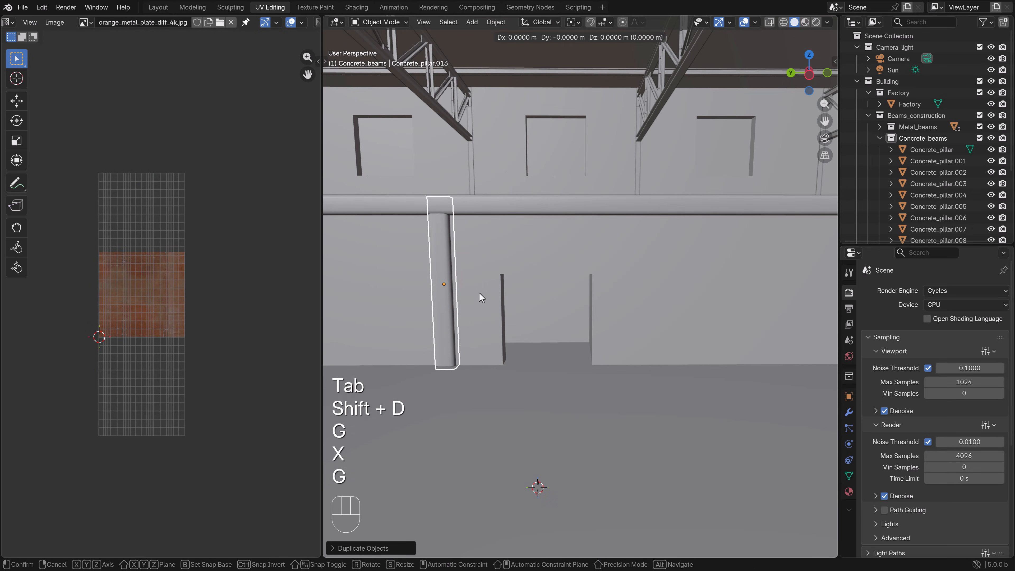
pyautogui.press('y')
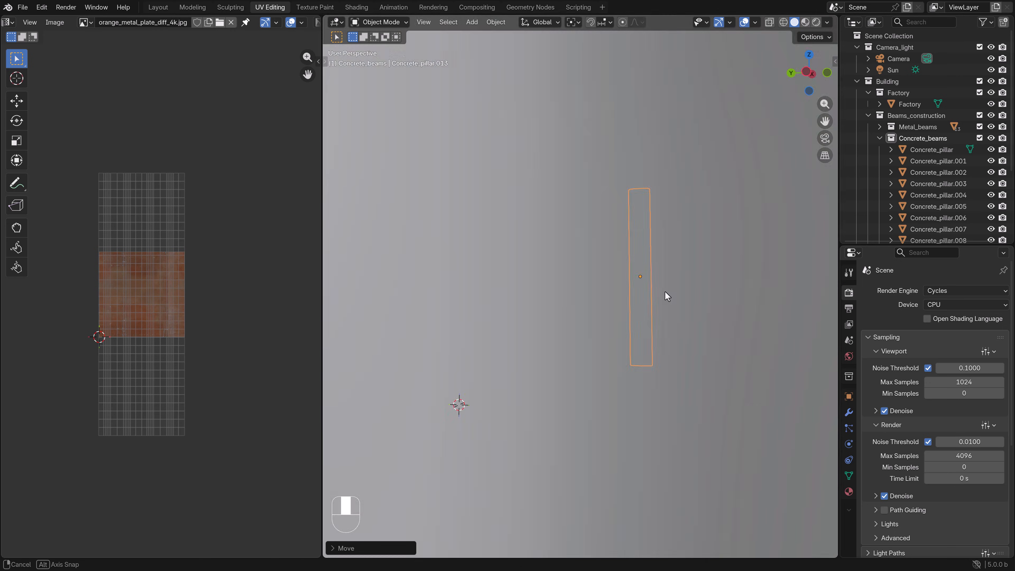
pyautogui.press('Tab')
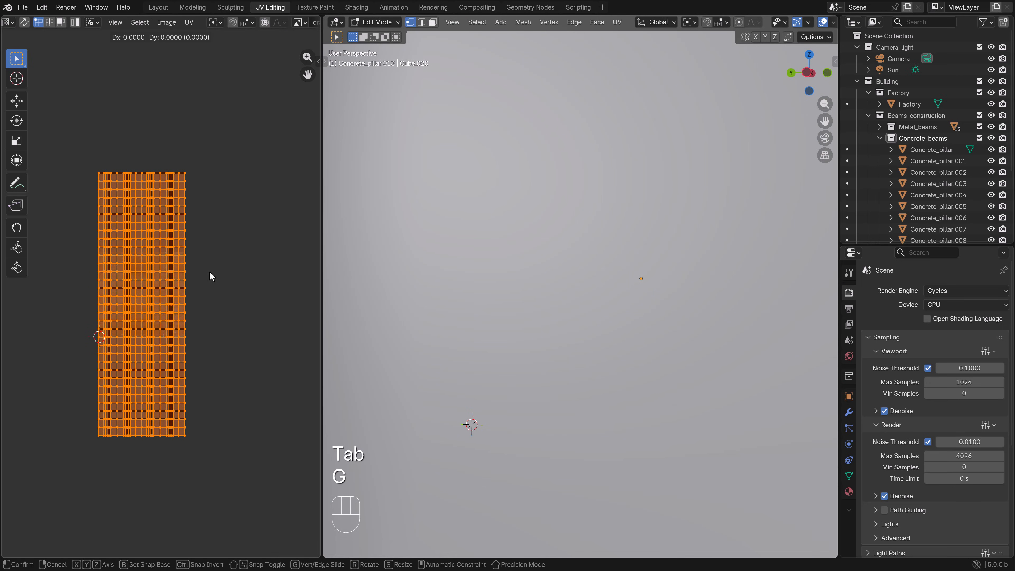
pyautogui.press('Y')
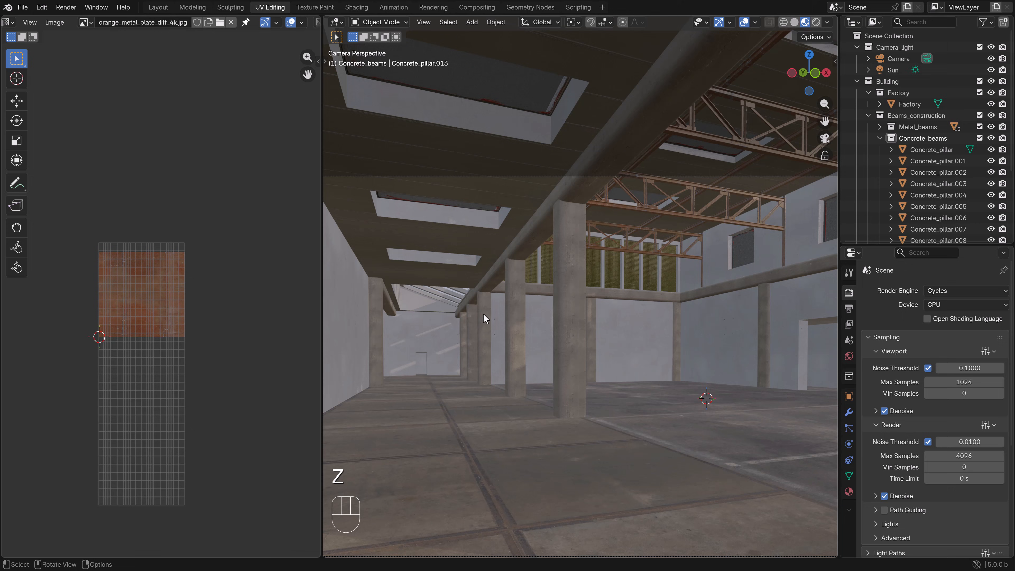
pyautogui.press('shift')
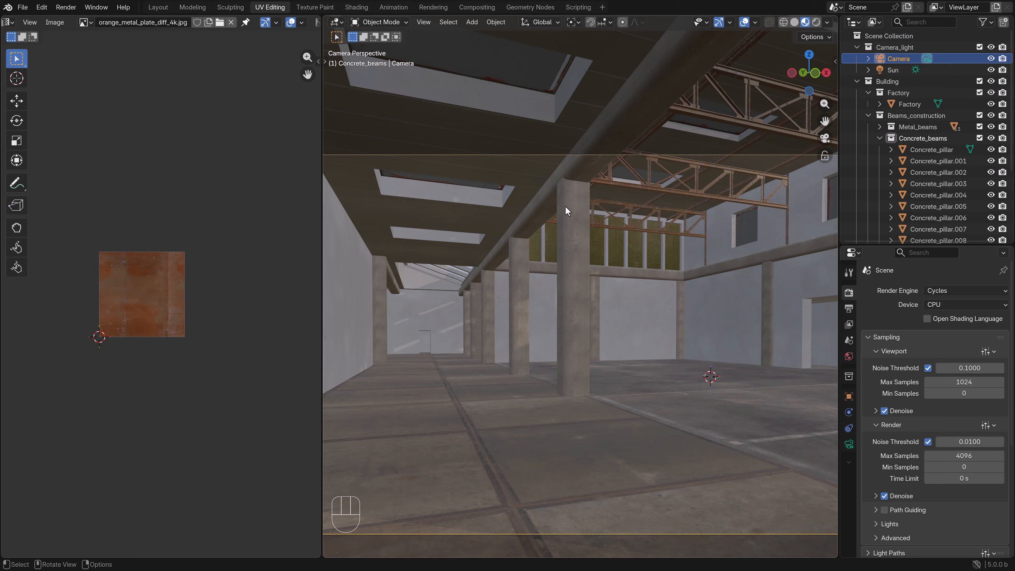
pyautogui.press('g')
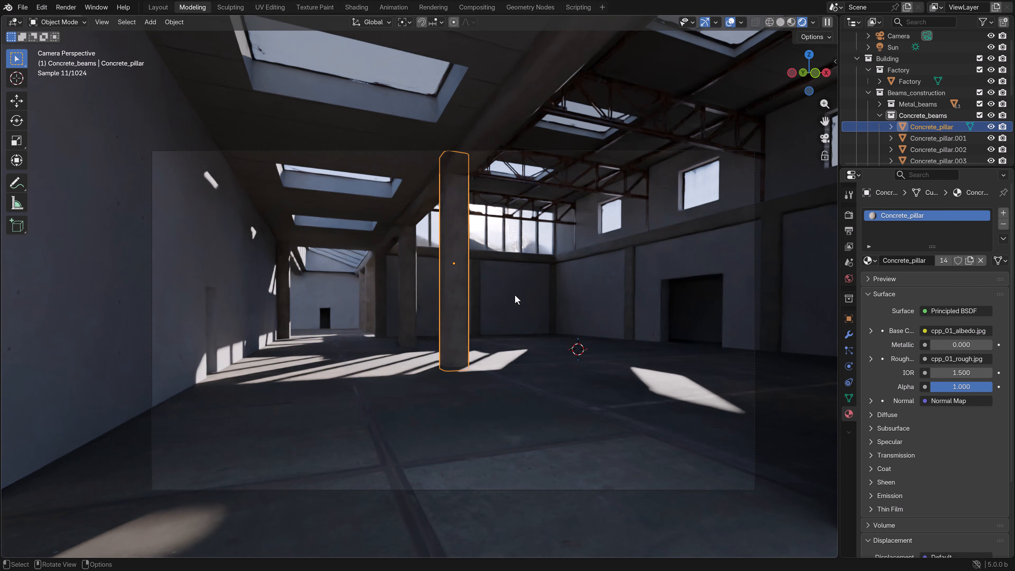
# Show the camera view of the hall in Rendered shading with sunlight and materials
pyautogui.press('g')
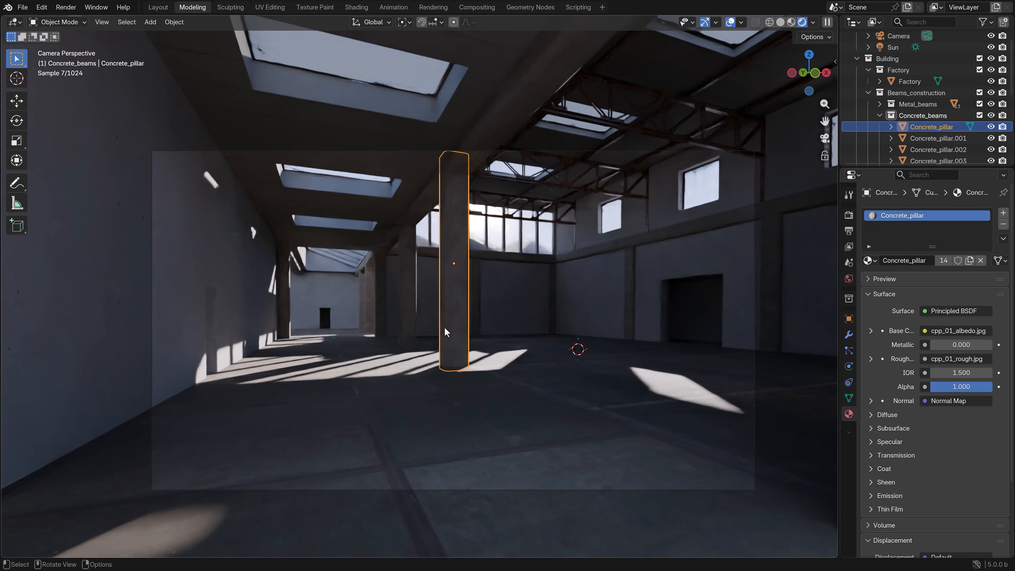
pyautogui.moveTo(266, 416)
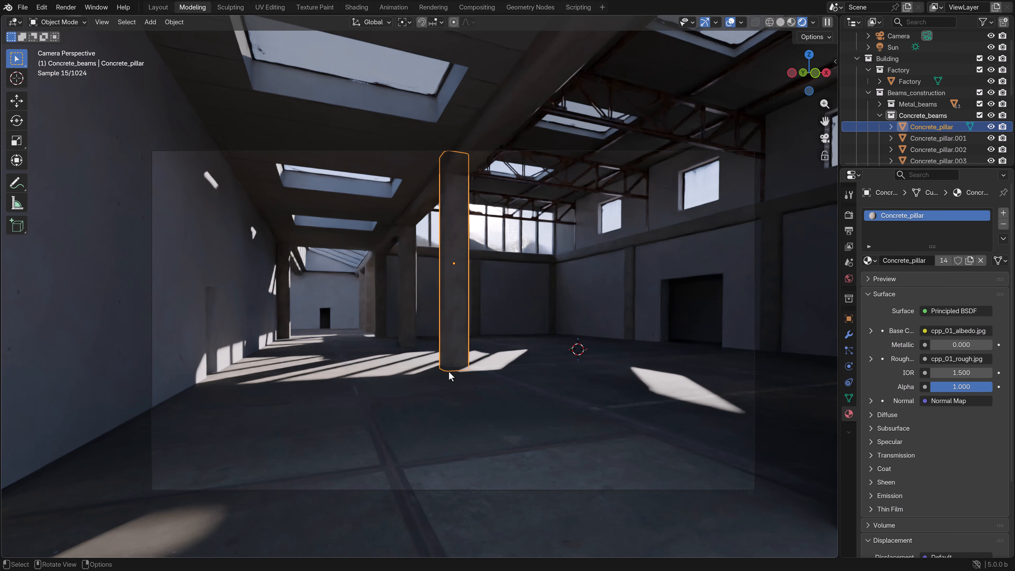
pyautogui.moveTo(473, 290)
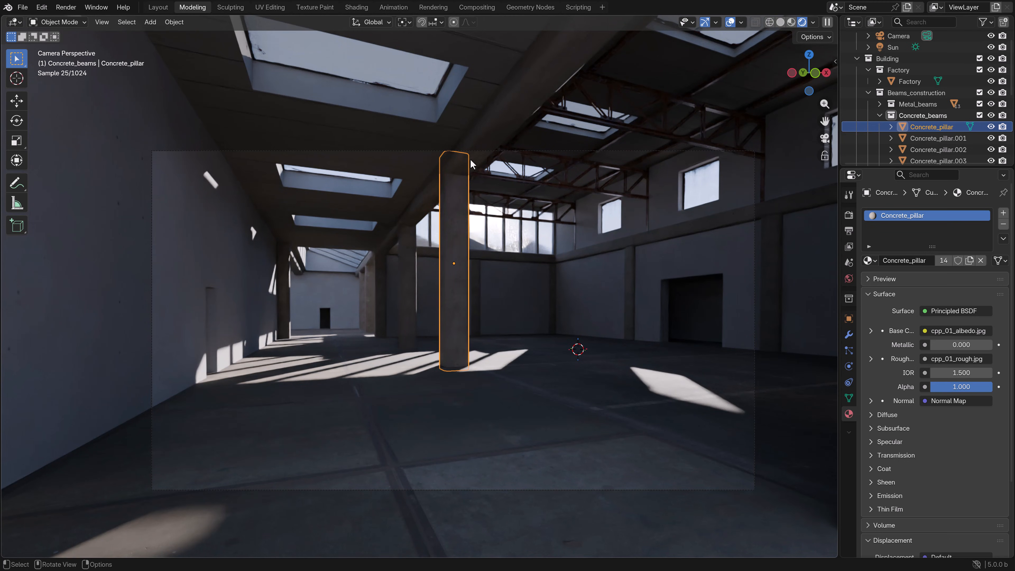
pyautogui.moveTo(631, 283)
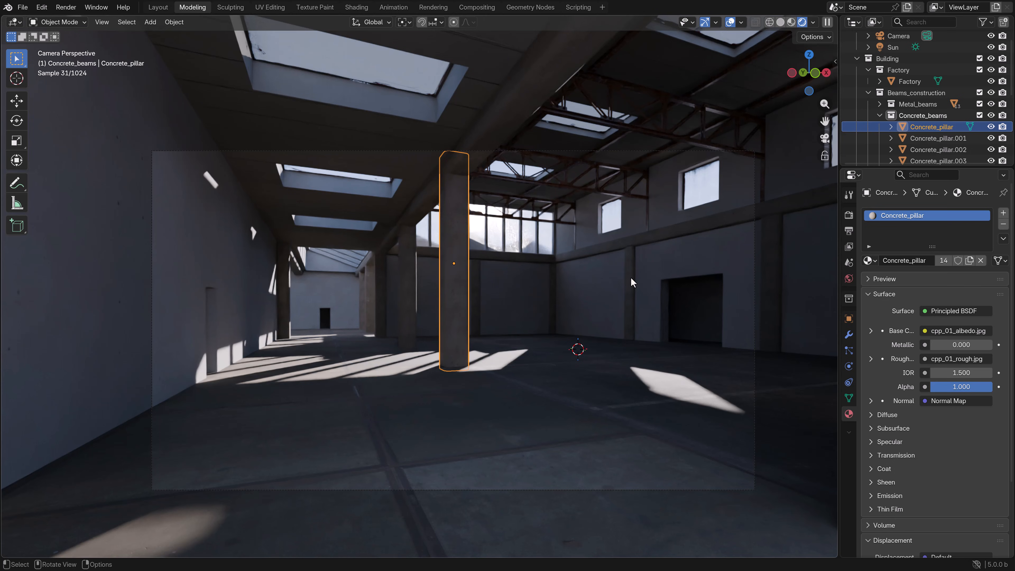
pyautogui.moveTo(557, 170)
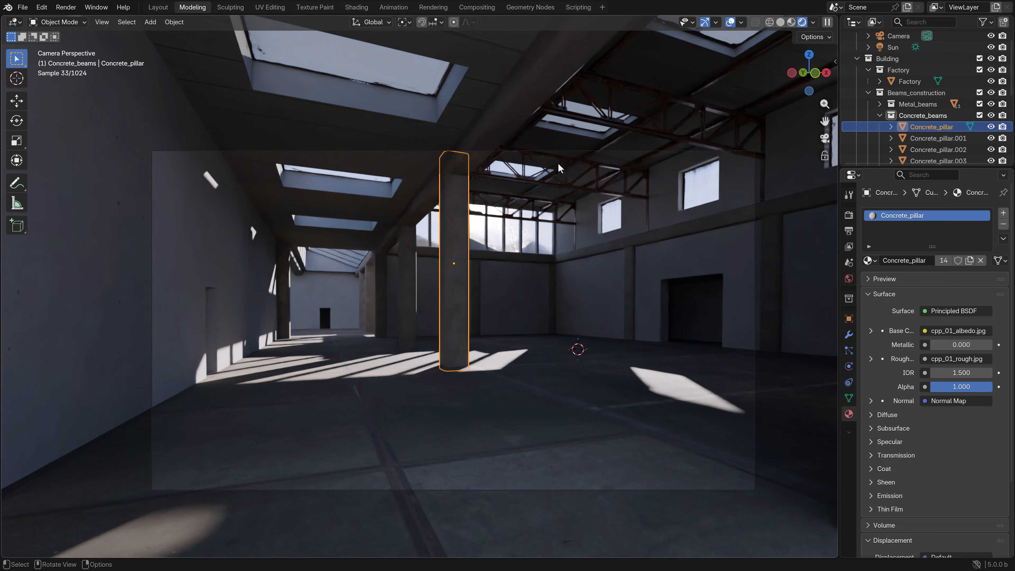
pyautogui.moveTo(655, 294)
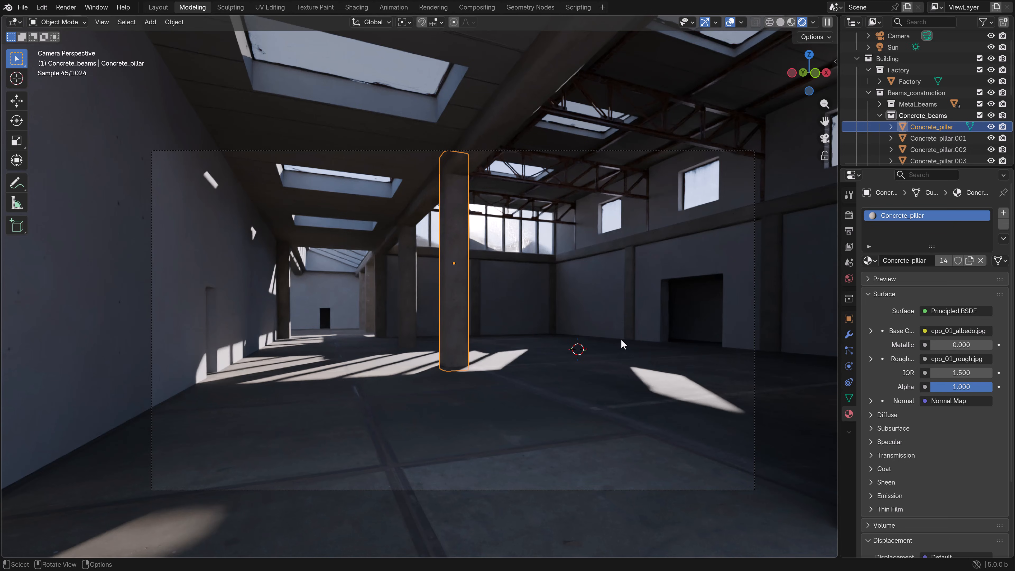
pyautogui.moveTo(487, 361)
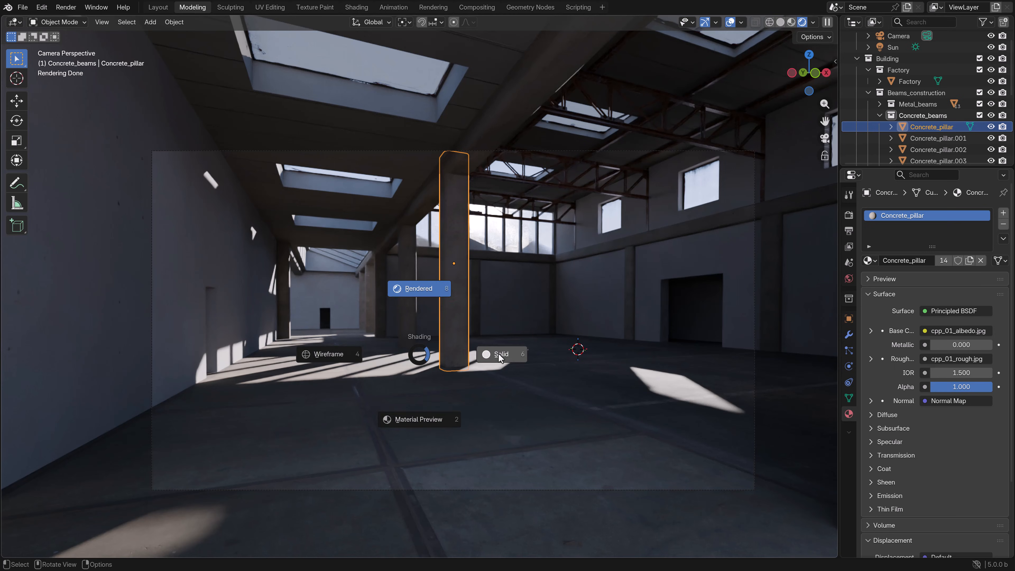
# In Solid top view, duplicate the beam as Beam_03.002 and raise it toward ceiling height
pyautogui.click(501, 354)
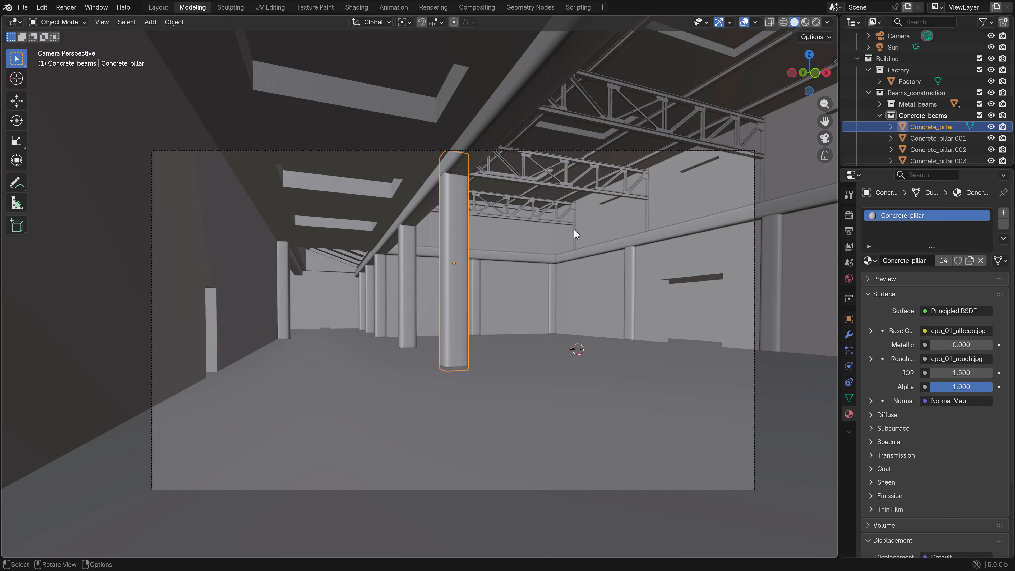
pyautogui.press('KP_7')
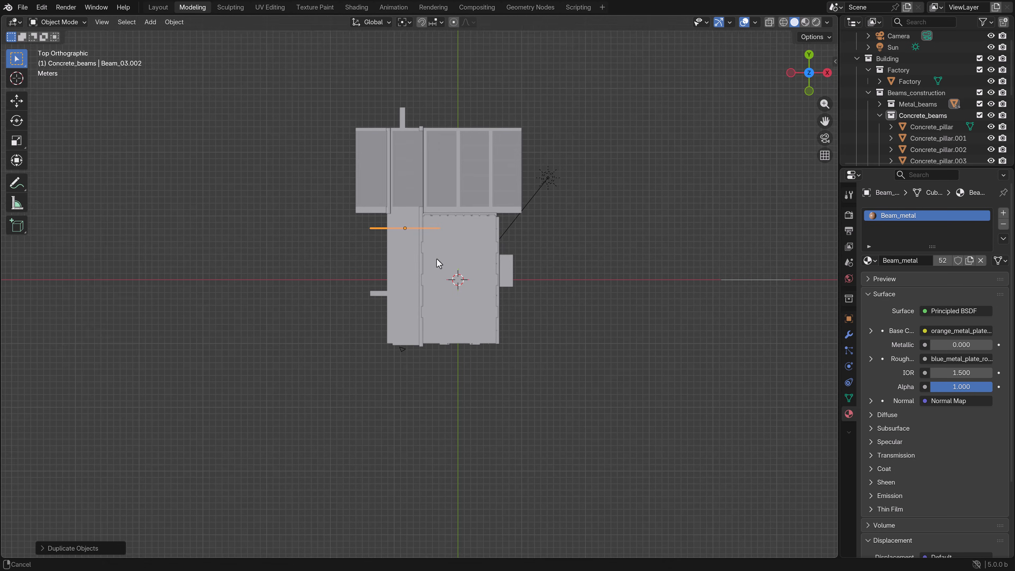
pyautogui.press('Tab')
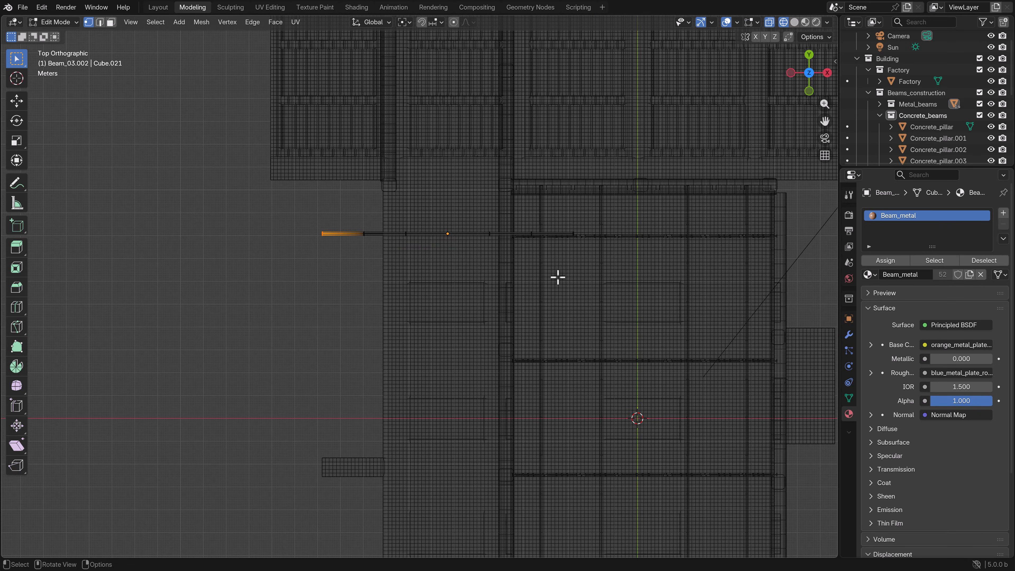
pyautogui.moveTo(593, 277)
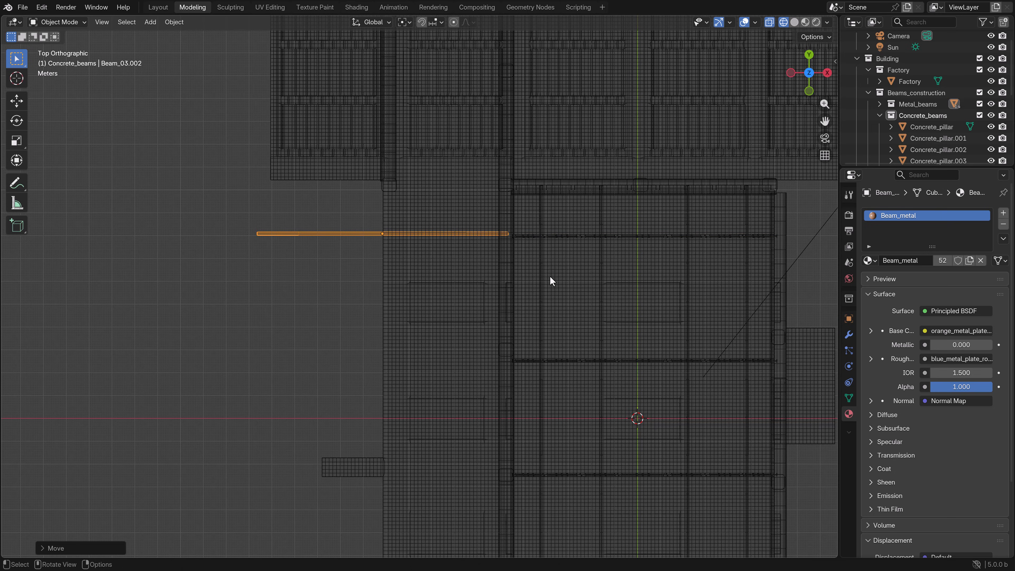
pyautogui.press('Tab')
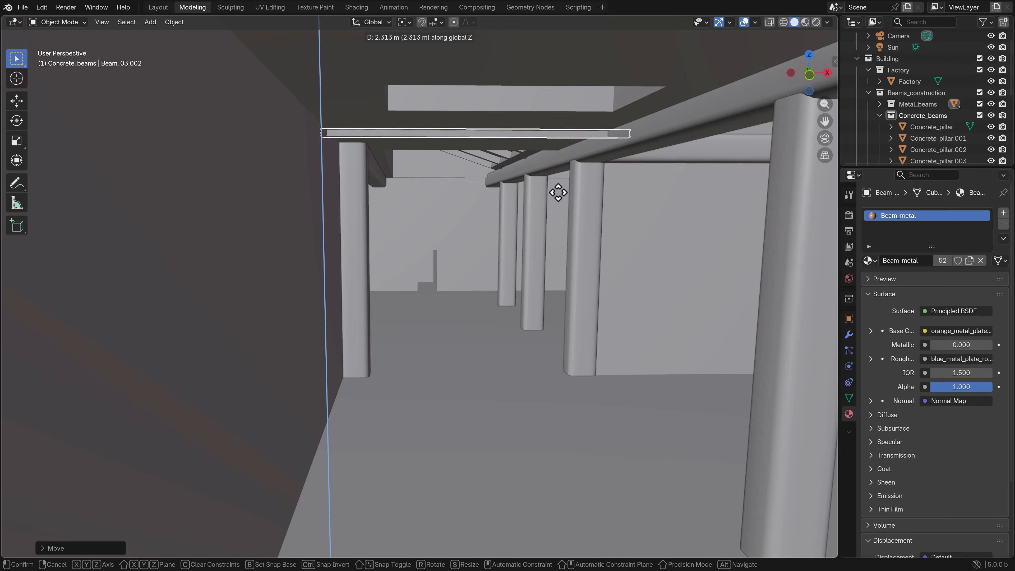
pyautogui.moveTo(559, 193); pyautogui.dragTo(526, 261)
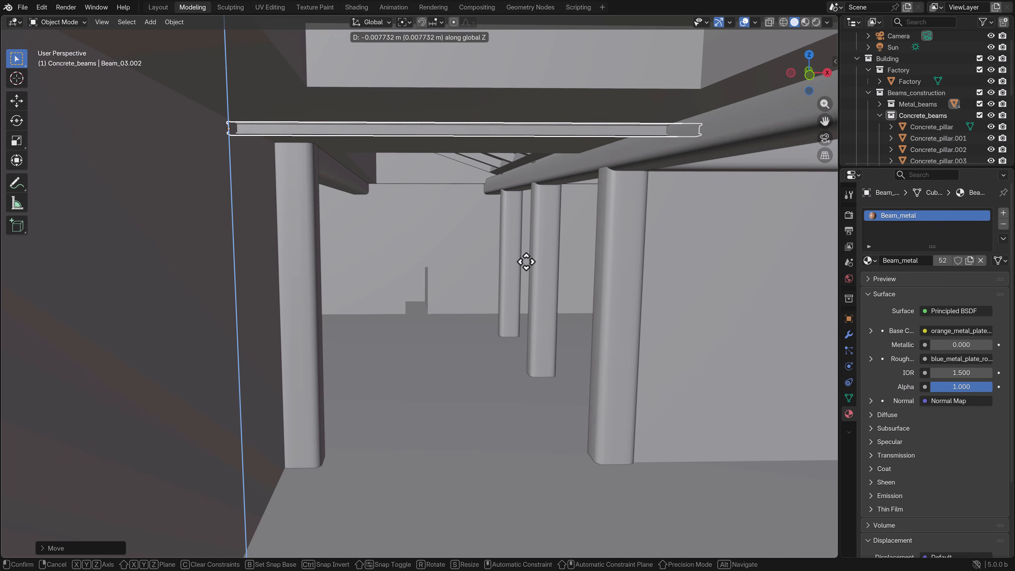
pyautogui.click(526, 266)
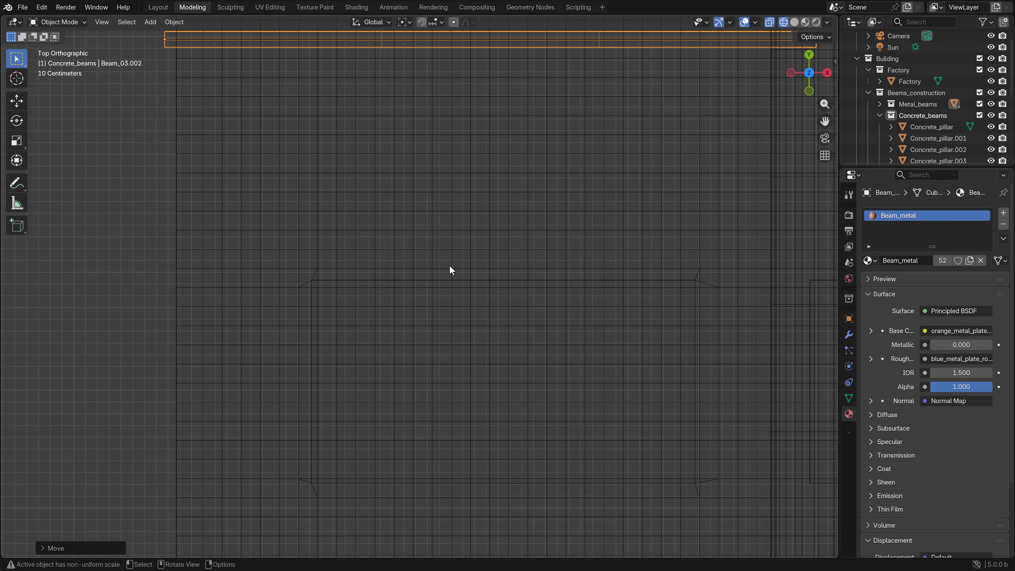
# Place further beam copies up to Beam_03.005 spaced along the side wall
pyautogui.scroll(-3)
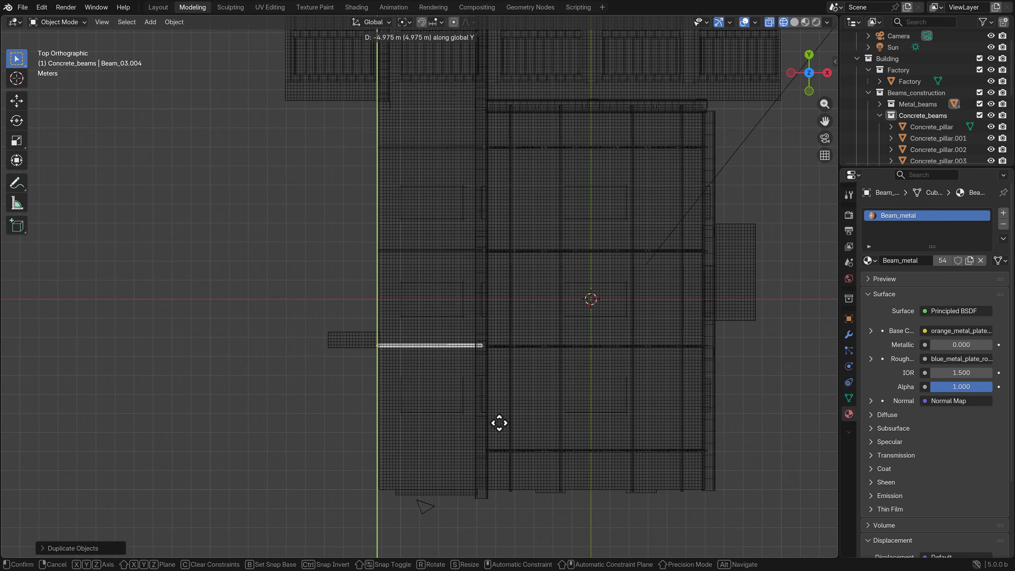
pyautogui.moveTo(498, 422); pyautogui.dragTo(511, 415)
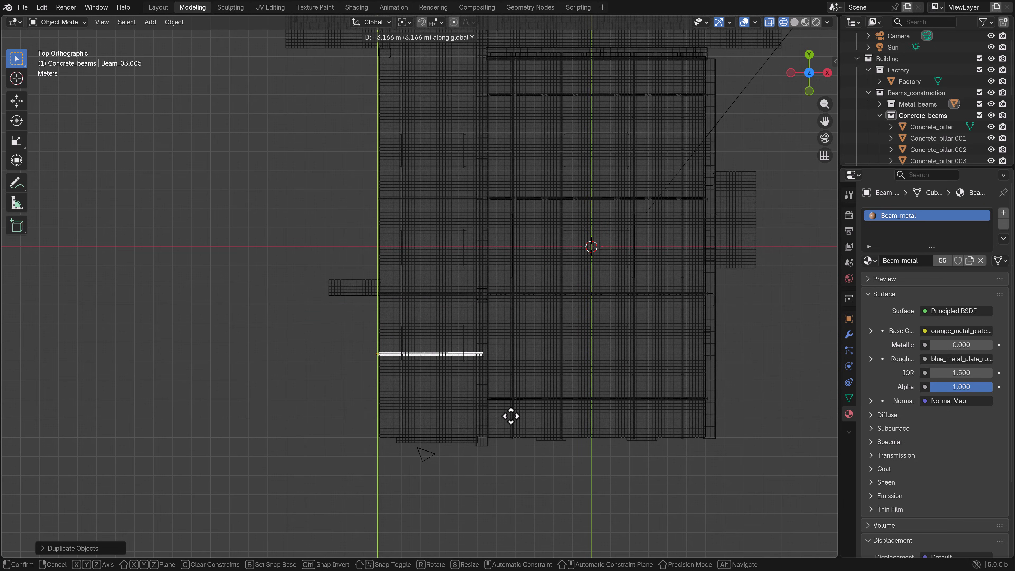
pyautogui.click(483, 428)
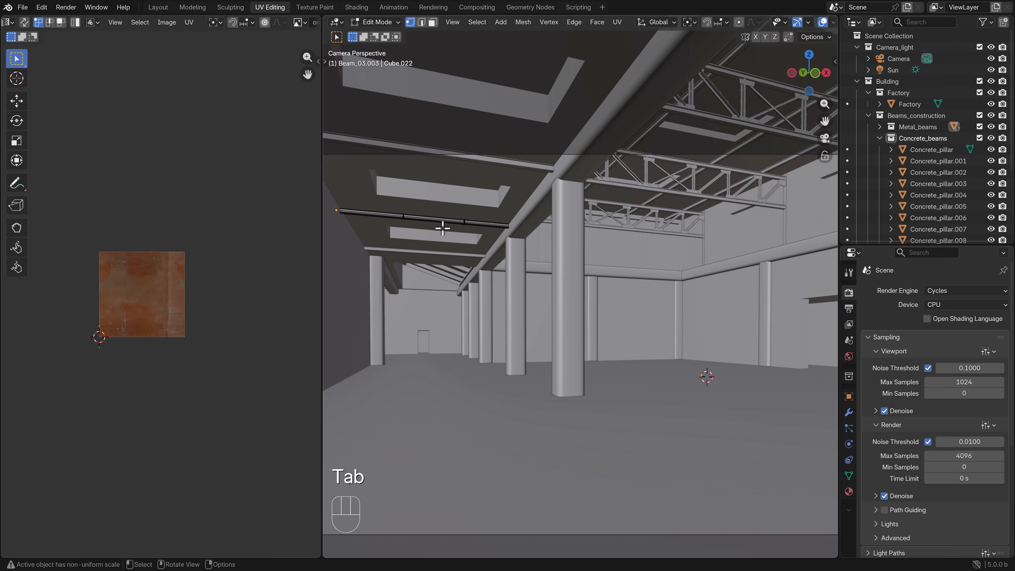
# Add Beam_03.004 along the left wall and lay its UVs over the orange metal plate texture
pyautogui.press('Z')
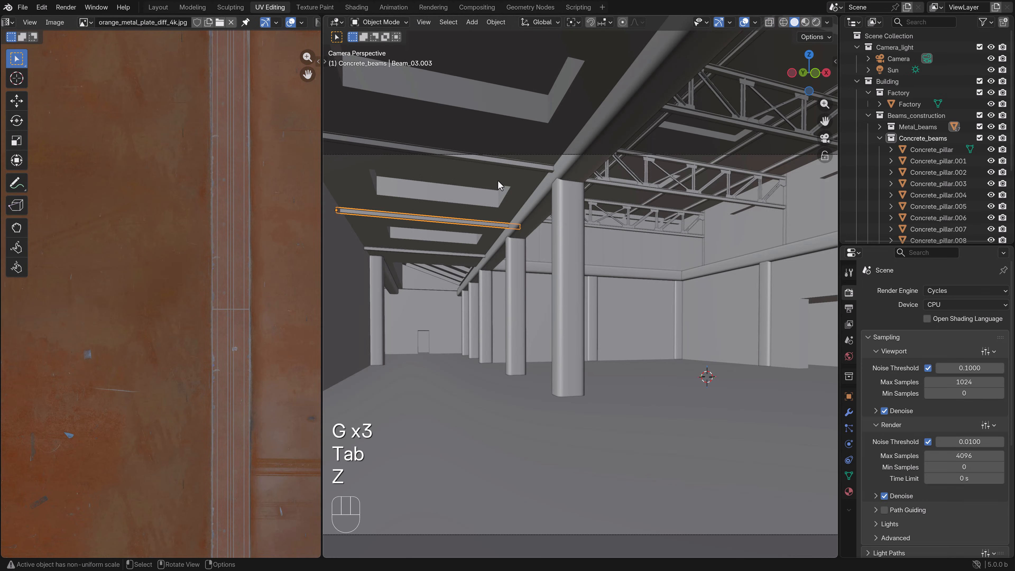
pyautogui.press('Tab')
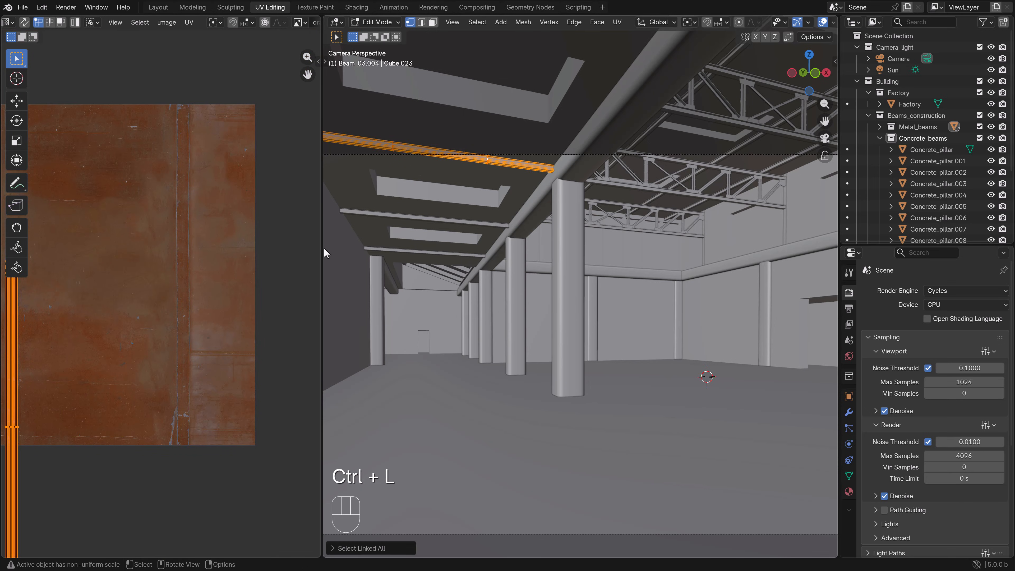
pyautogui.press('Tab')
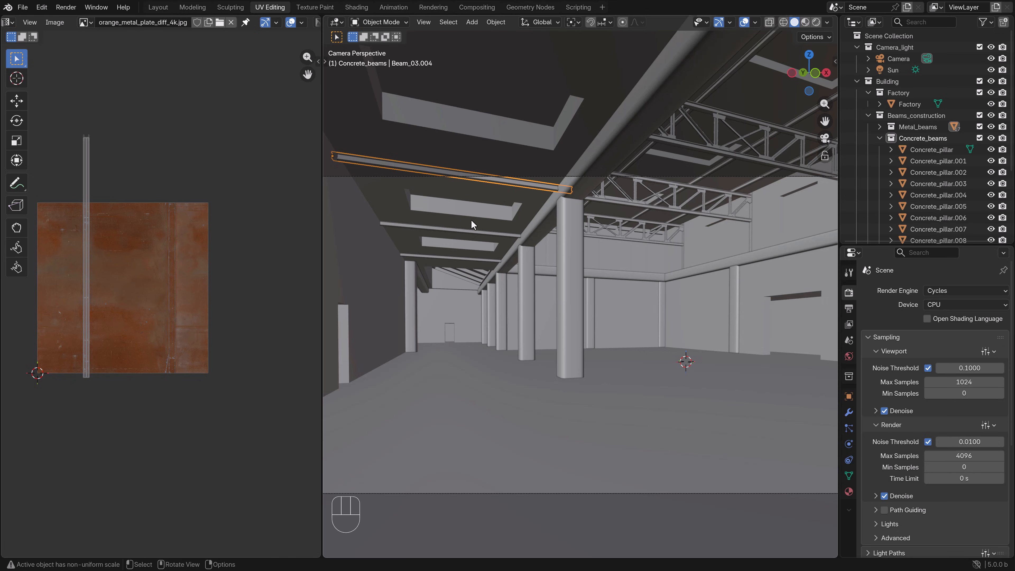
pyautogui.moveTo(334, 201)
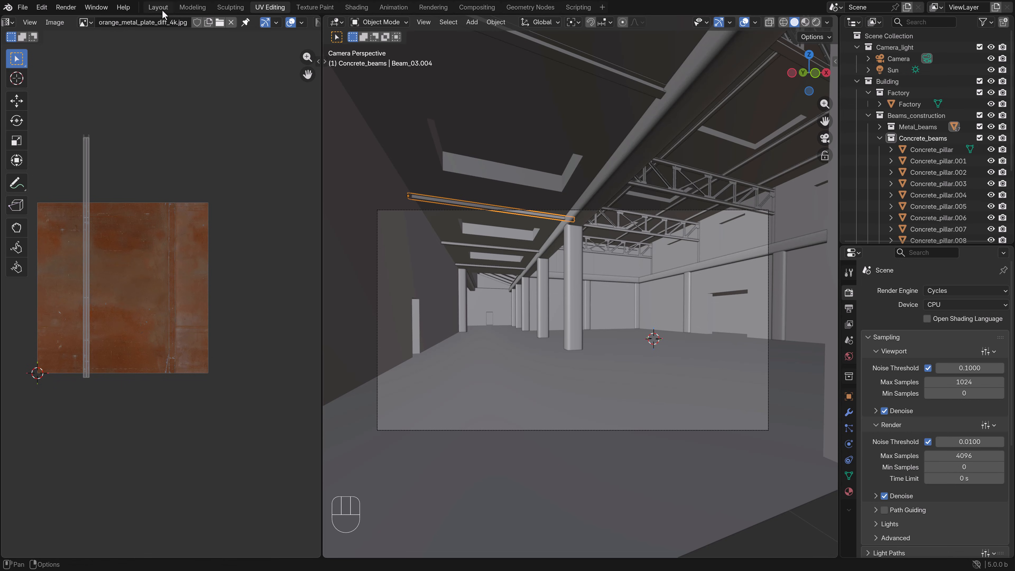
# In the Modeling workspace, show the hall in Rendered shading with Beam_metal visible
pyautogui.click(192, 7)
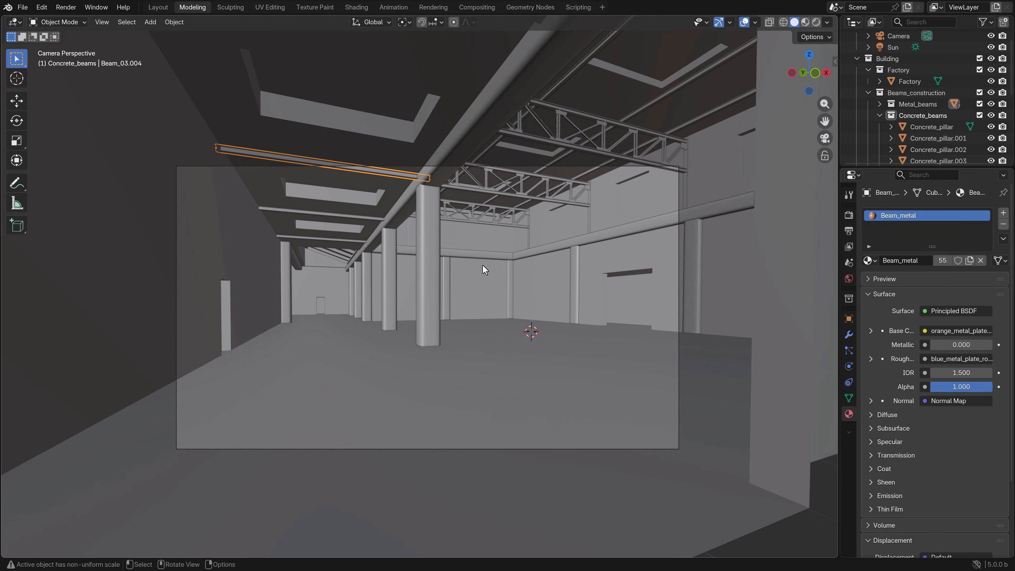
pyautogui.moveTo(477, 333)
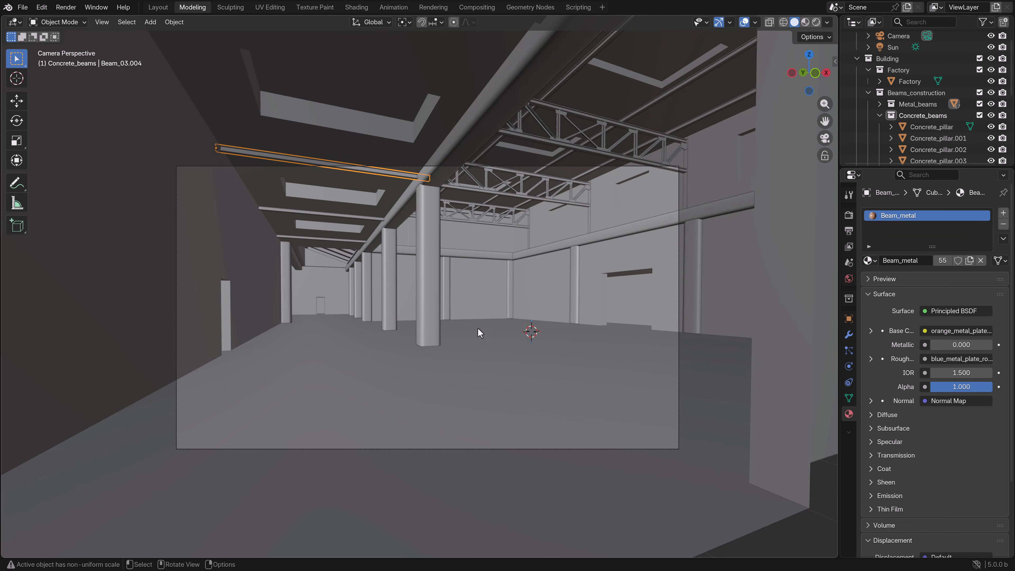
pyautogui.click(808, 22)
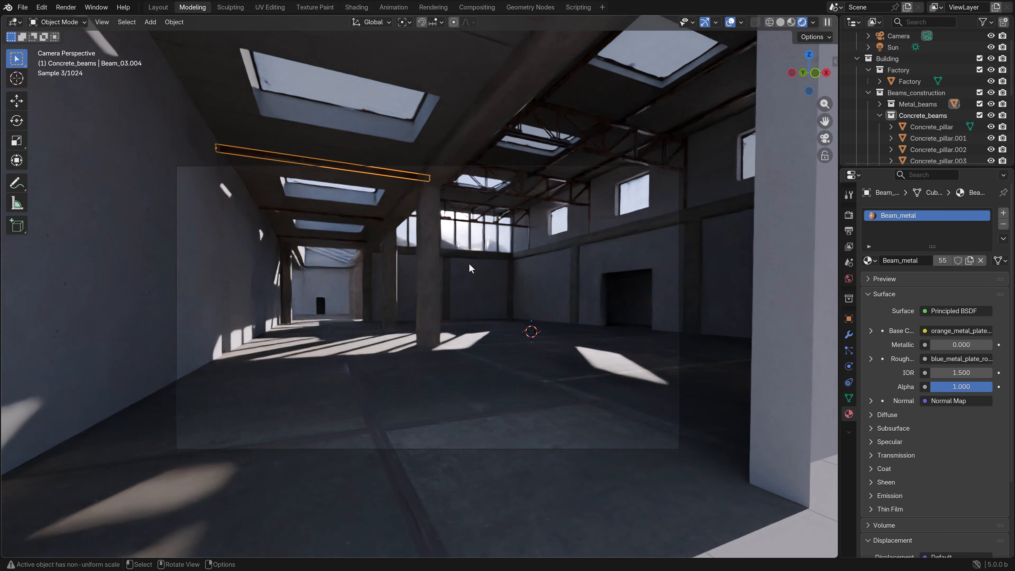
# Select the Factory object to display its materials, Protected_glass active, while rendering
pyautogui.click(909, 82)
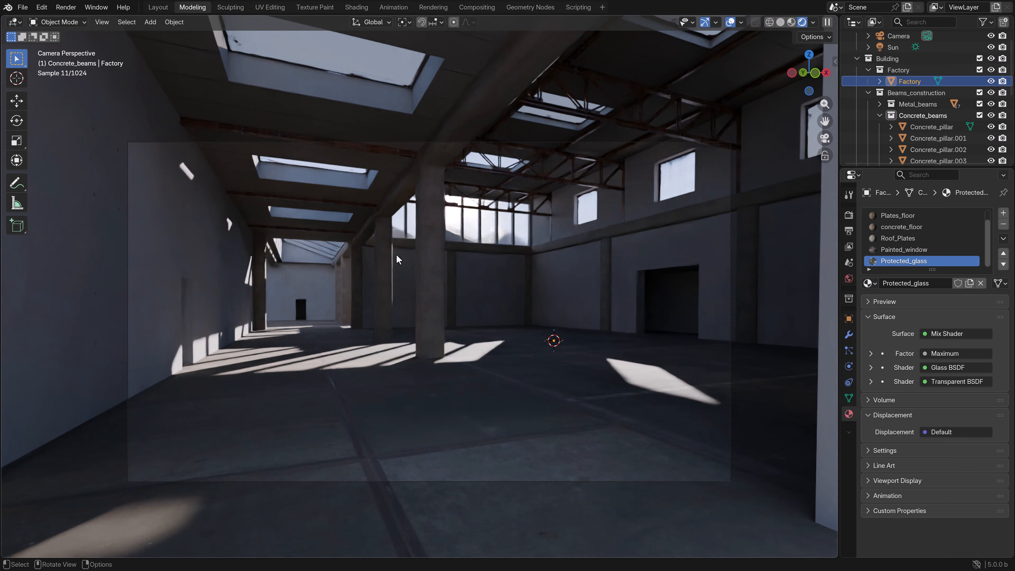
pyautogui.moveTo(462, 262)
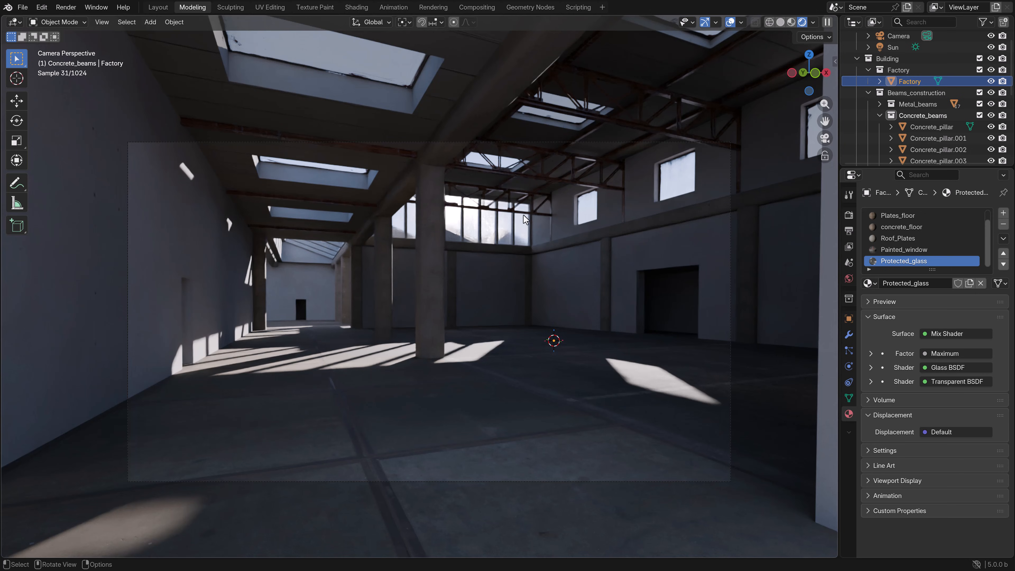
pyautogui.moveTo(550, 235)
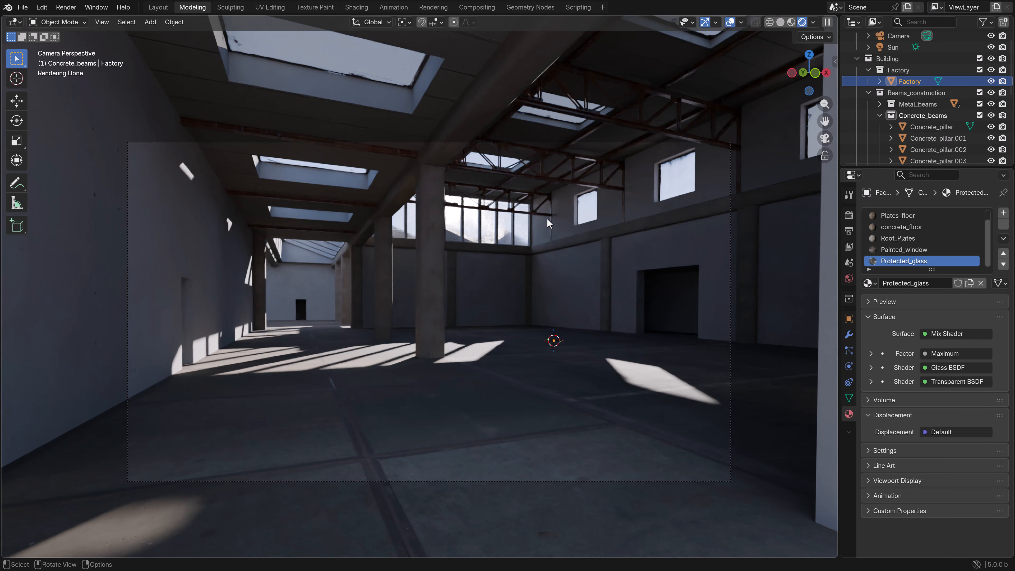
pyautogui.moveTo(565, 133)
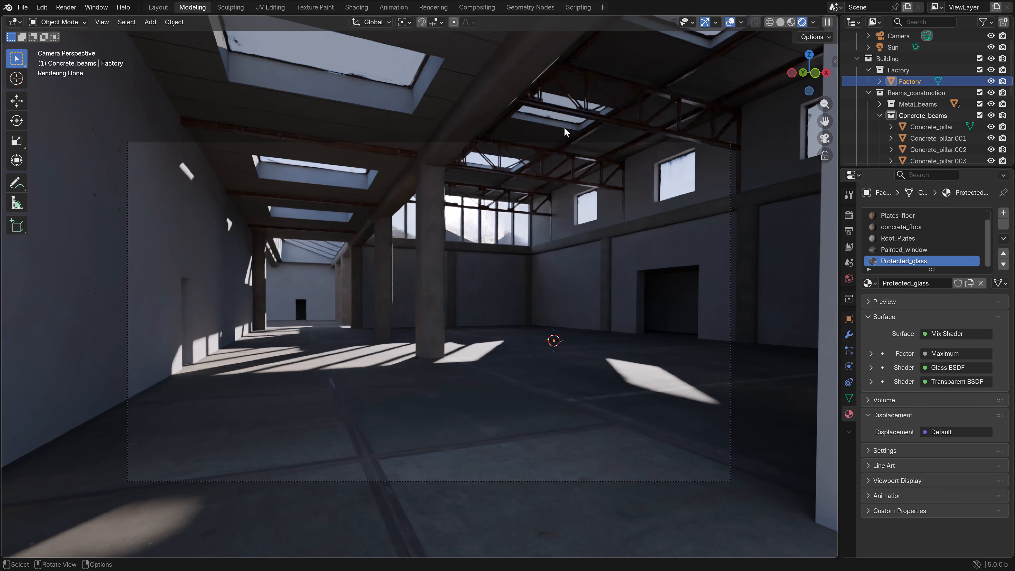
pyautogui.moveTo(478, 269)
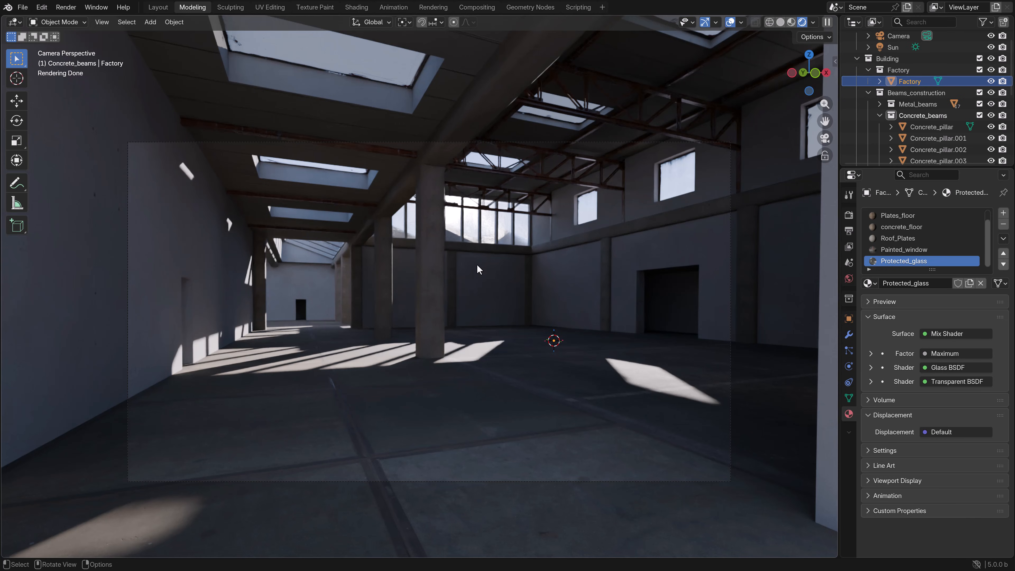
pyautogui.moveTo(511, 221)
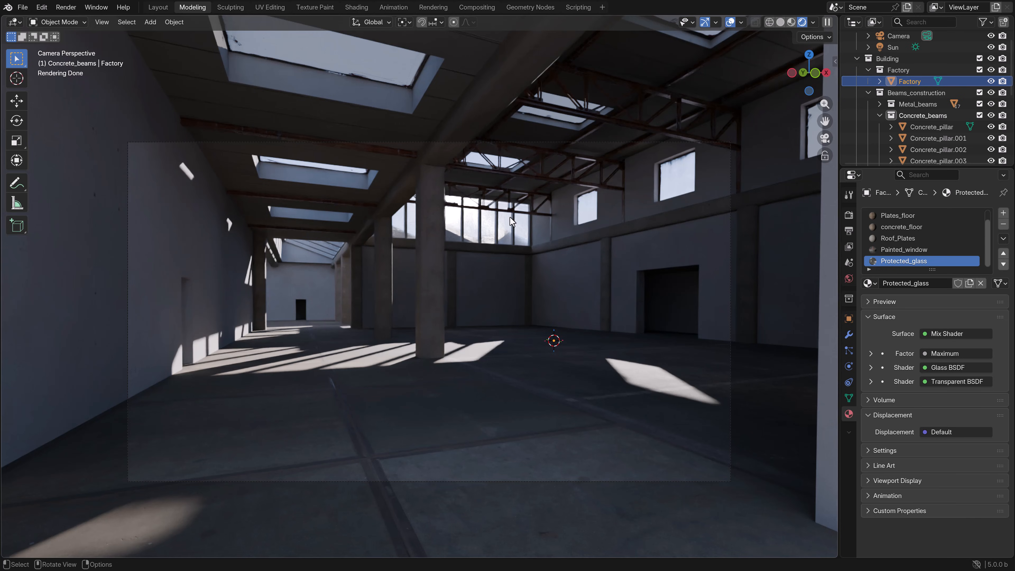
pyautogui.moveTo(518, 218)
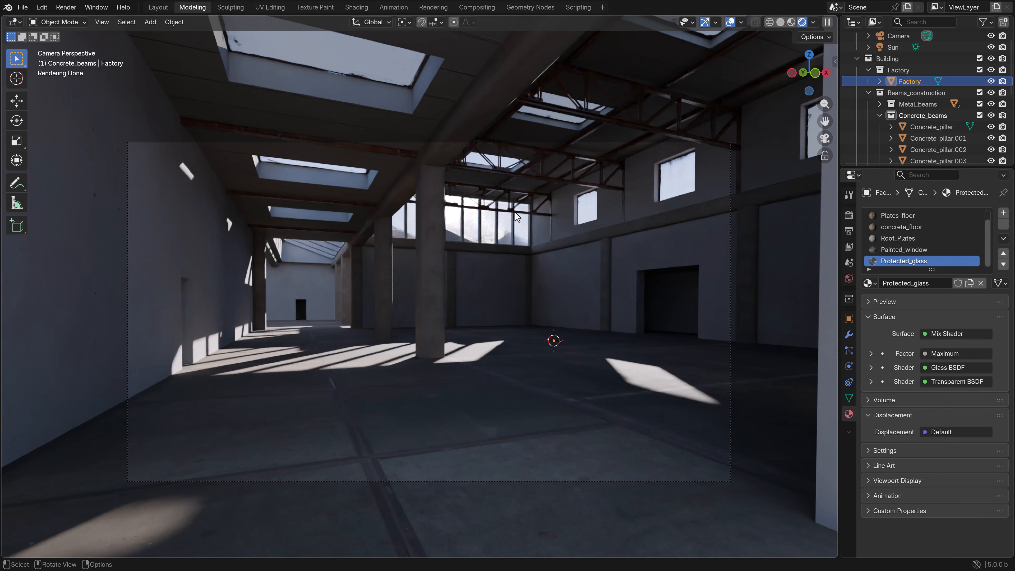
pyautogui.moveTo(528, 211)
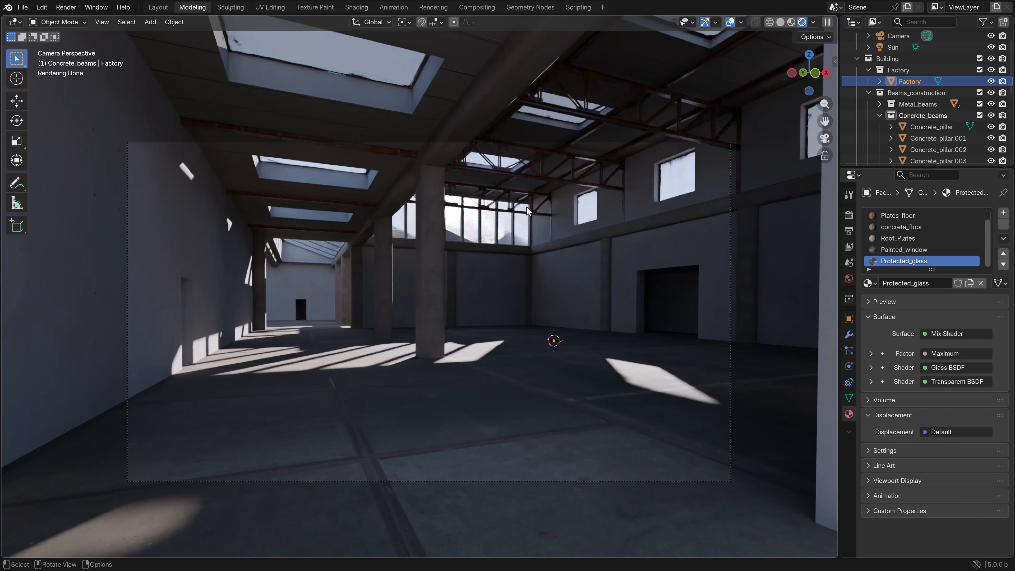
pyautogui.moveTo(532, 203)
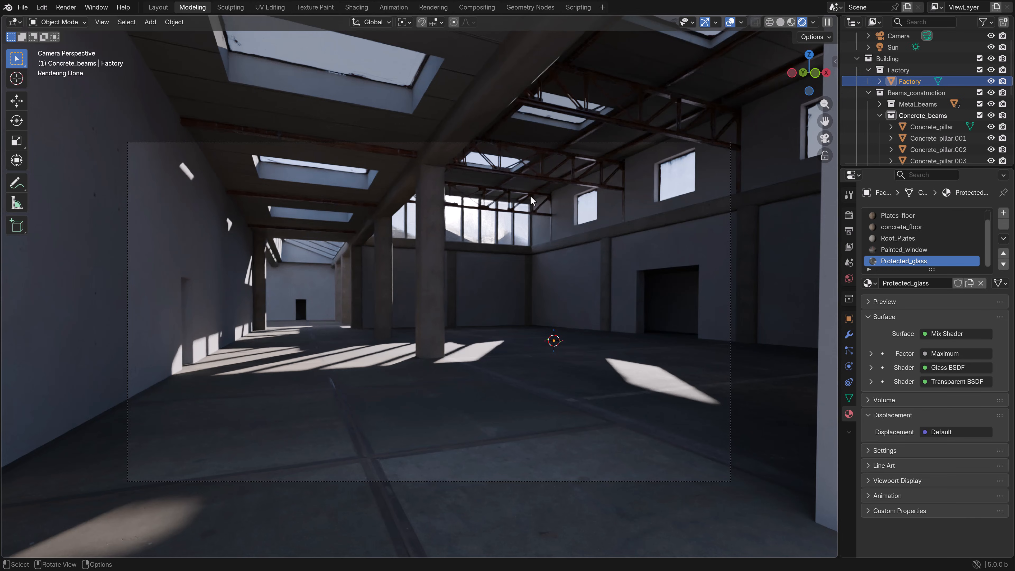
pyautogui.moveTo(537, 199)
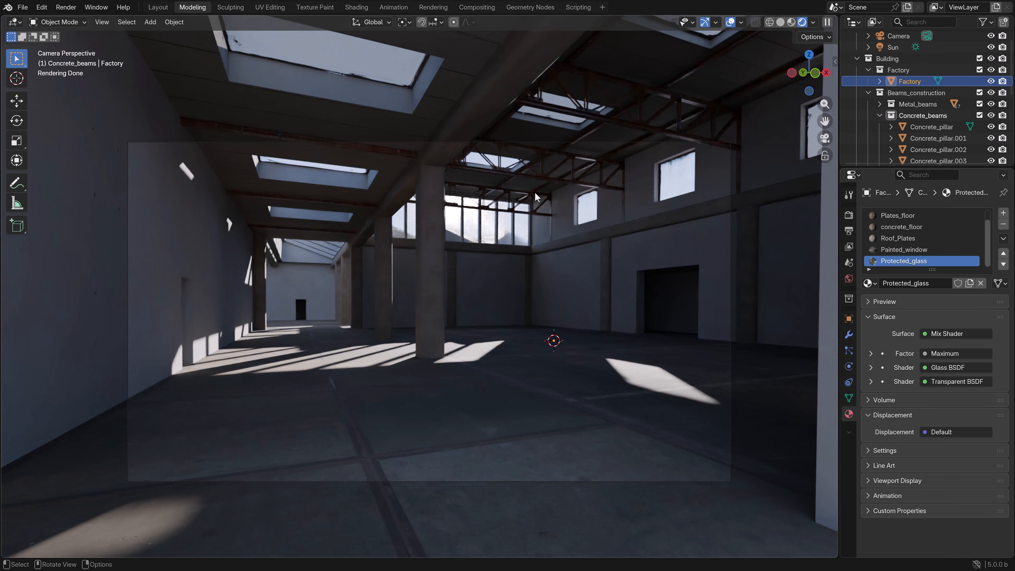
pyautogui.moveTo(534, 231)
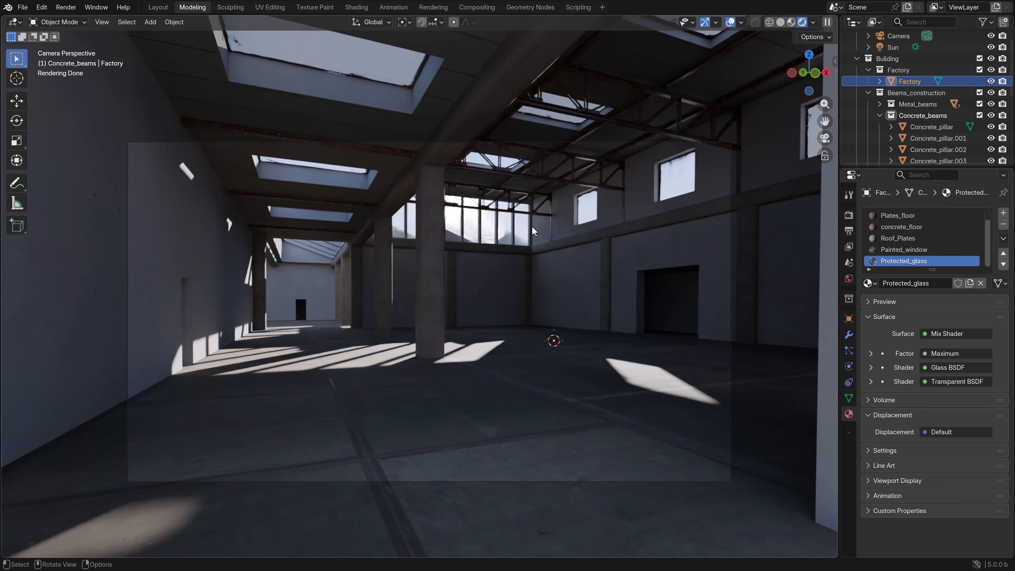
pyautogui.moveTo(444, 294)
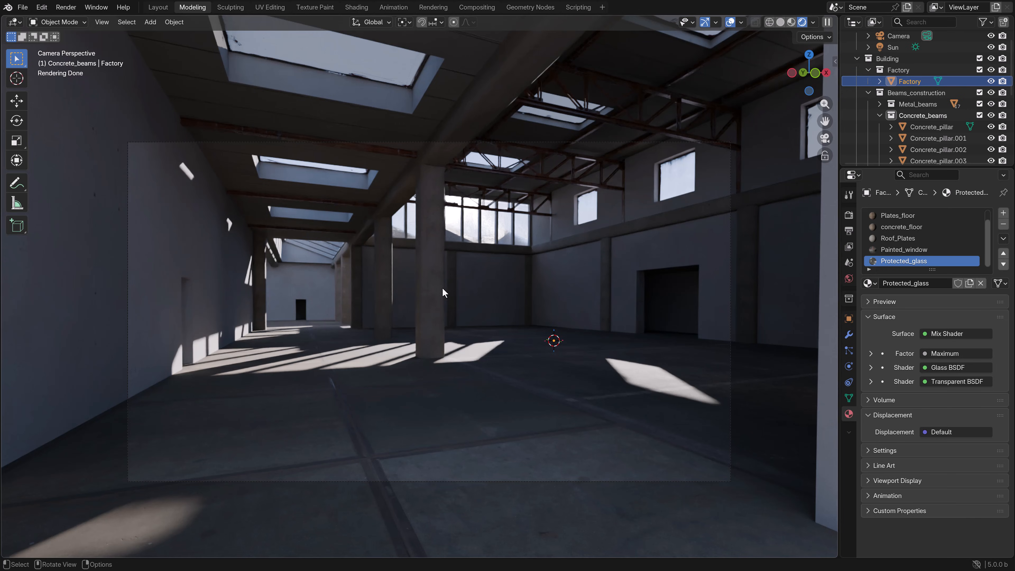
pyautogui.moveTo(558, 177)
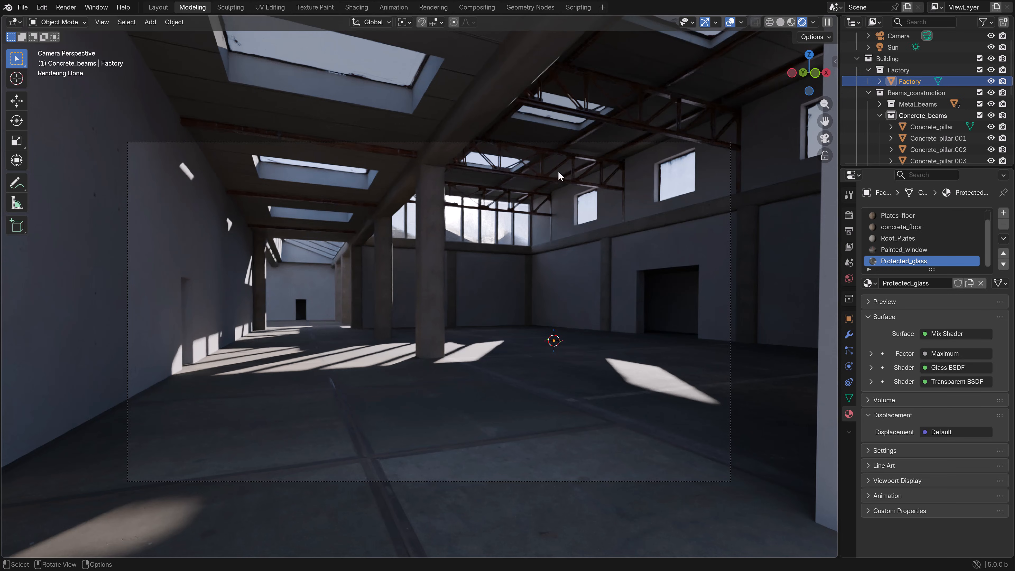
pyautogui.moveTo(509, 333)
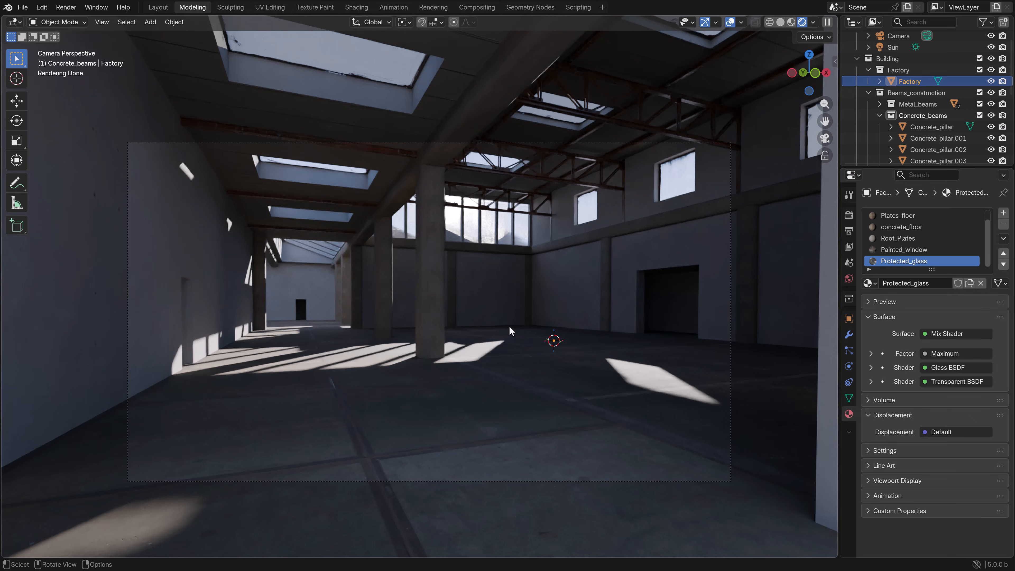
pyautogui.moveTo(497, 313)
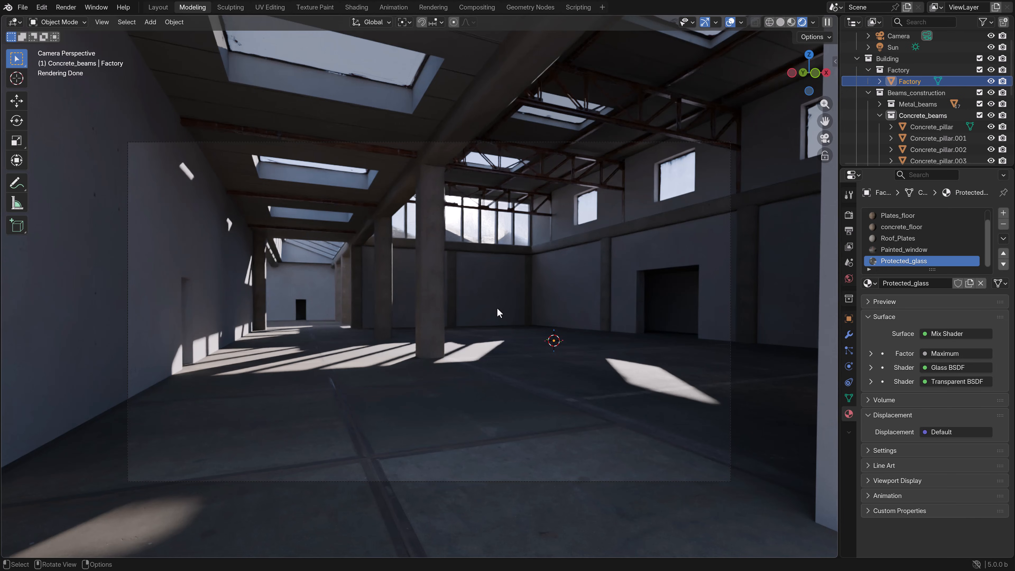
pyautogui.moveTo(501, 304)
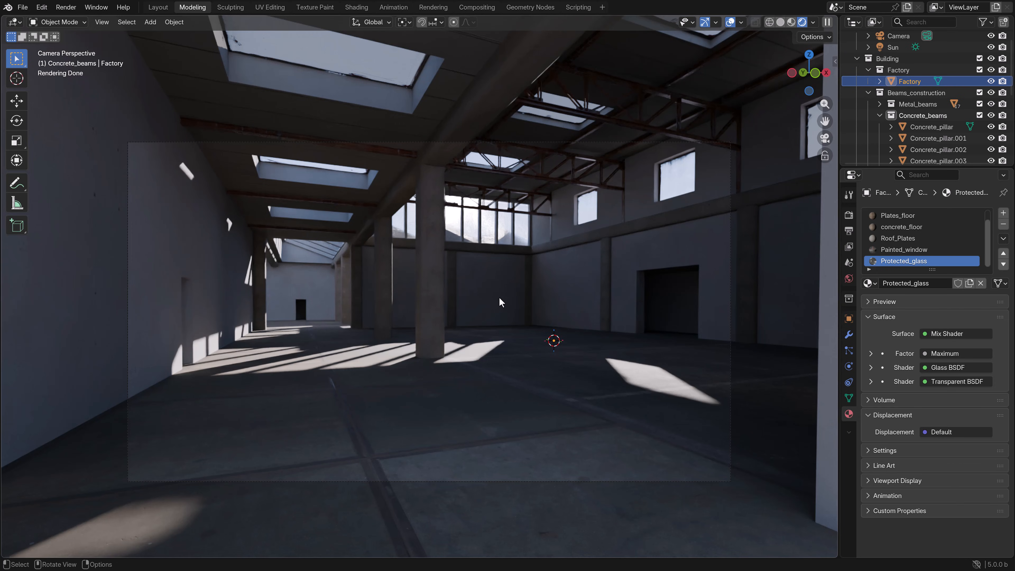
pyautogui.moveTo(496, 304)
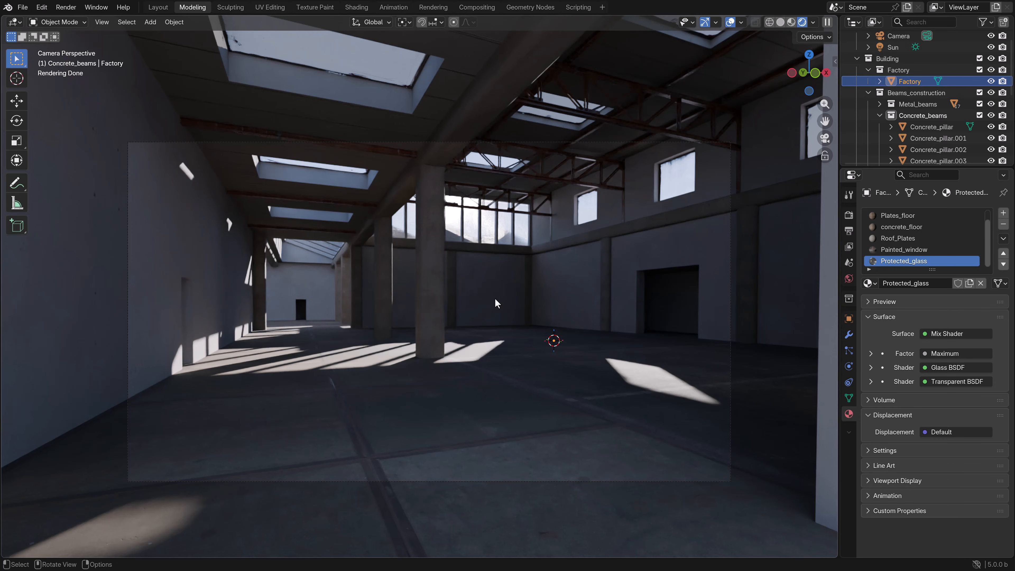
pyautogui.moveTo(497, 303)
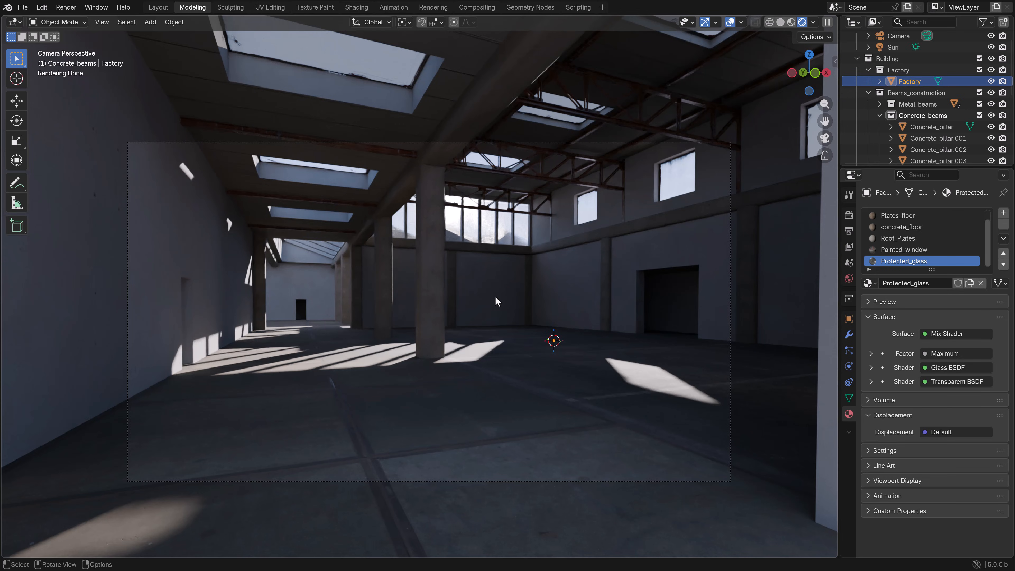
pyautogui.moveTo(284, 90)
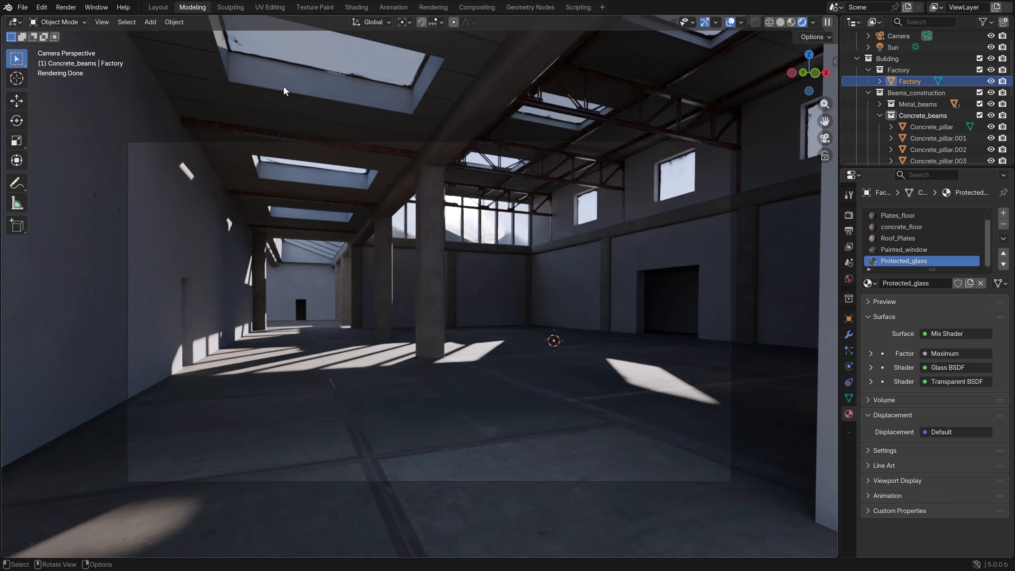